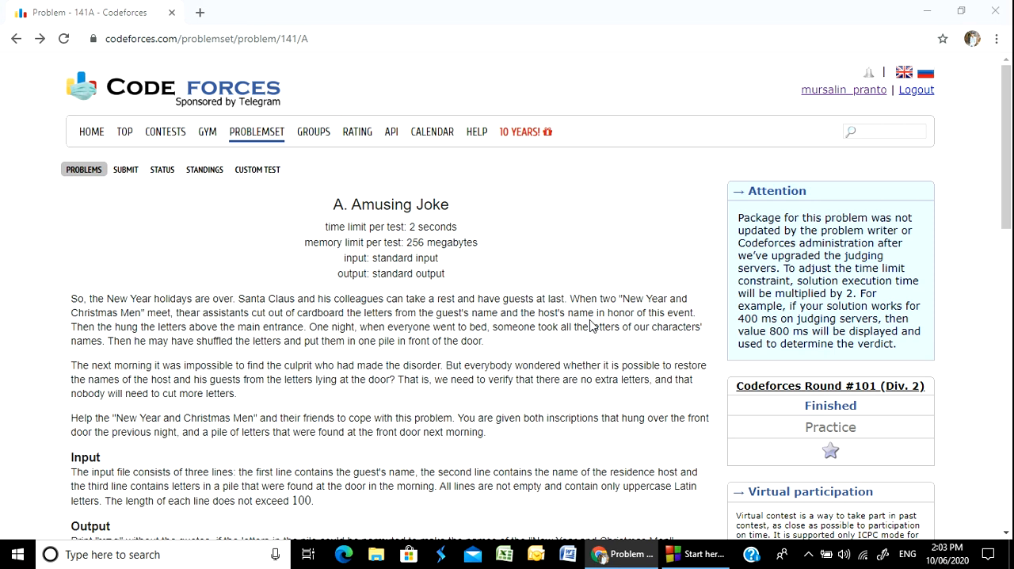
Read the opening of problem 141A, highlighting the phrases about hanging letters at the main entrance.
scroll("down", 3)
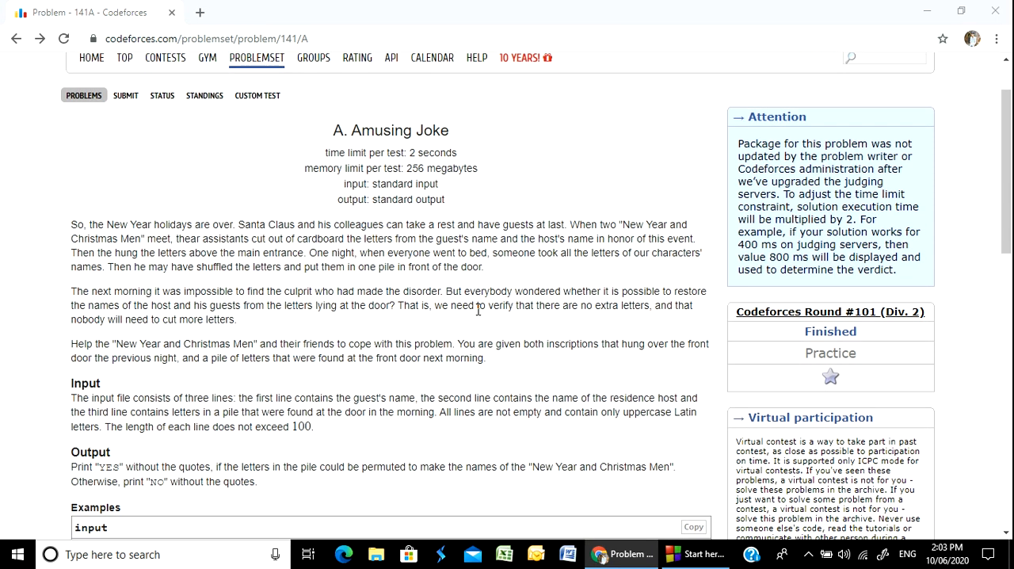
mouse_move(332, 166)
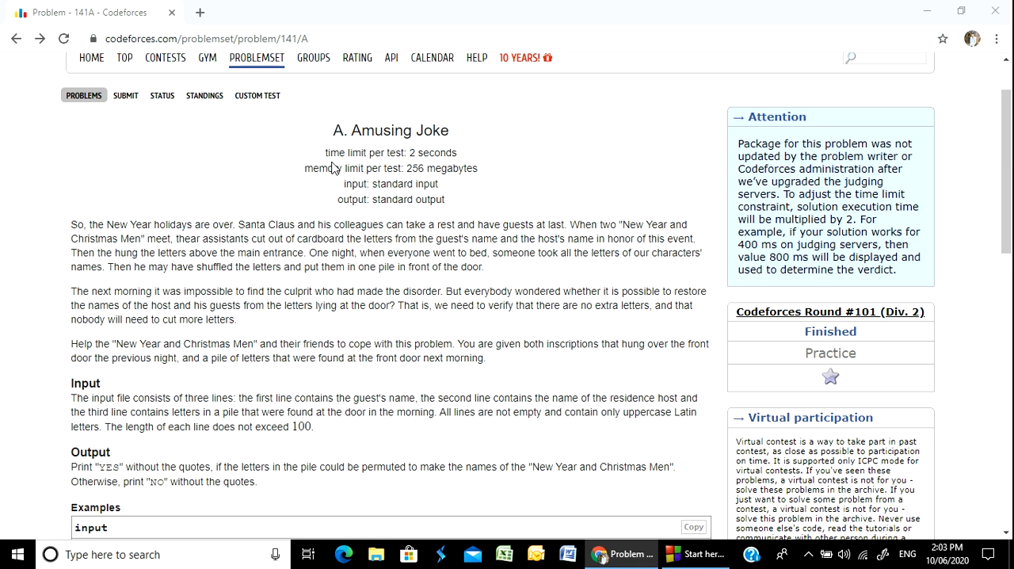
scroll("up", 3)
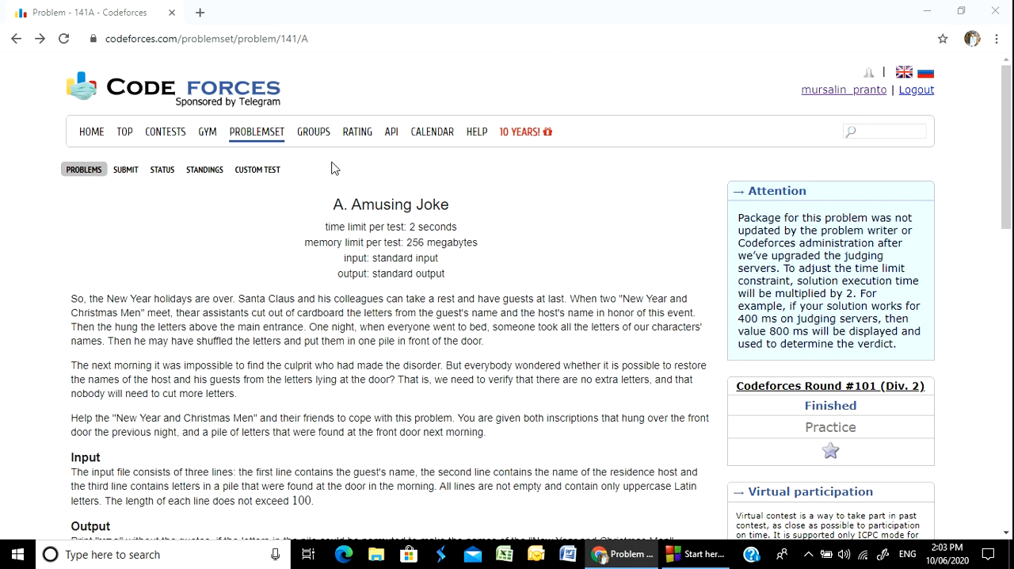
scroll("down", 3)
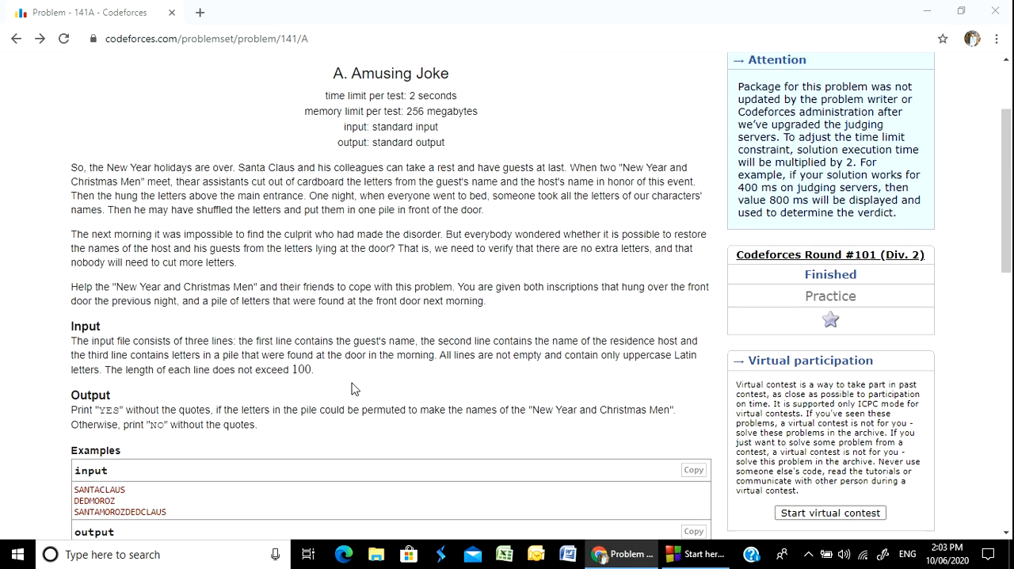
scroll("down", 3)
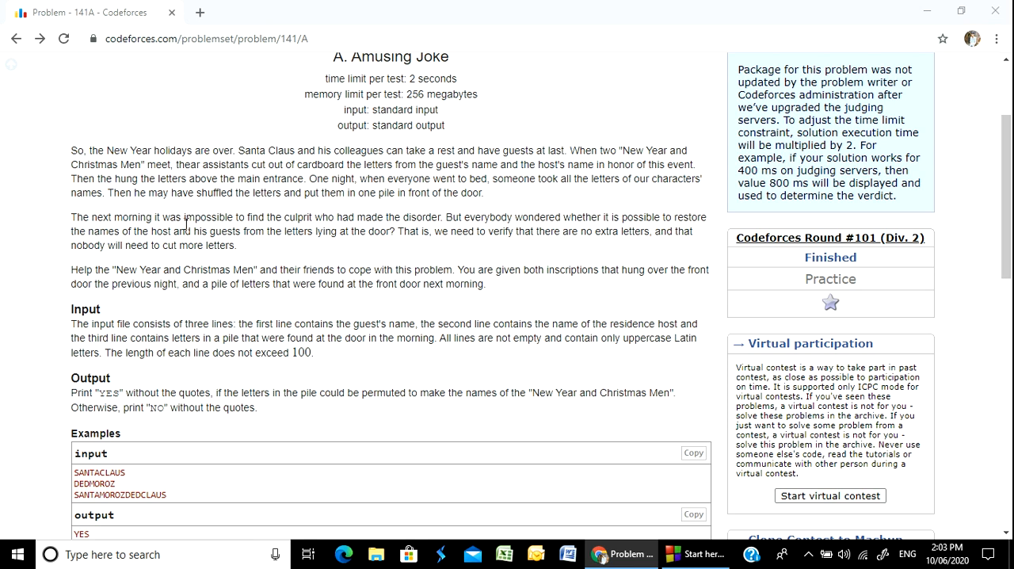
mouse_move(358, 209)
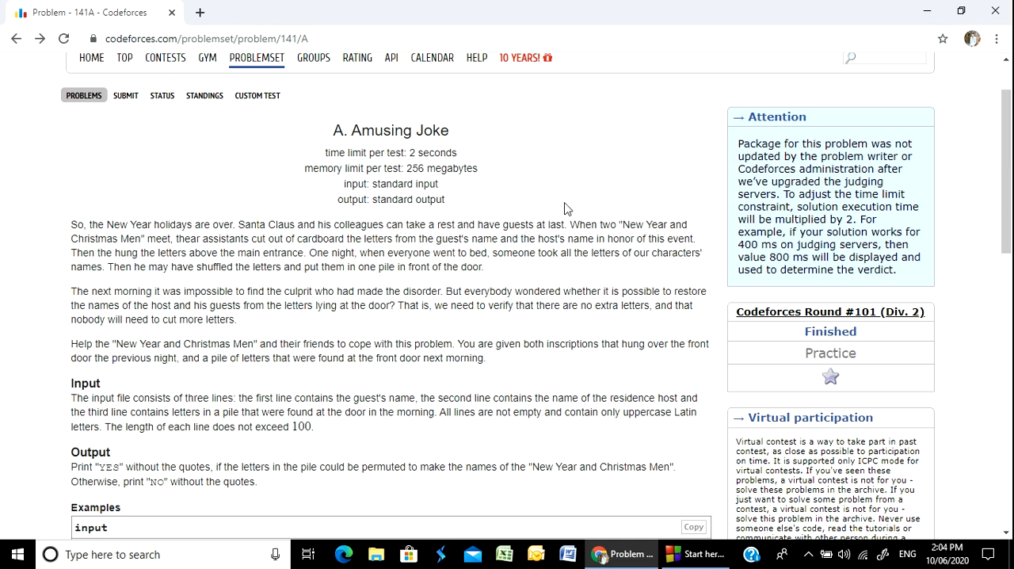
mouse_move(572, 190)
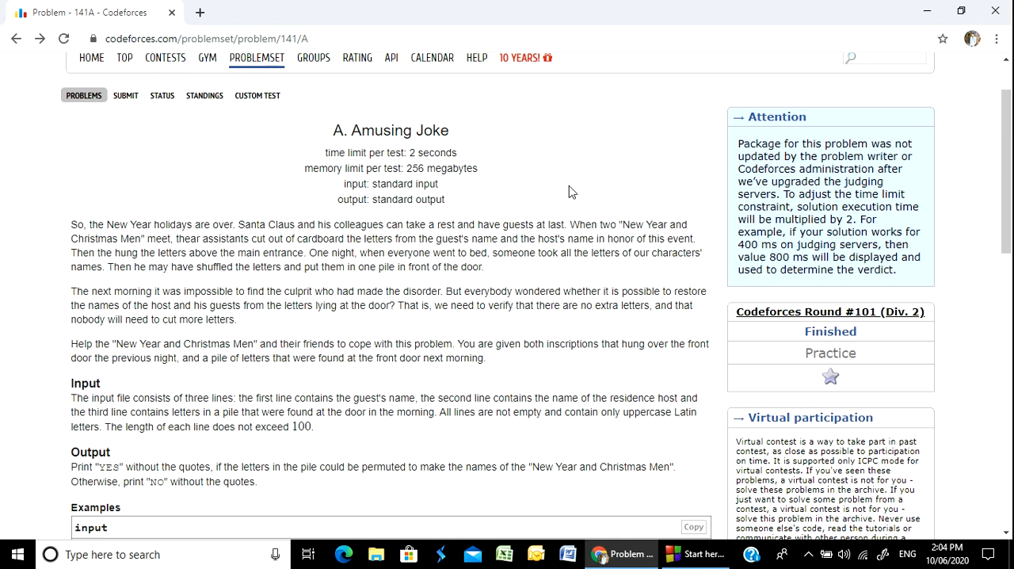
mouse_move(184, 285)
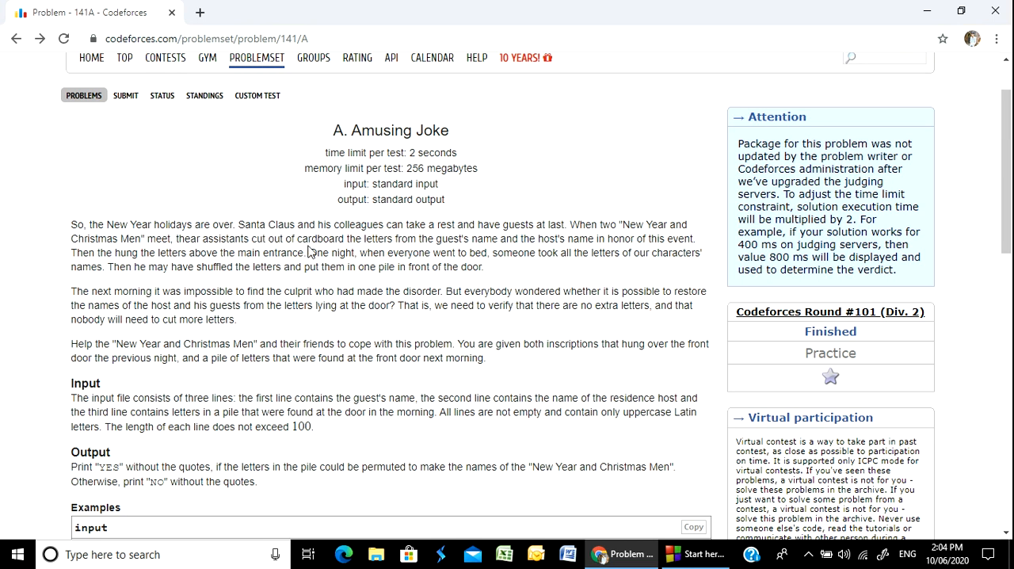
mouse_move(342, 244)
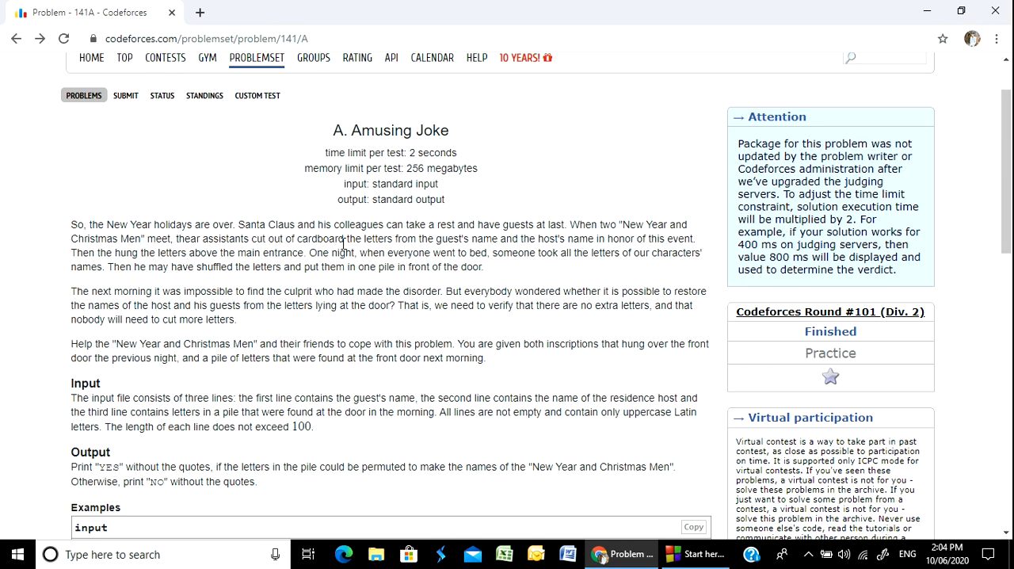
left_click_drag(342, 238, 492, 238)
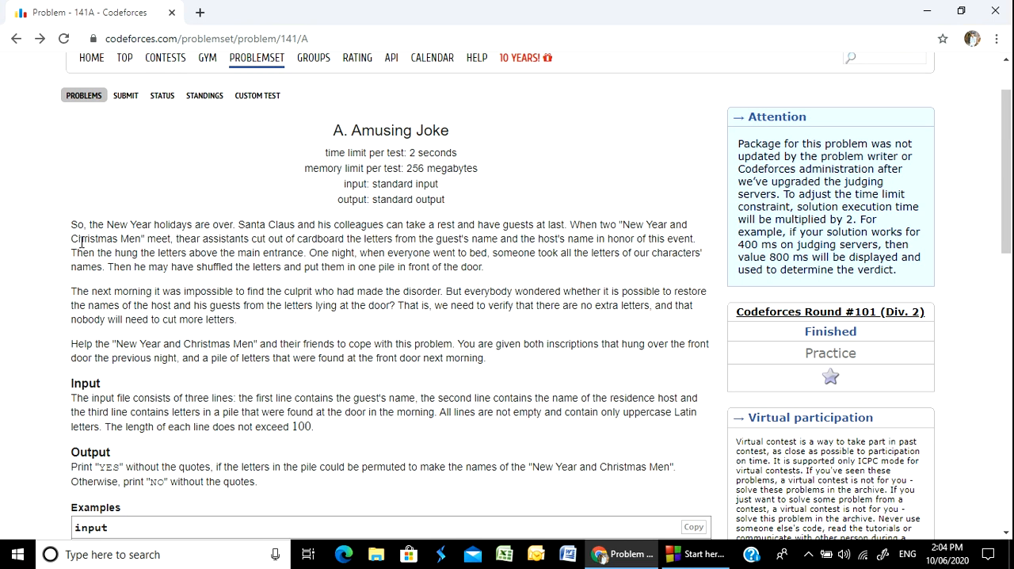
left_click_drag(252, 238, 307, 238)
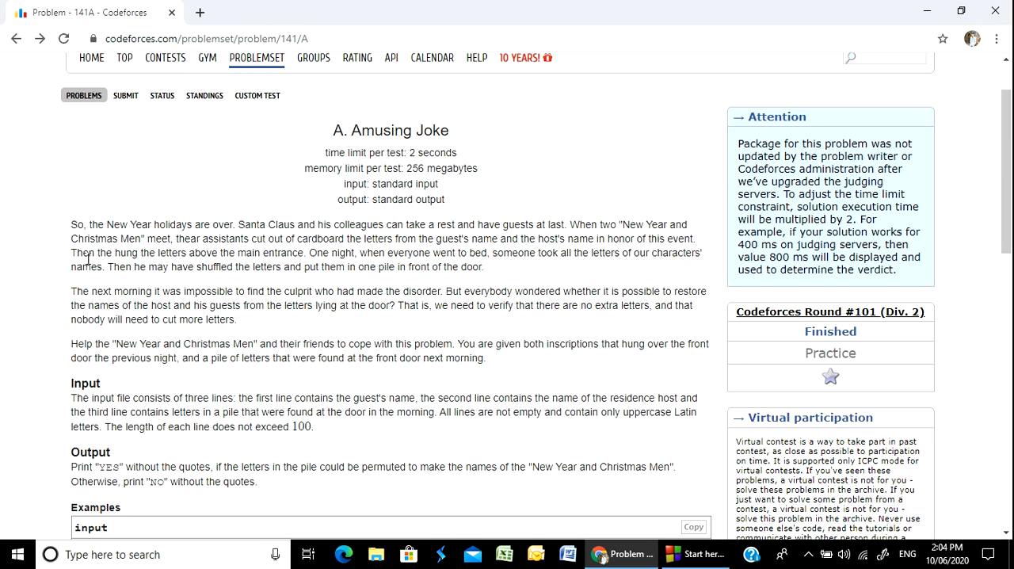
left_click_drag(85, 253, 196, 254)
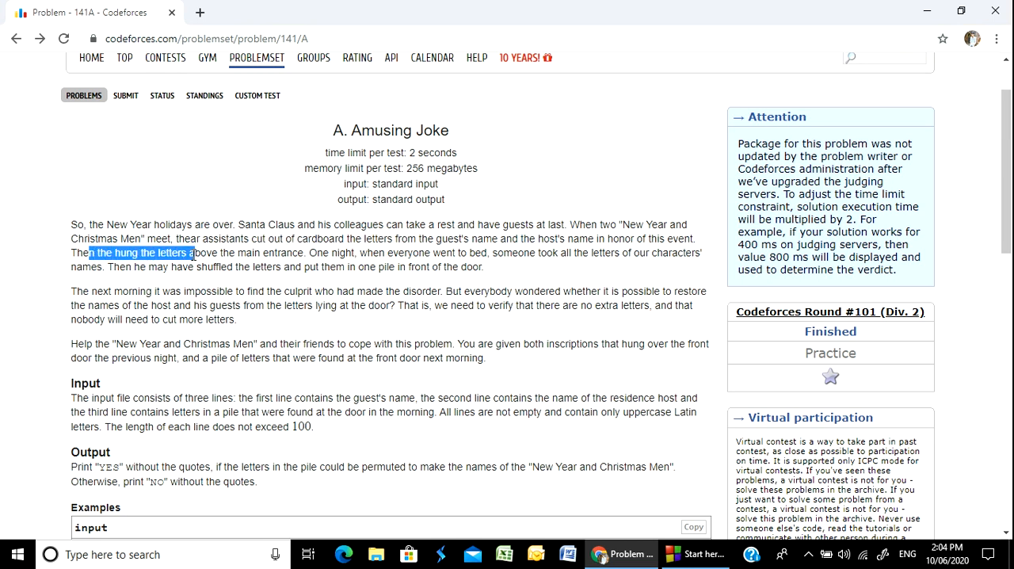
left_click_drag(190, 253, 269, 254)
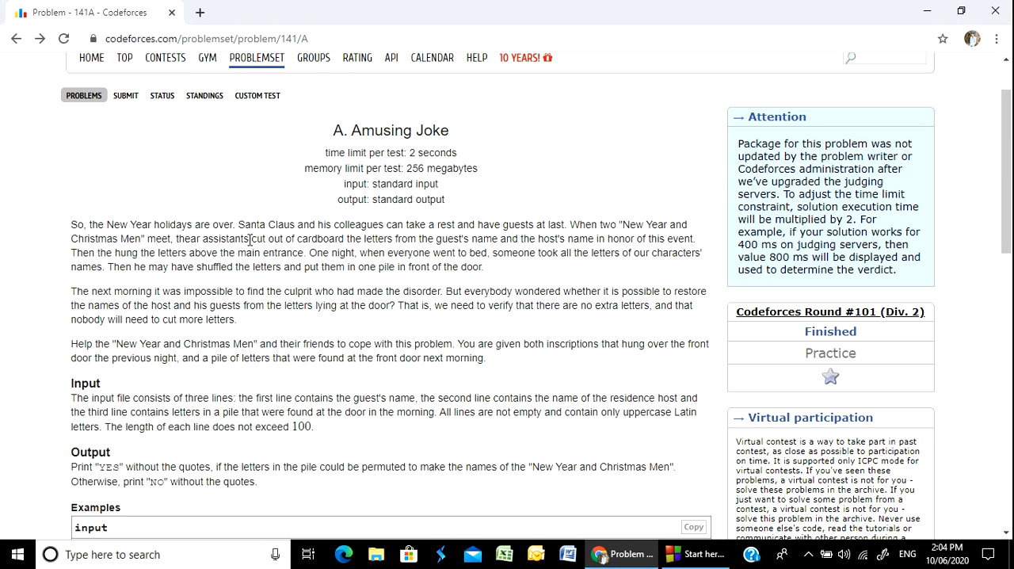
double_click(276, 251)
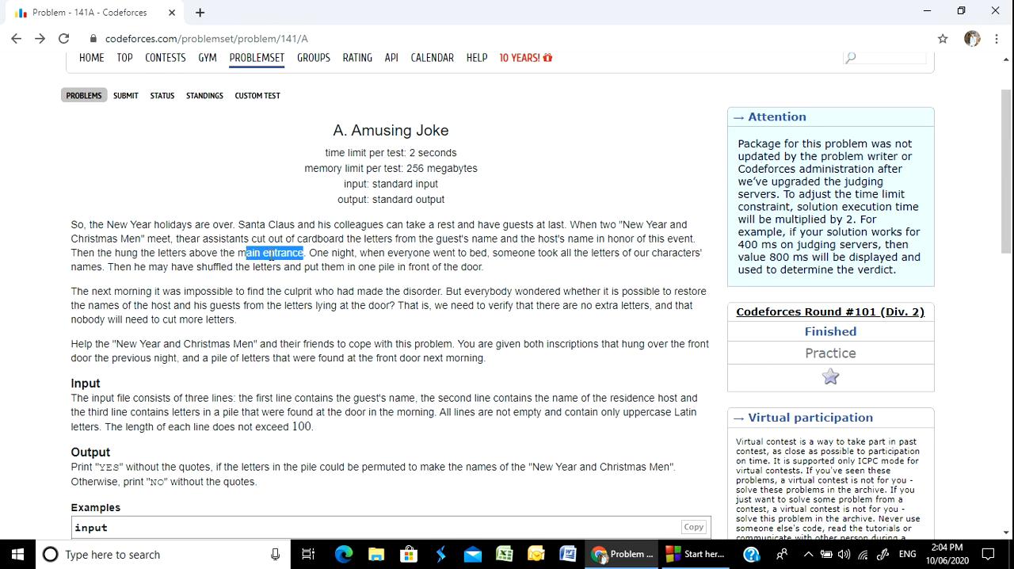
left_click(309, 254)
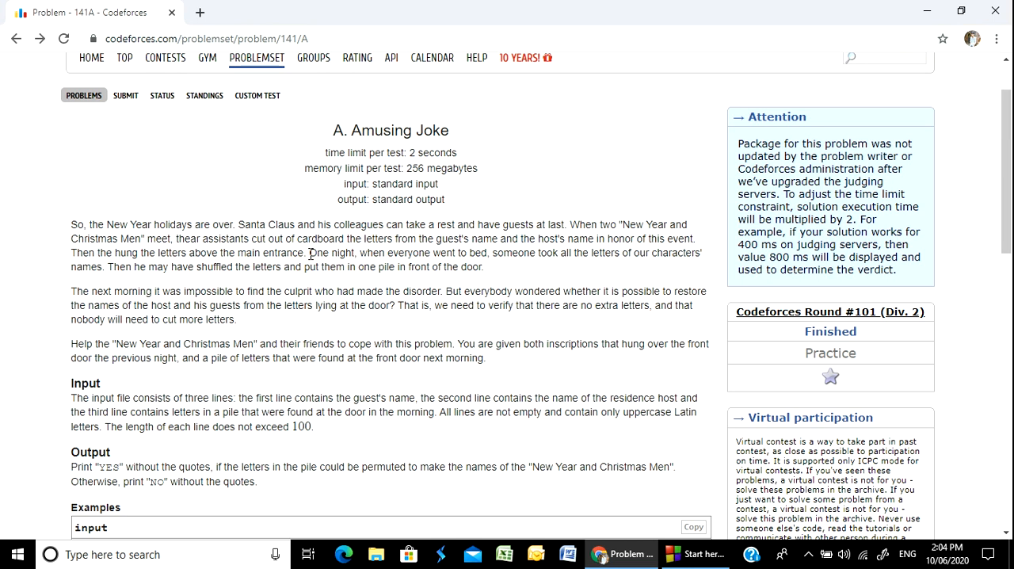
scroll("down", 3)
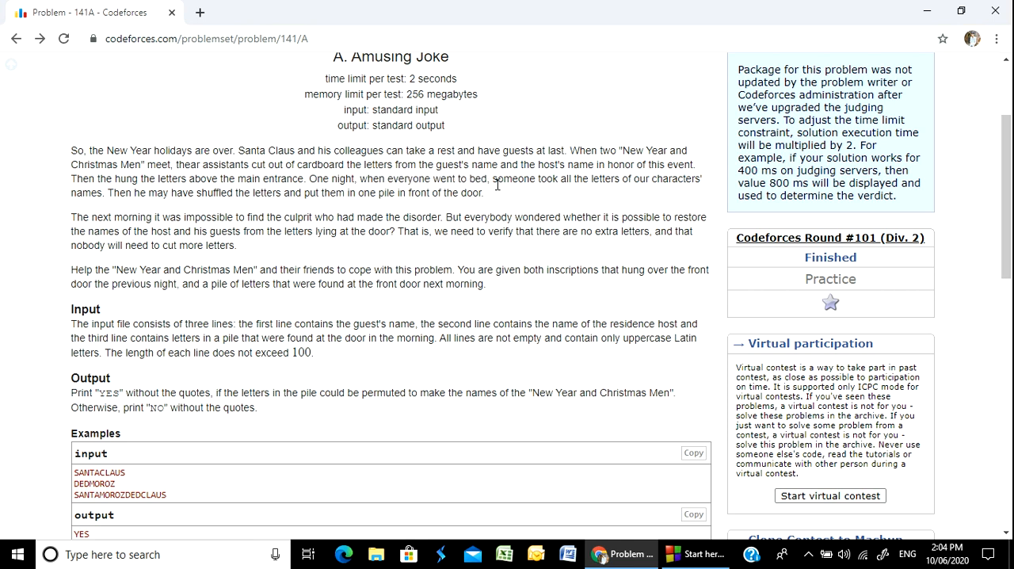
mouse_move(647, 199)
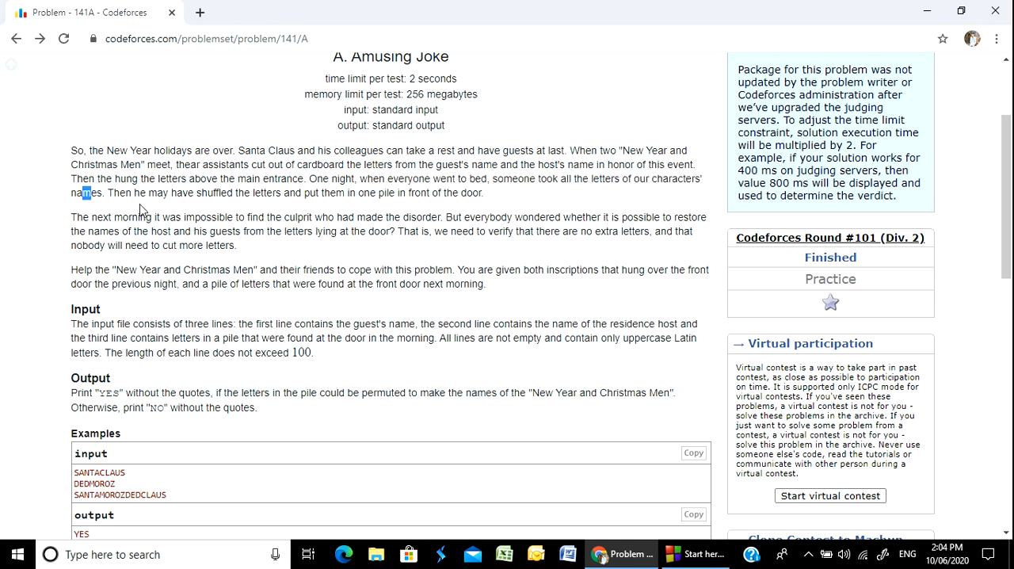
Highlight the sentences about shuffling the letters and finding the culprit the next morning.
left_click_drag(294, 177, 393, 178)
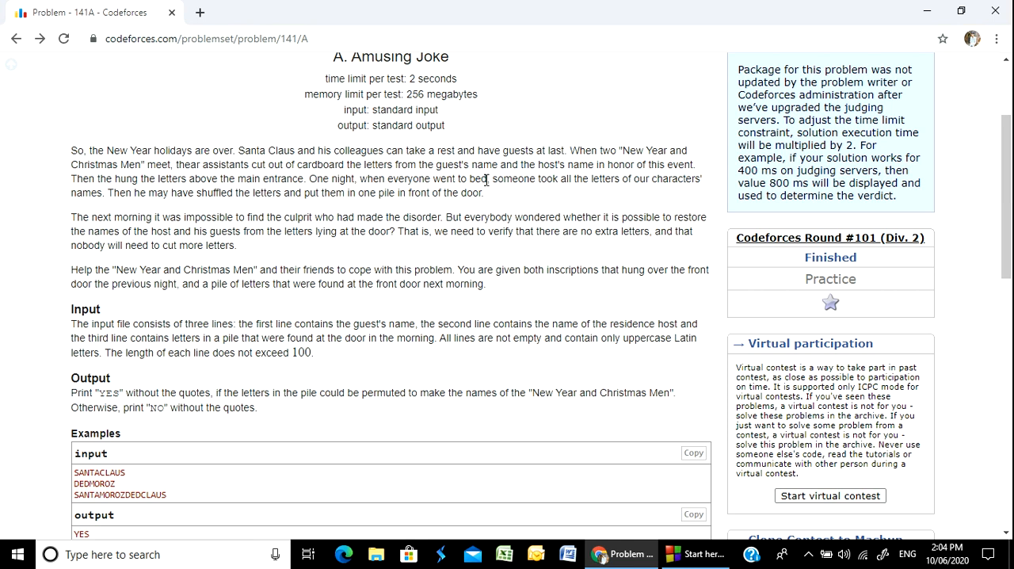
double_click(463, 177)
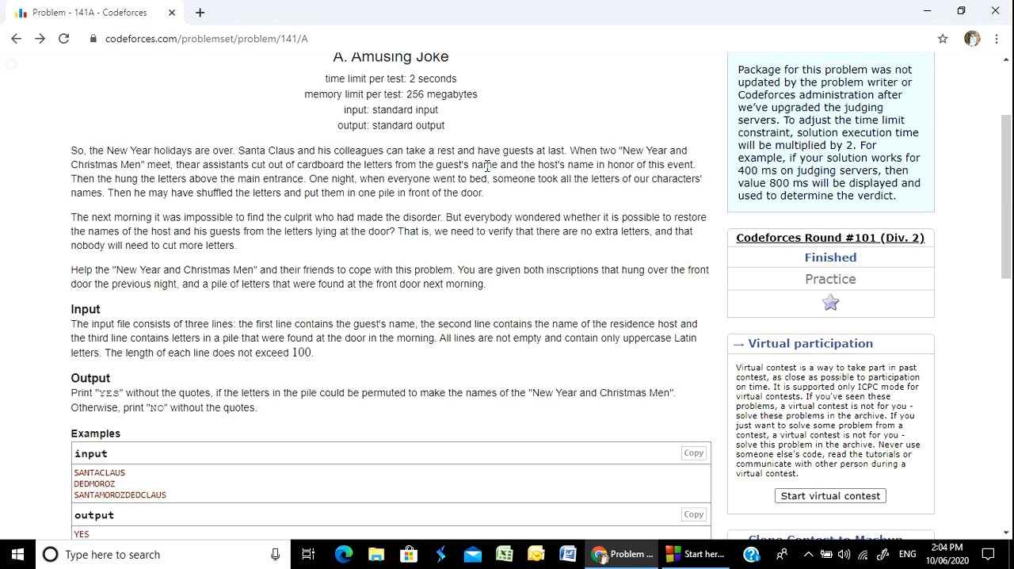
mouse_move(161, 190)
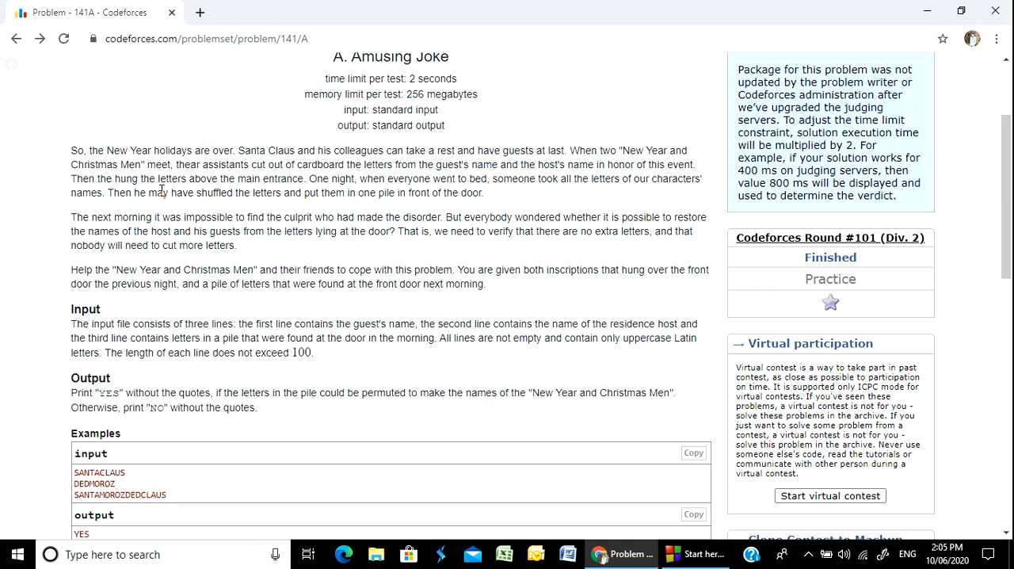
left_click_drag(168, 194, 300, 193)
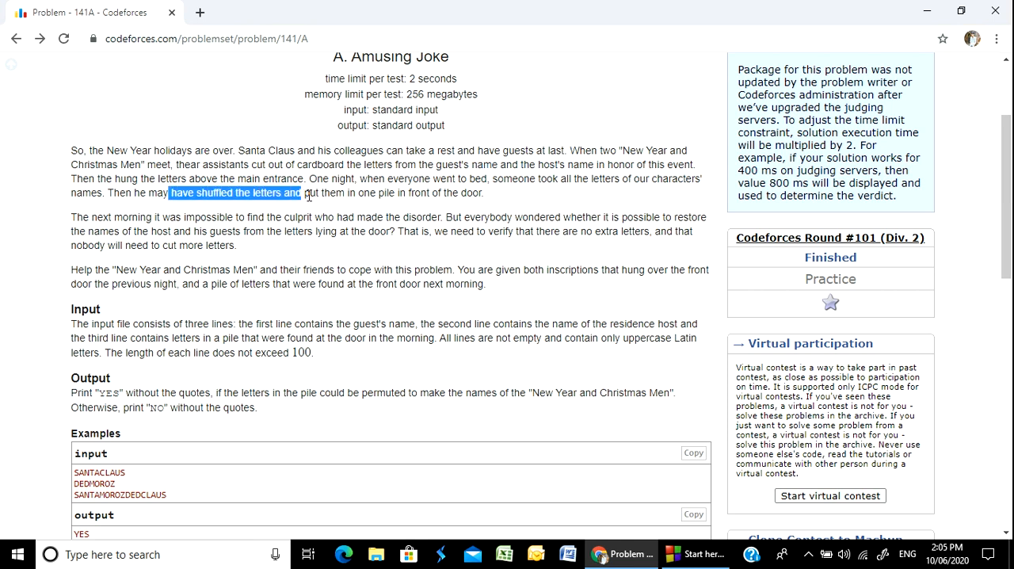
left_click_drag(301, 194, 469, 194)
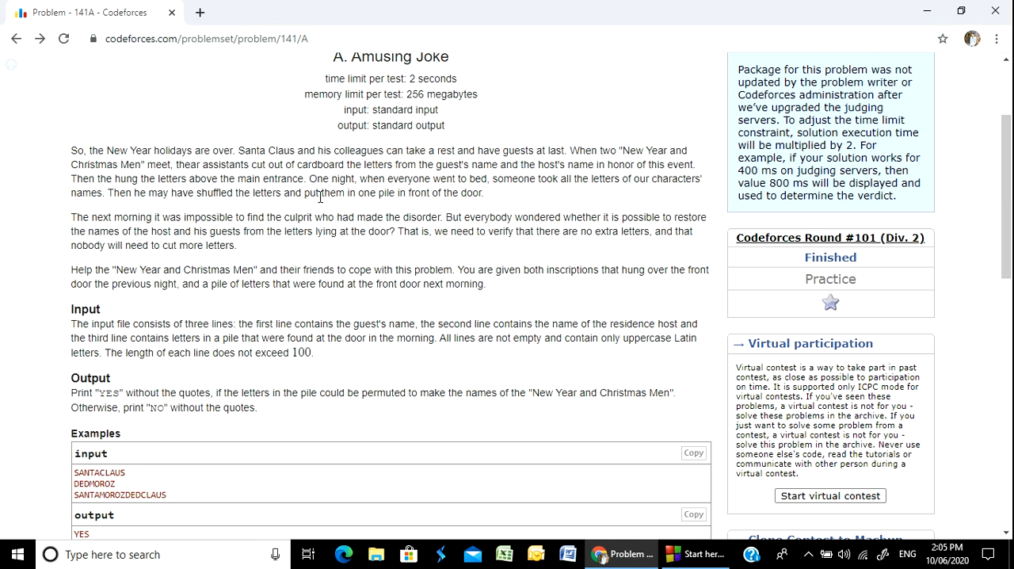
double_click(347, 193)
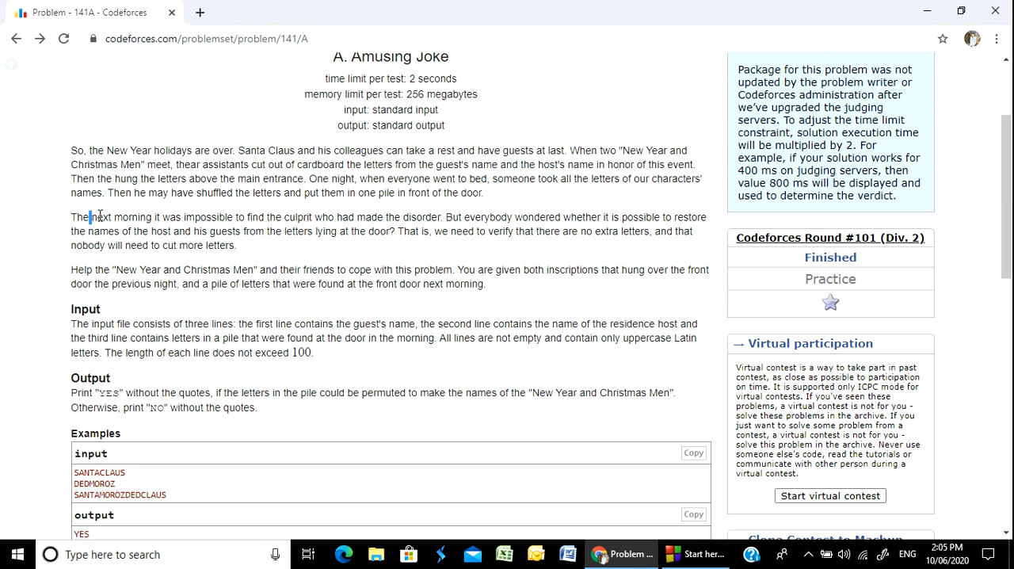
left_click_drag(92, 217, 247, 217)
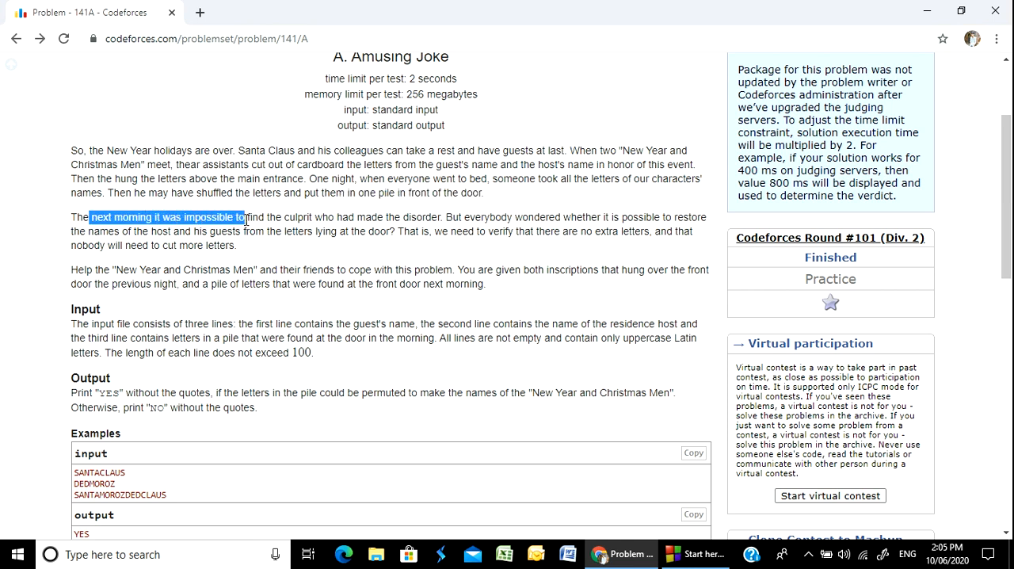
left_click_drag(245, 217, 358, 217)
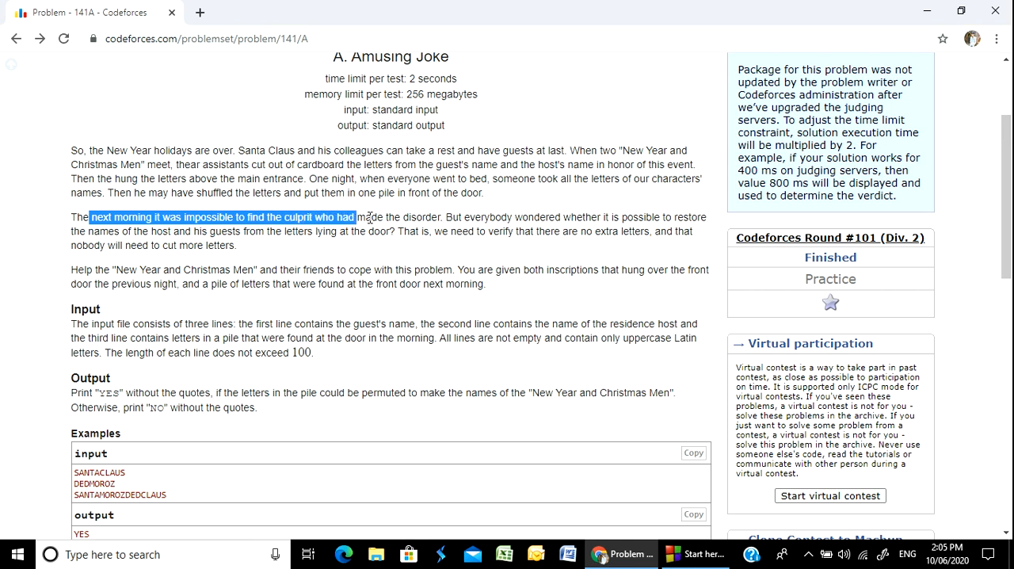
left_click(440, 228)
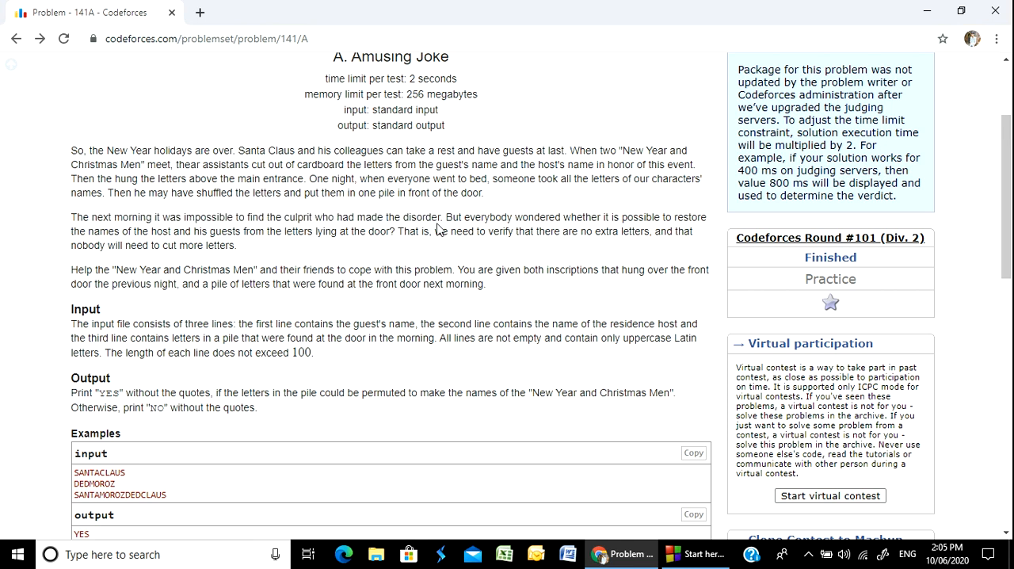
left_click_drag(235, 215, 435, 216)
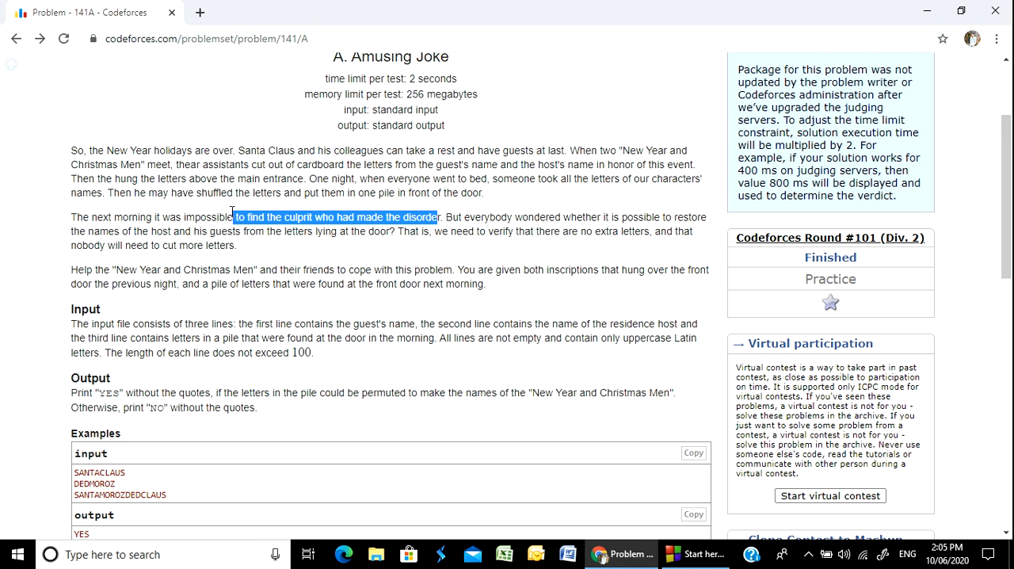
left_click(309, 217)
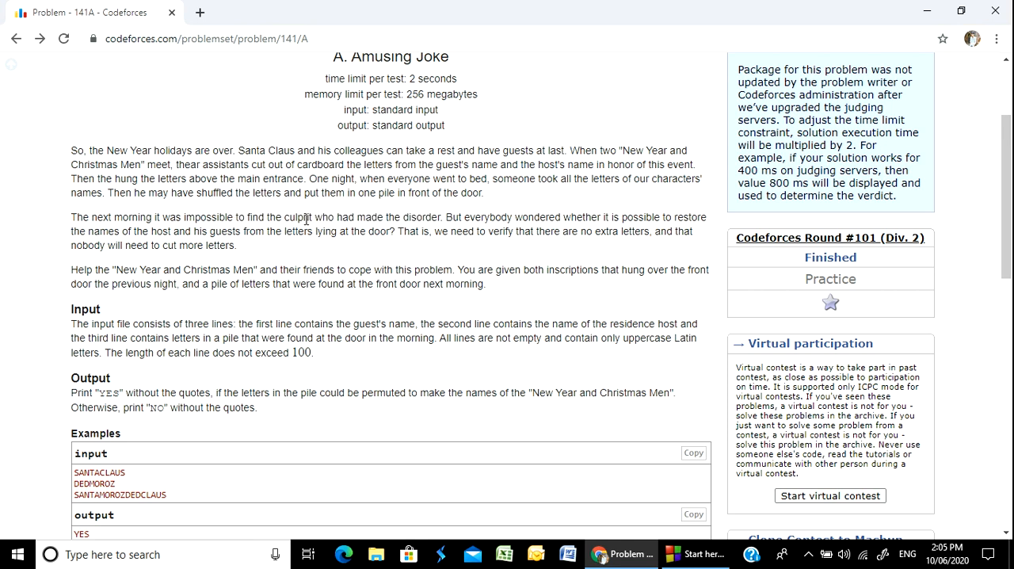
mouse_move(395, 231)
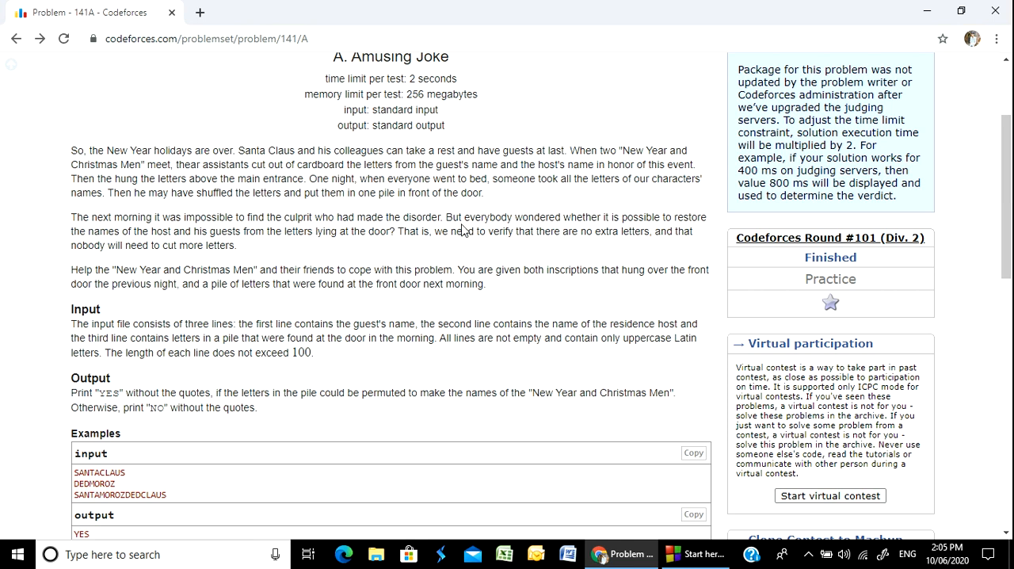
Highlight the question about restoring the host and guest names from the letters at the door.
left_click_drag(463, 217, 673, 217)
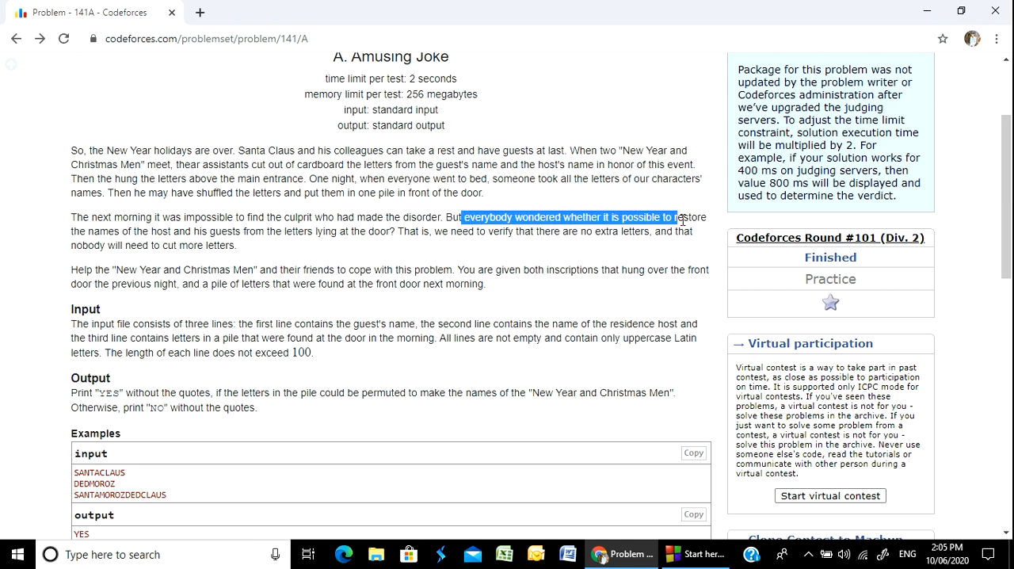
left_click(92, 238)
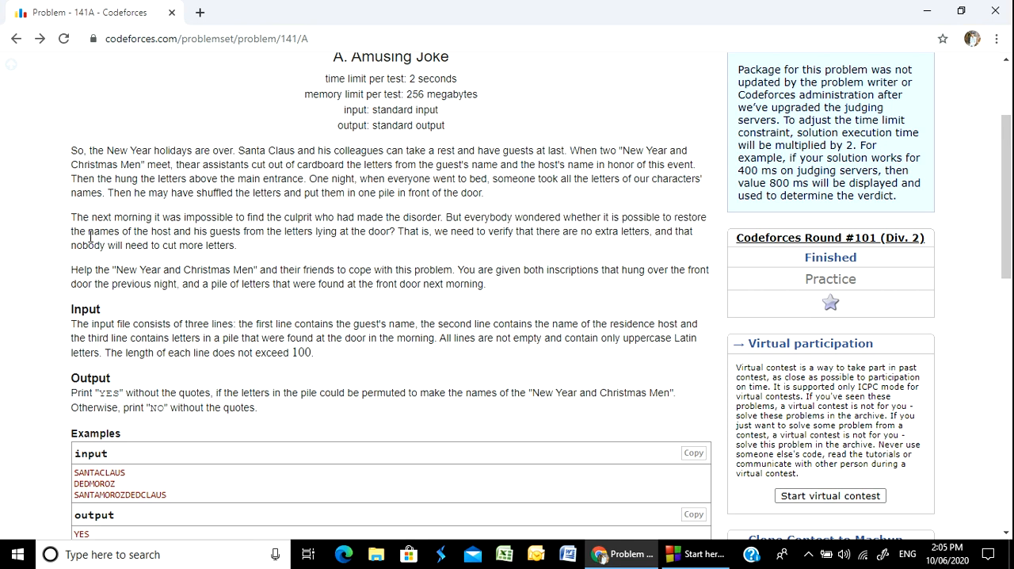
left_click_drag(91, 231, 237, 232)
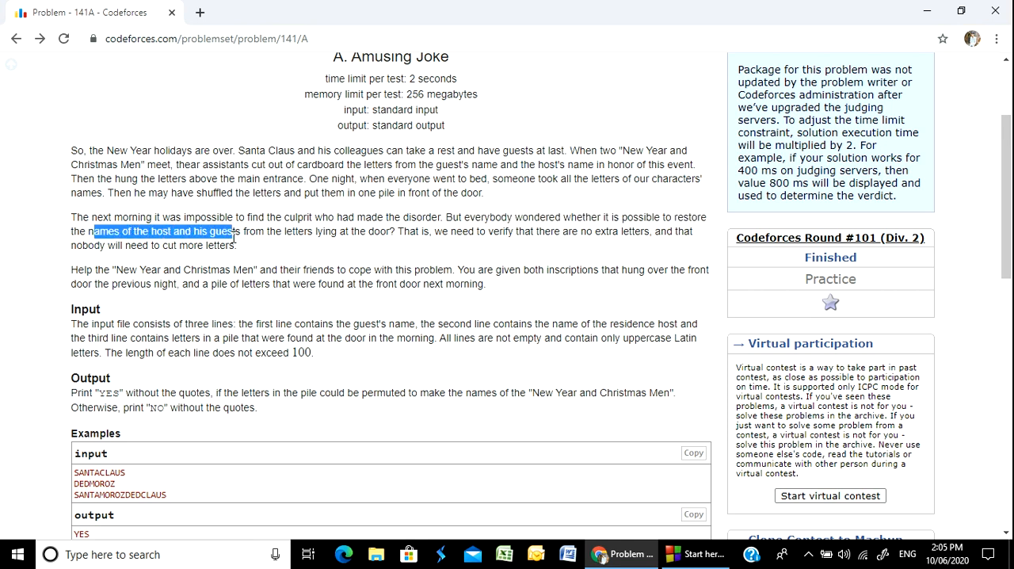
left_click_drag(234, 231, 345, 231)
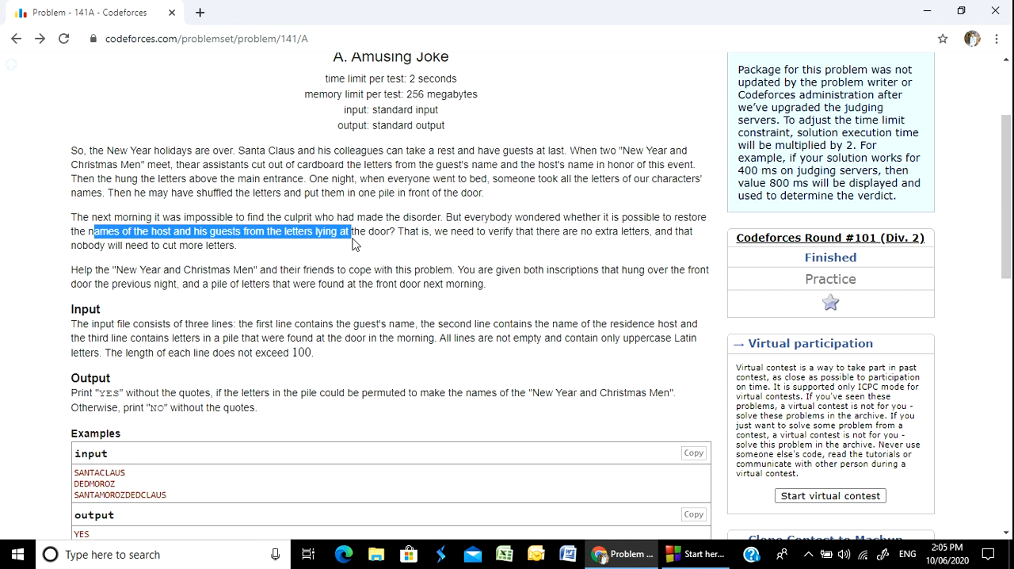
left_click(393, 238)
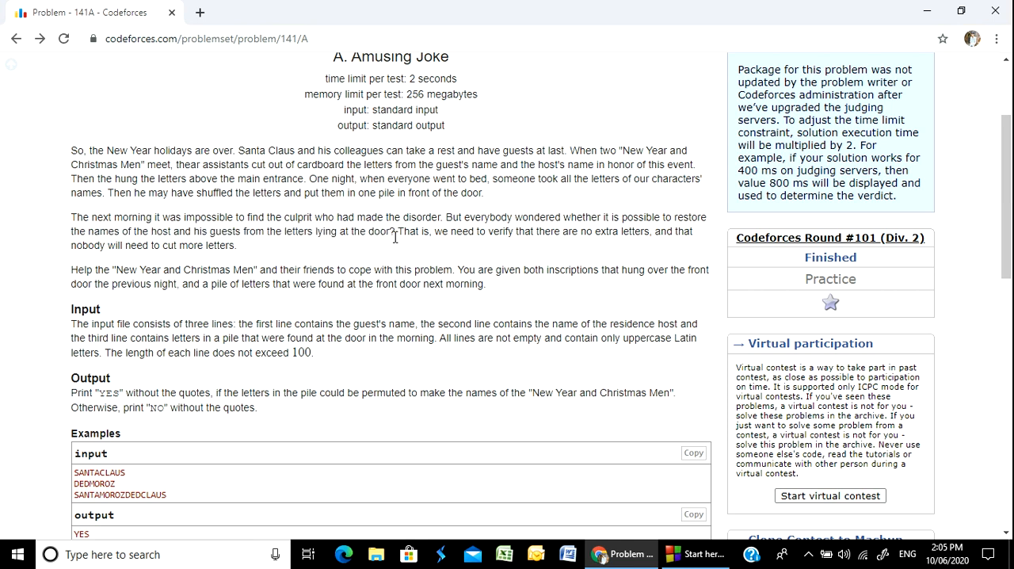
mouse_move(346, 260)
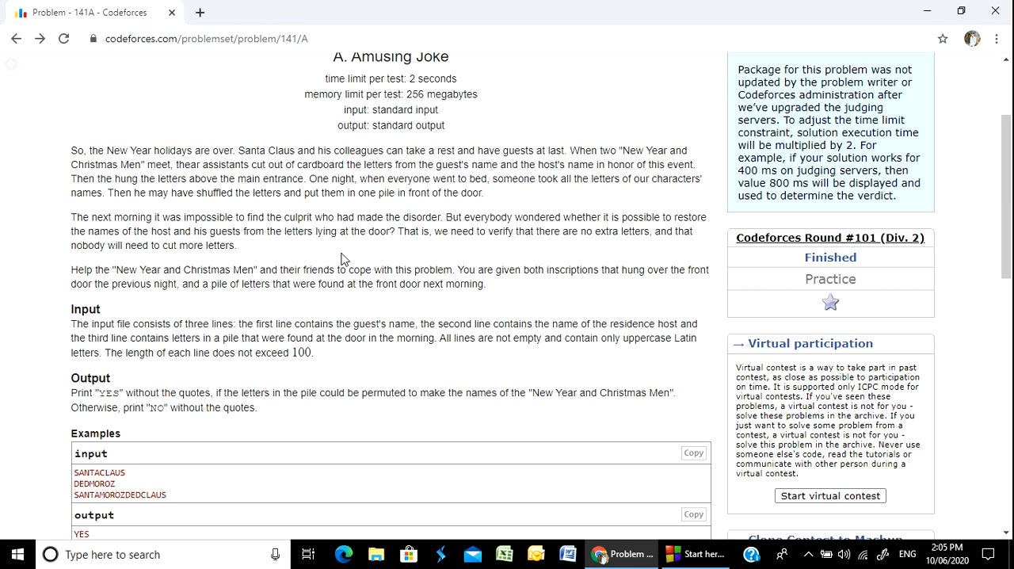
left_click_drag(398, 231, 517, 236)
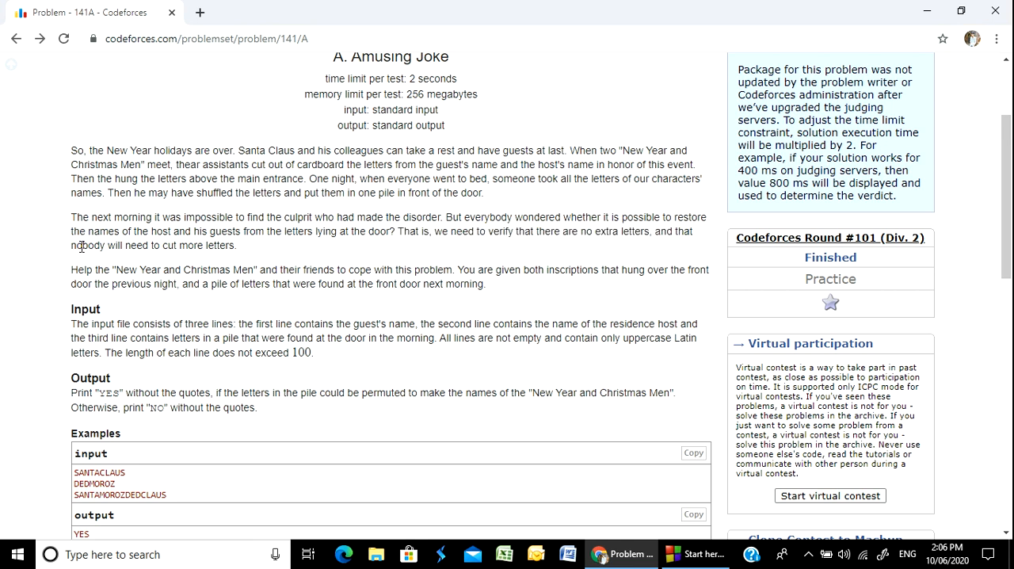
double_click(159, 244)
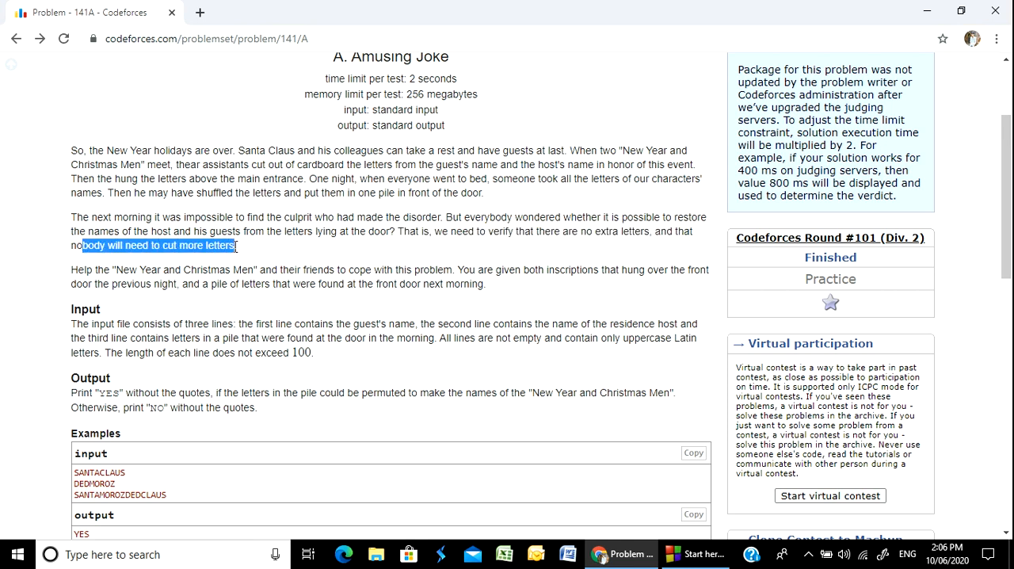
scroll("down", 3)
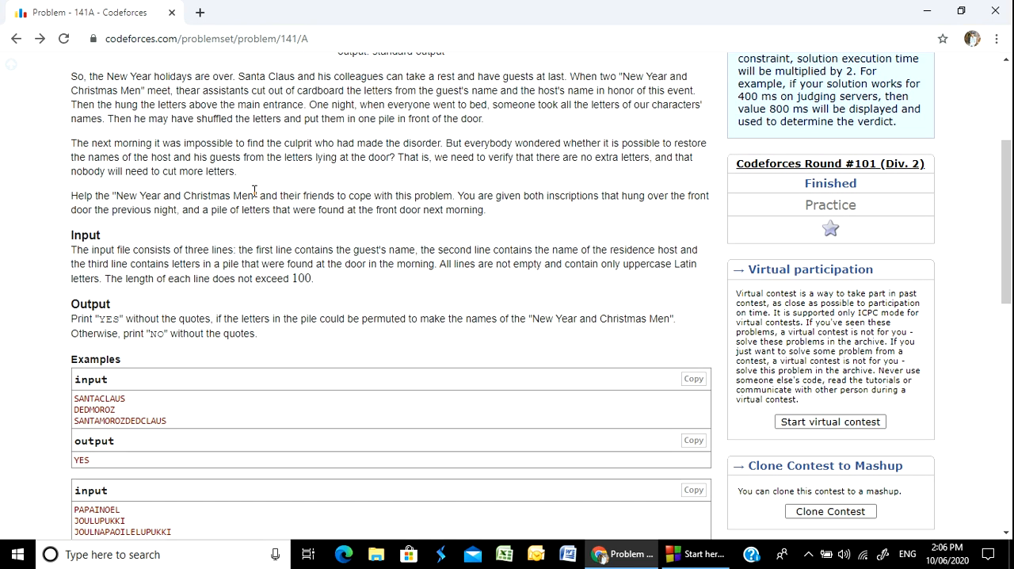
left_click_drag(399, 157, 646, 157)
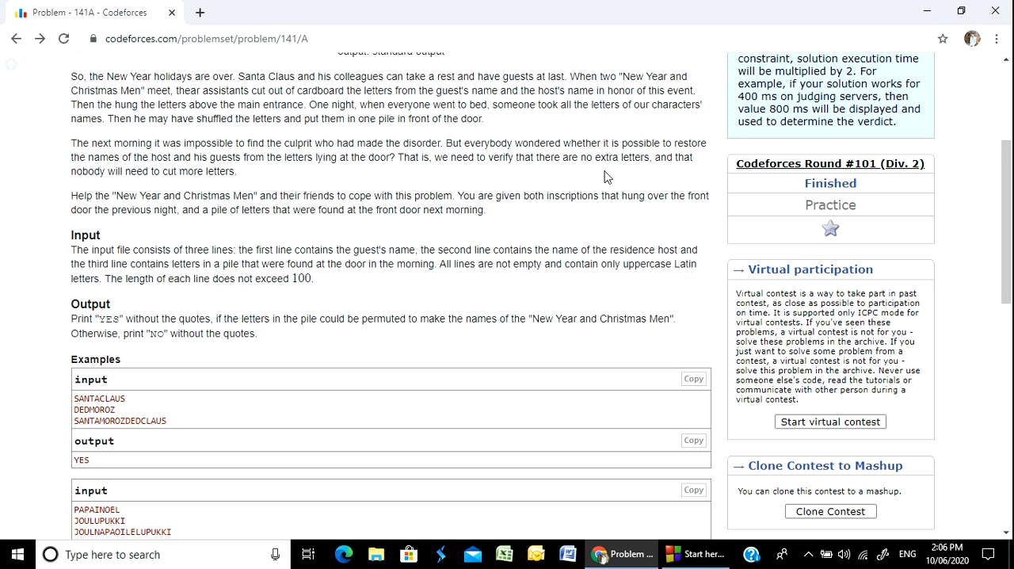
mouse_move(244, 236)
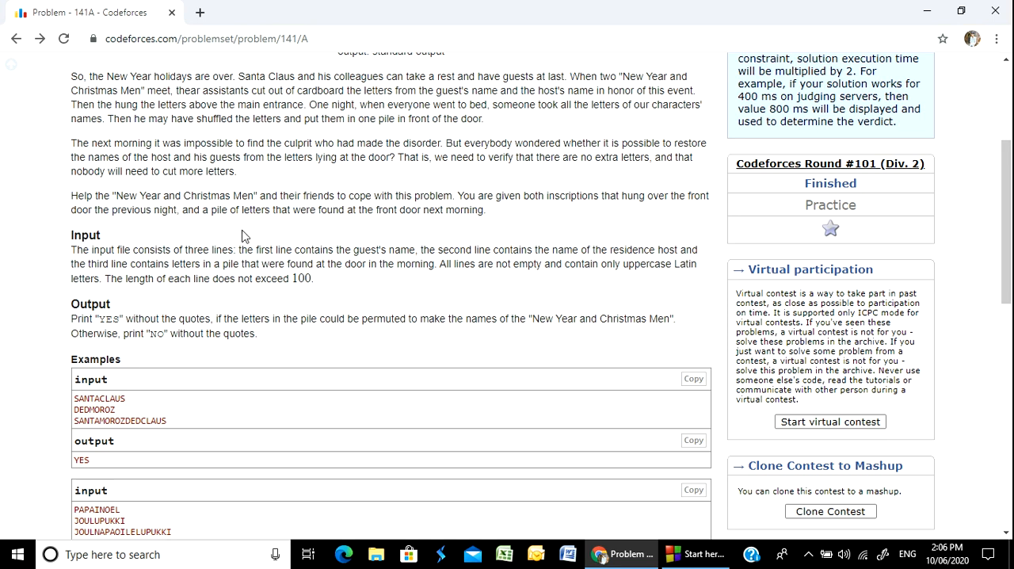
Highlight the clause about the pile of letters and the example guest name SANTACLAUS.
left_click_drag(127, 196, 244, 196)
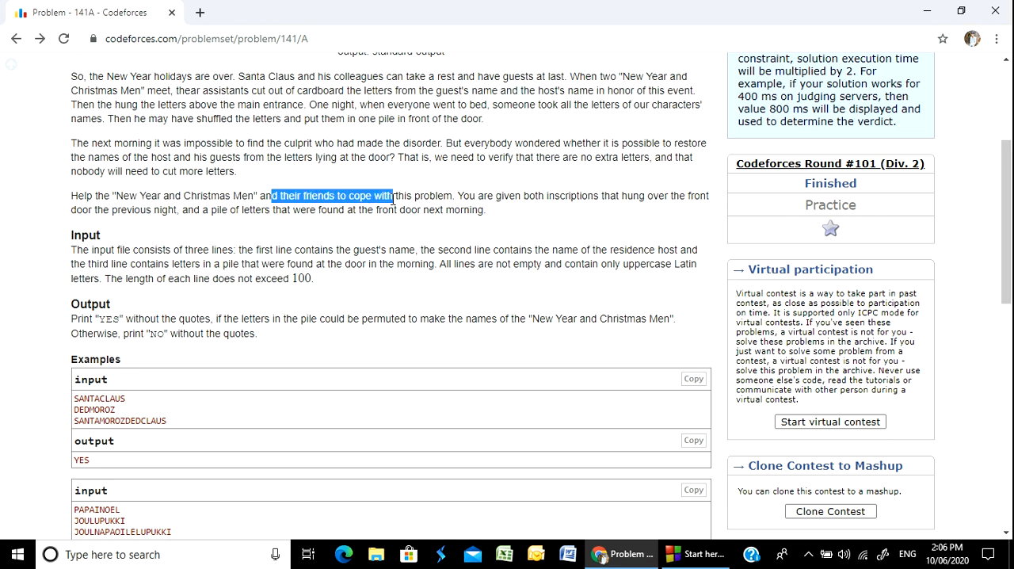
left_click(465, 200)
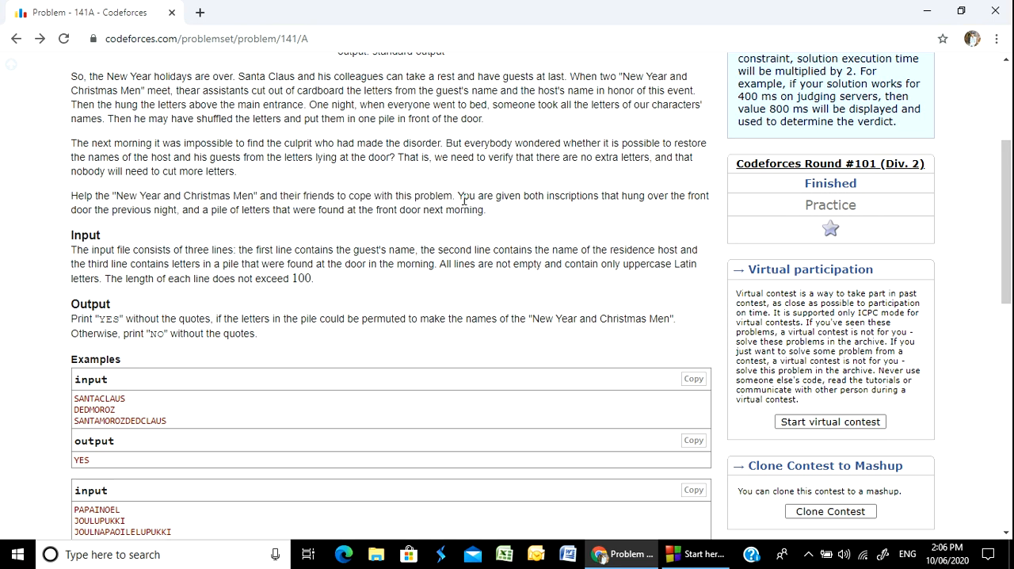
left_click_drag(462, 197, 710, 197)
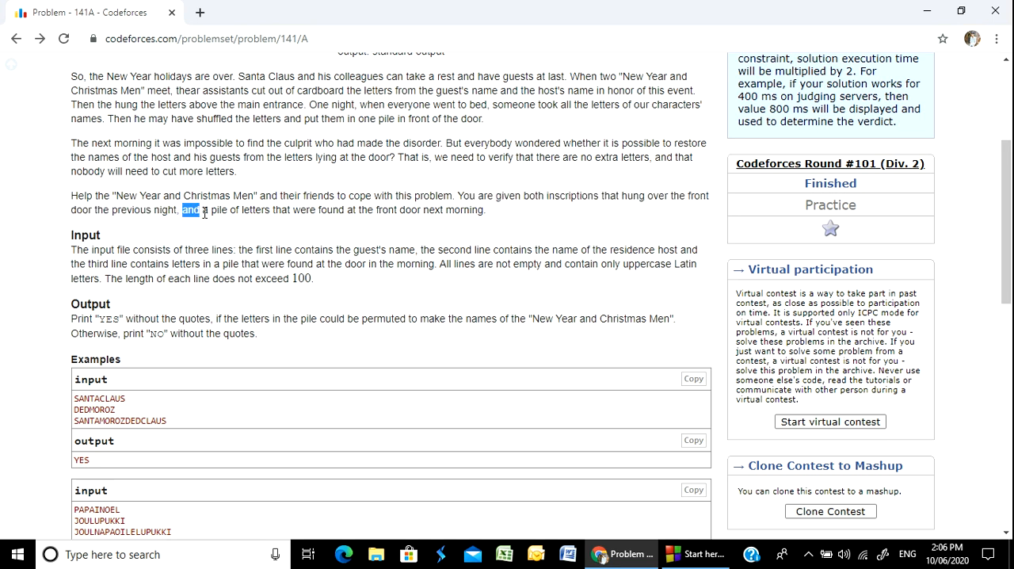
left_click_drag(184, 210, 421, 209)
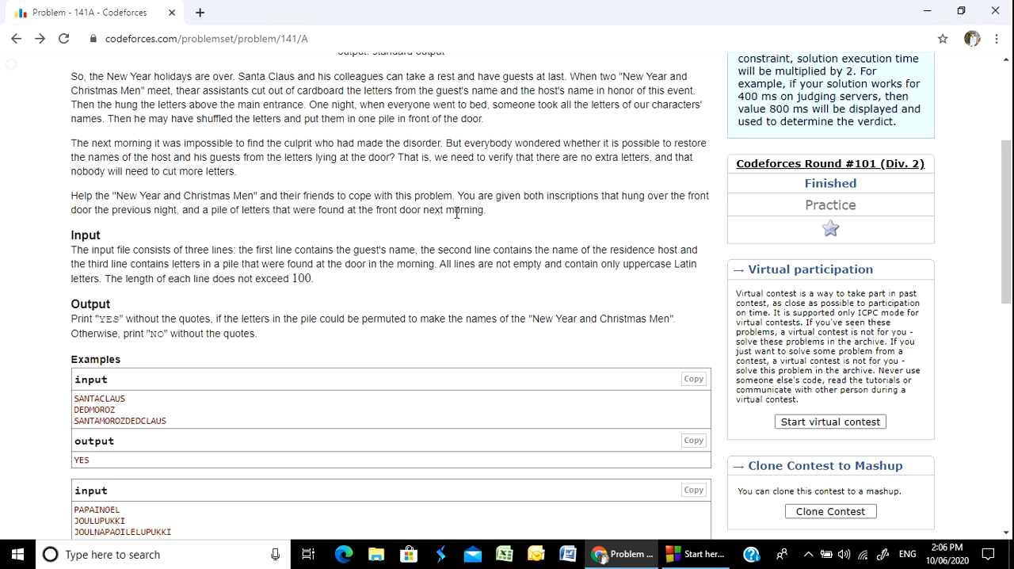
mouse_move(317, 209)
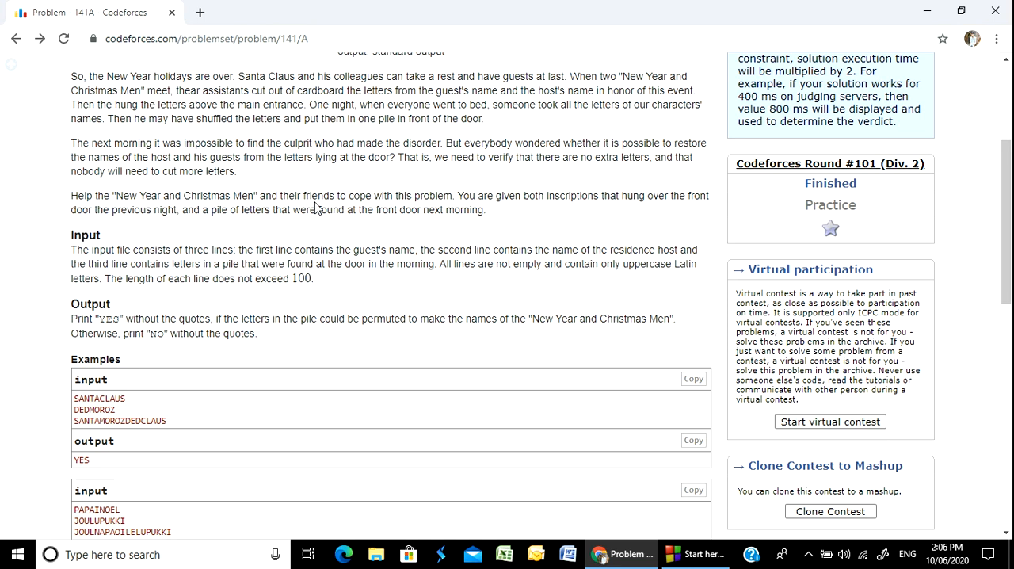
mouse_move(371, 257)
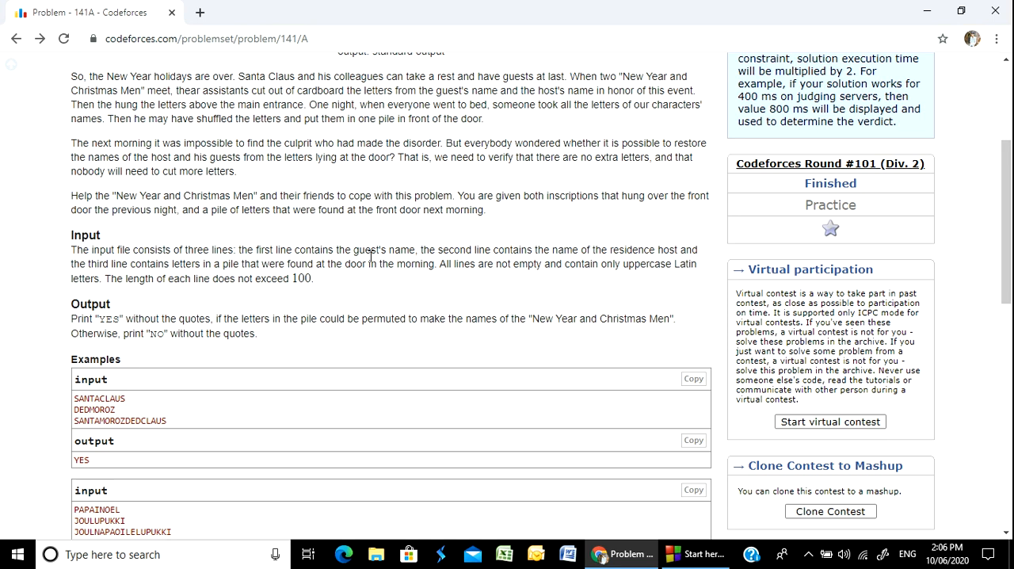
scroll("down", 3)
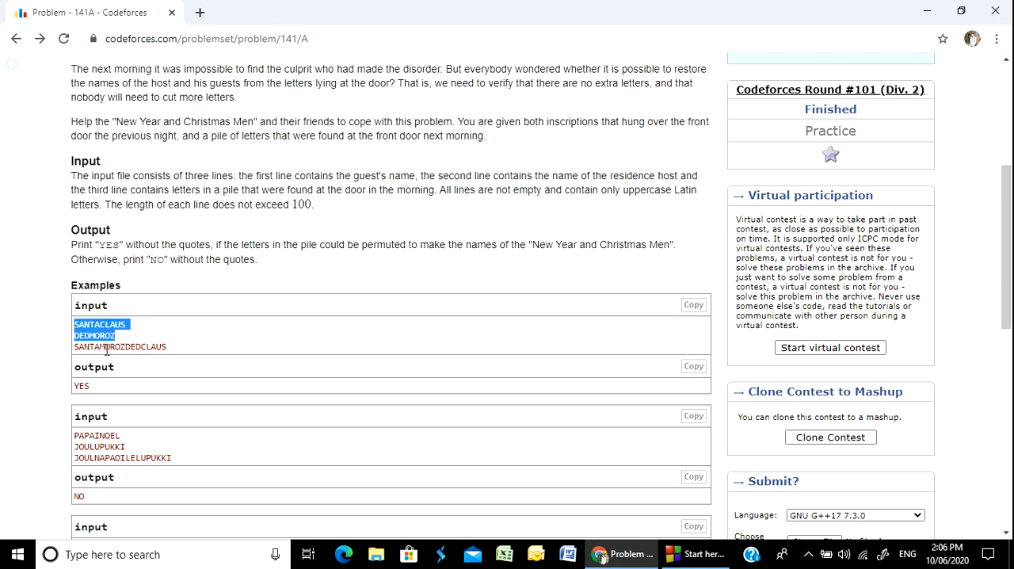
scroll("down", 3)
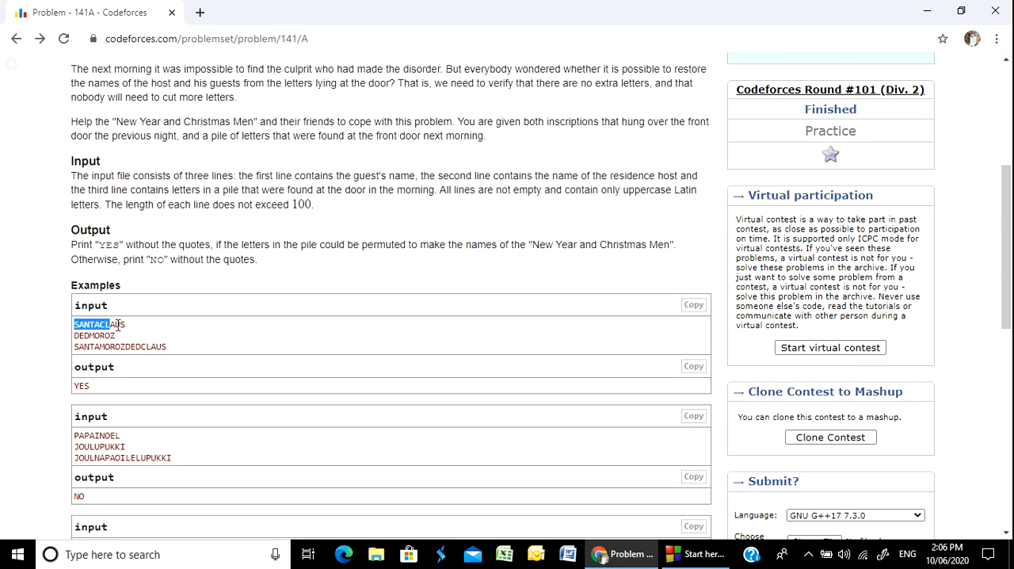
double_click(92, 336)
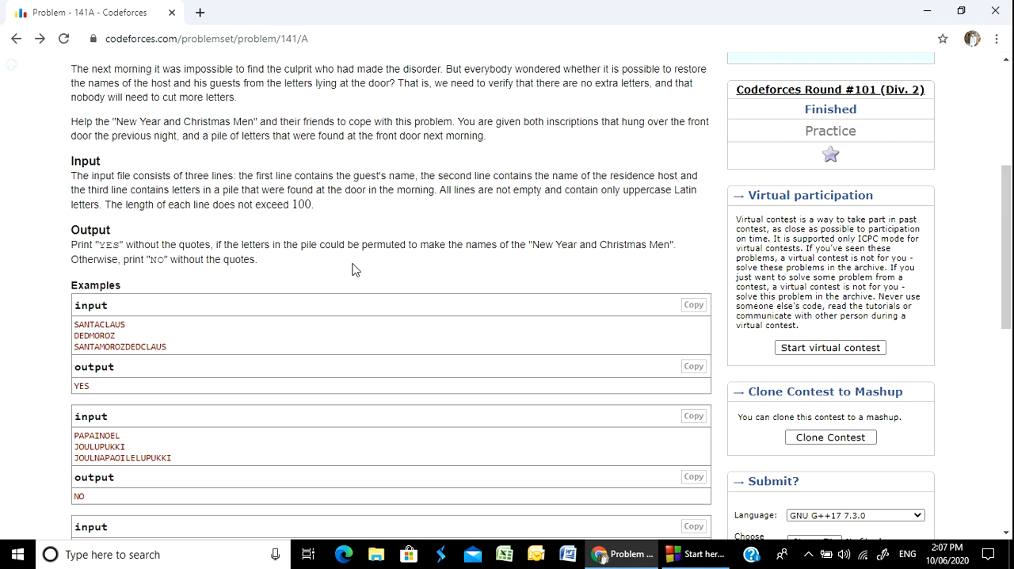
mouse_move(201, 253)
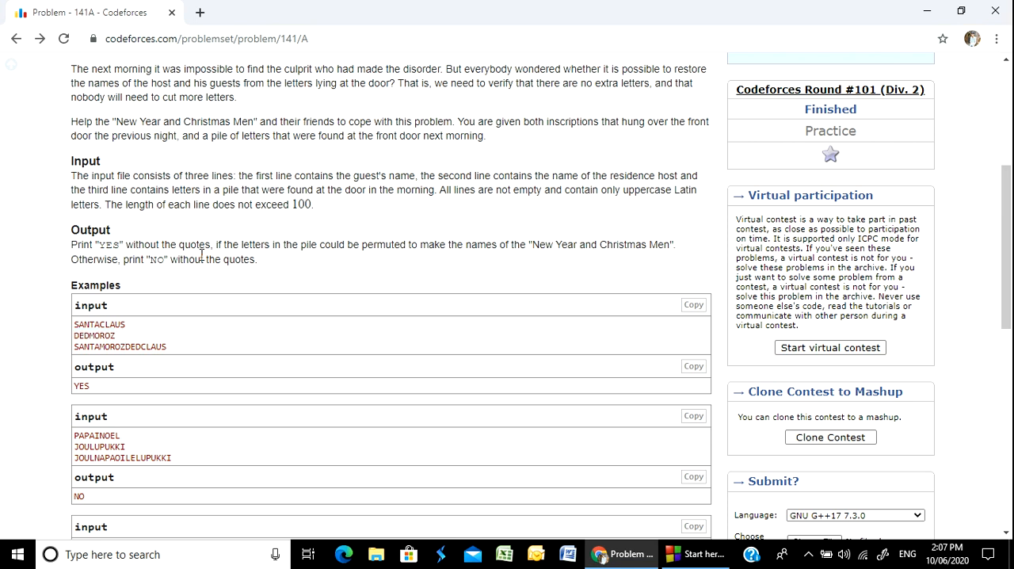
mouse_move(239, 276)
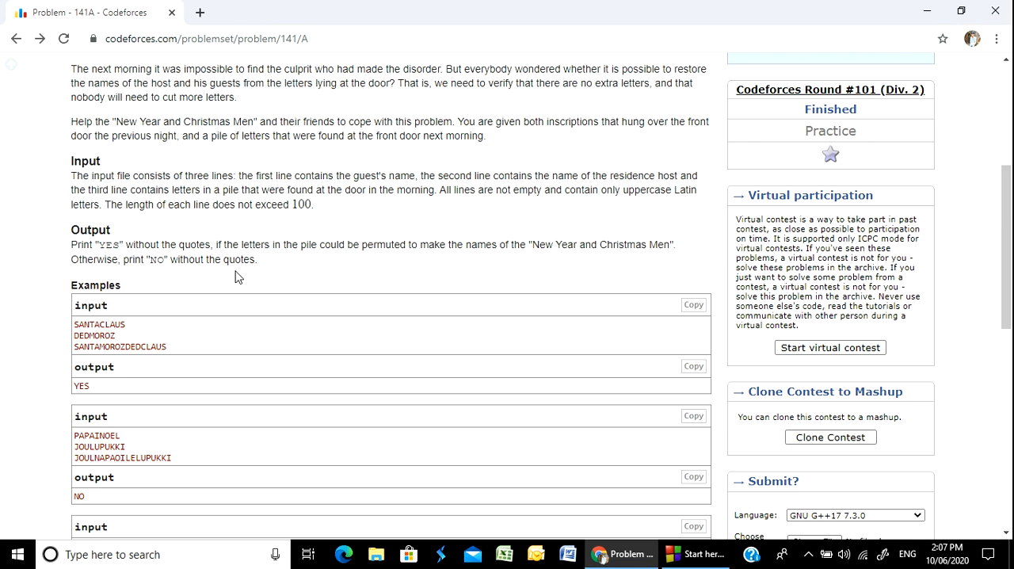
mouse_move(176, 286)
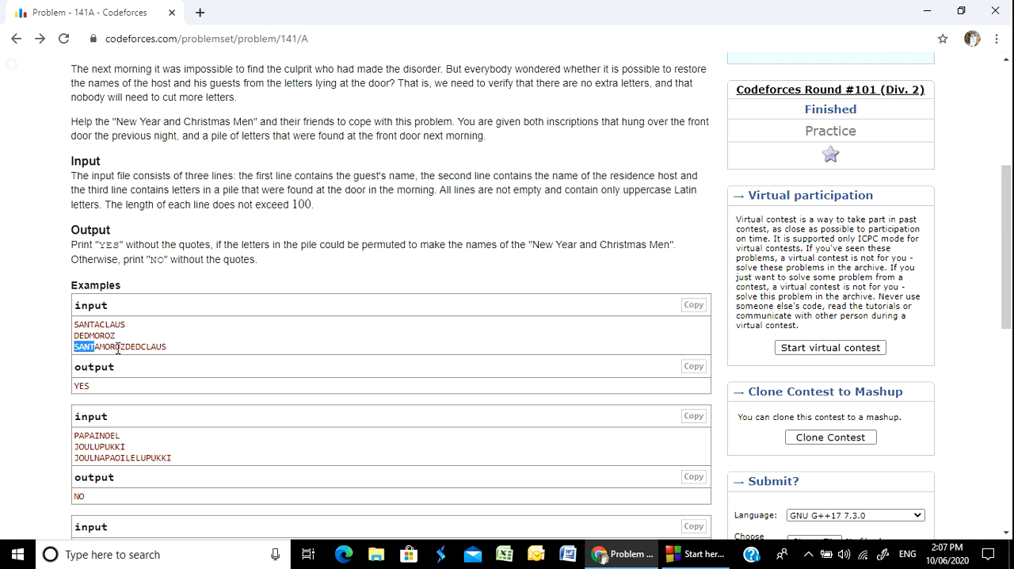
left_click(111, 345)
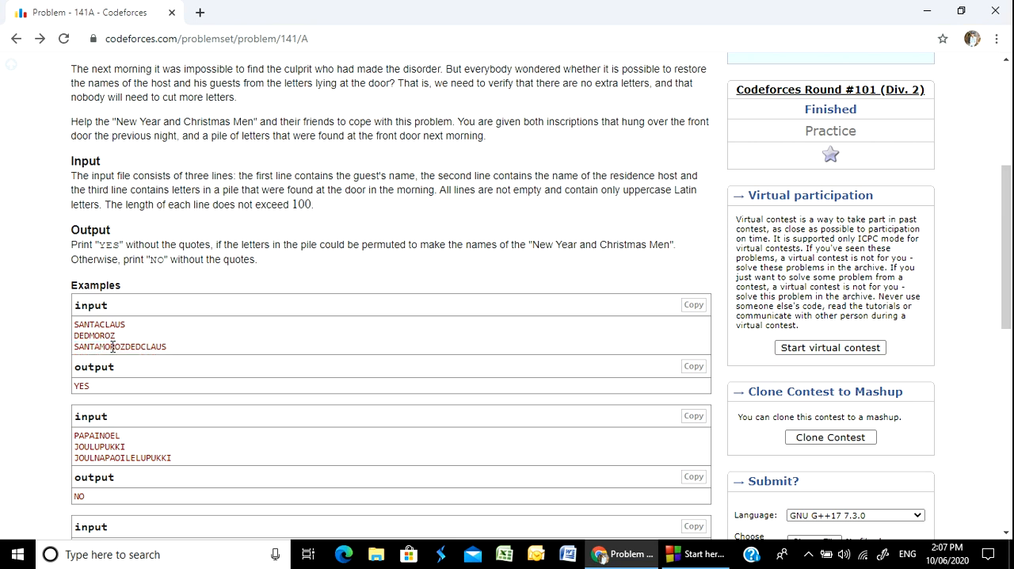
mouse_move(190, 331)
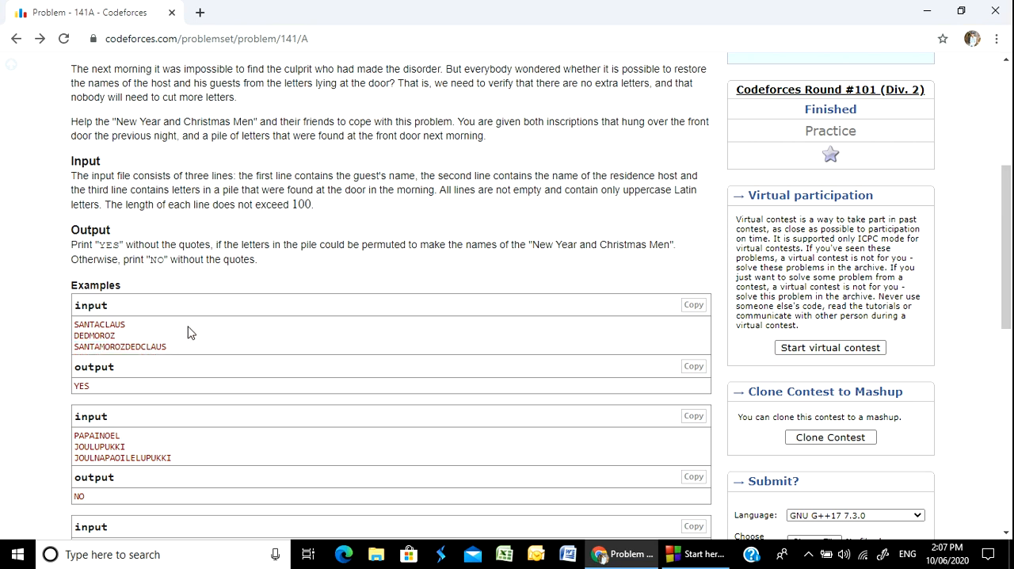
Review the example pile of letters and the note explaining the first sample.
scroll("down", 3)
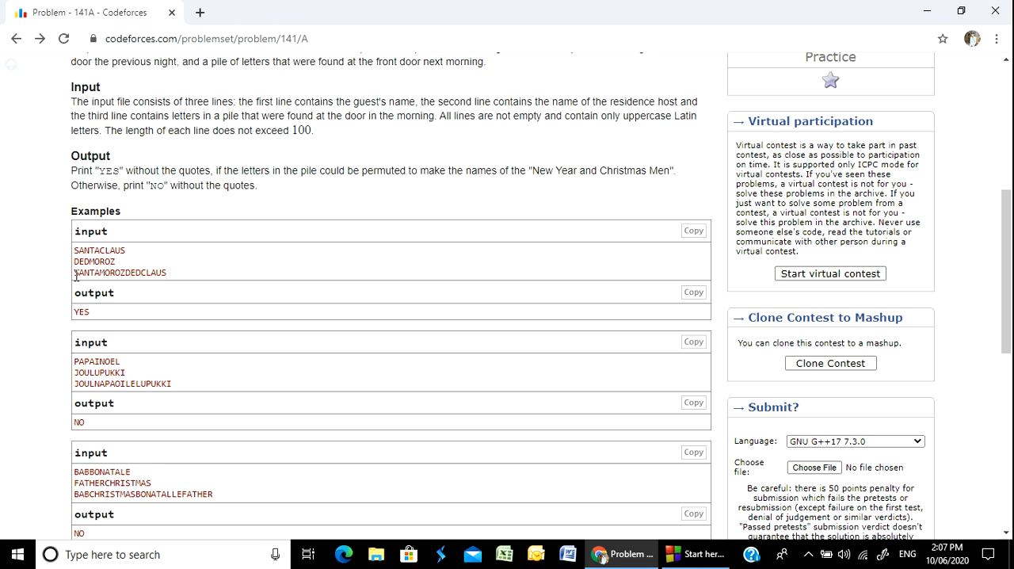
double_click(121, 273)
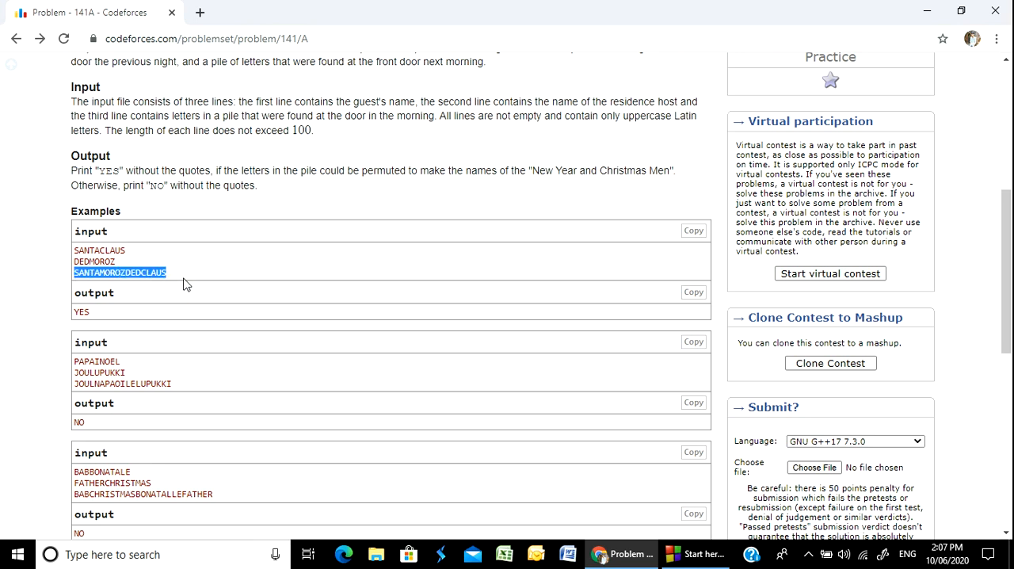
scroll("up", 3)
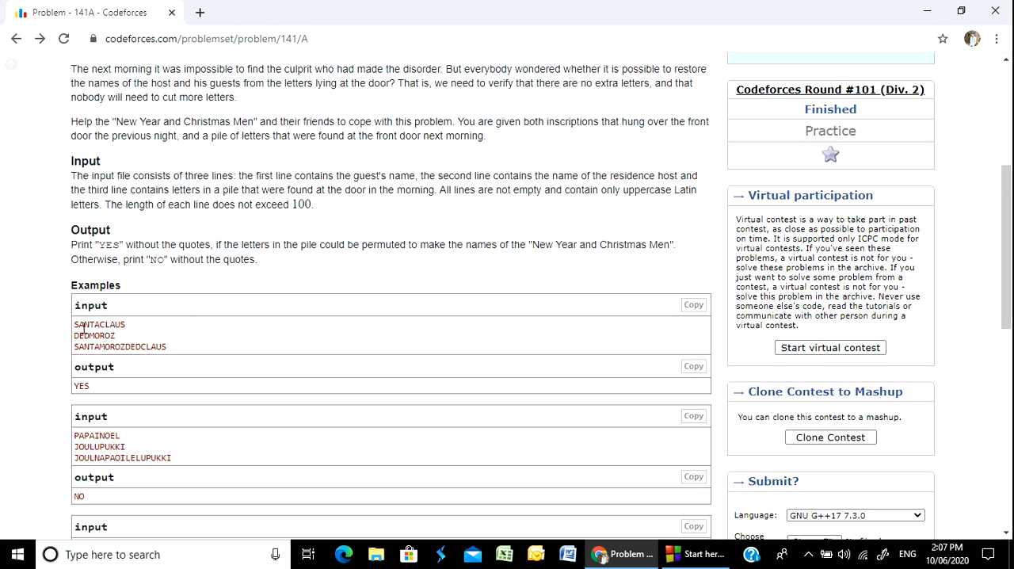
double_click(94, 336)
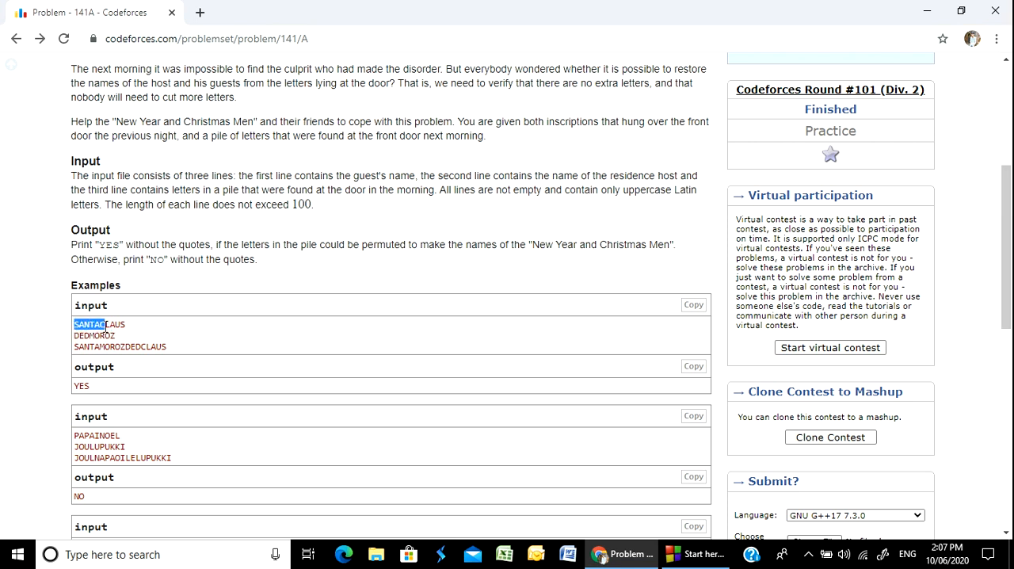
left_click(86, 335)
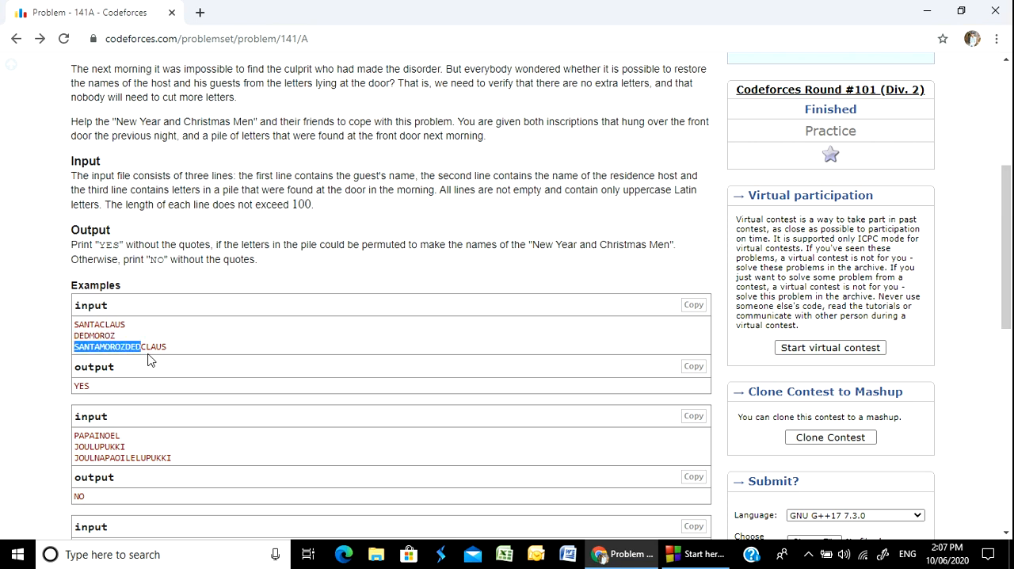
scroll("down", 3)
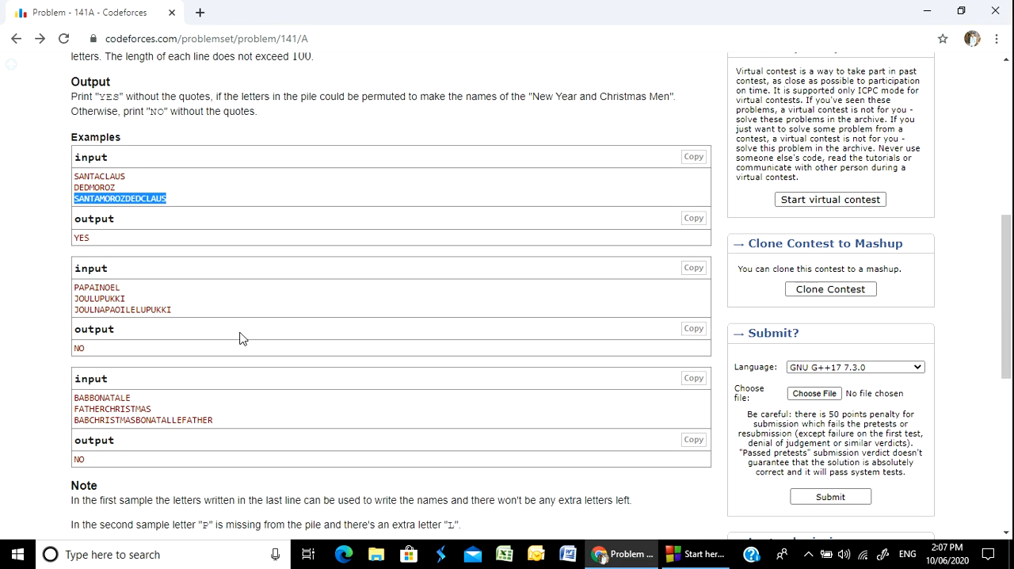
scroll("down", 3)
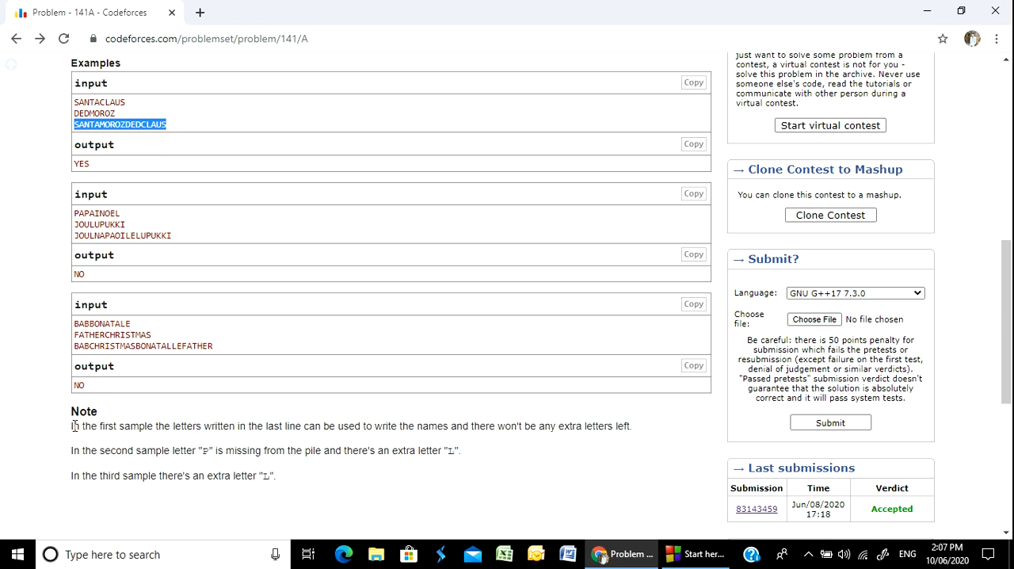
left_click_drag(73, 426, 260, 426)
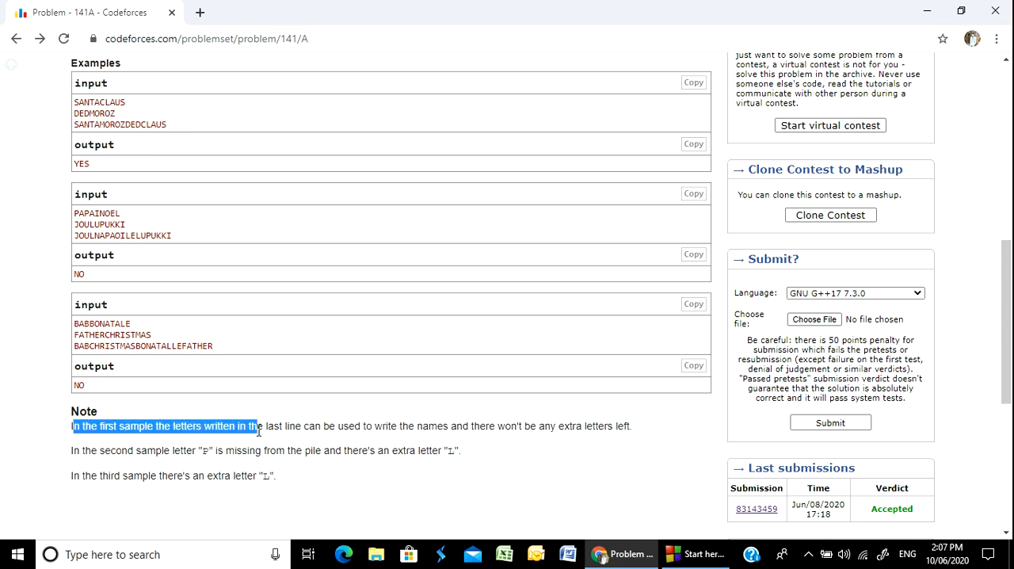
left_click_drag(257, 426, 373, 426)
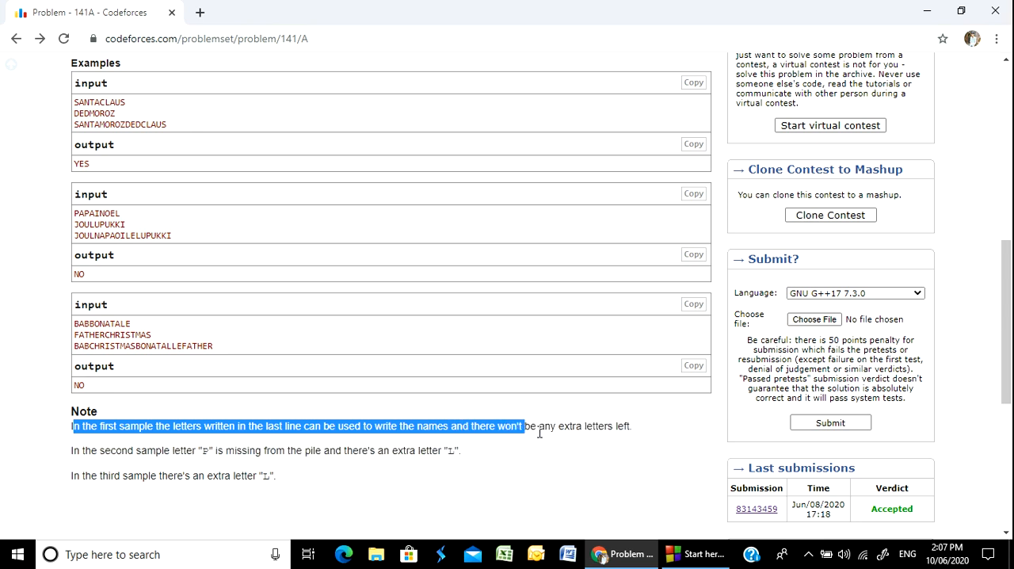
left_click(567, 405)
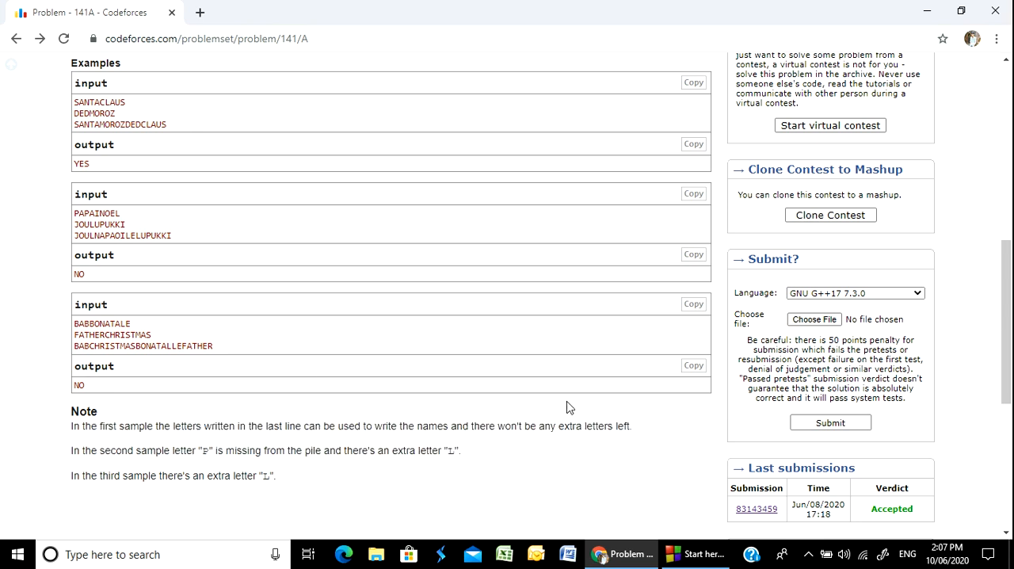
Check the first example's guest name and the second sample's note, then finish scrolling the statement.
scroll("up", 3)
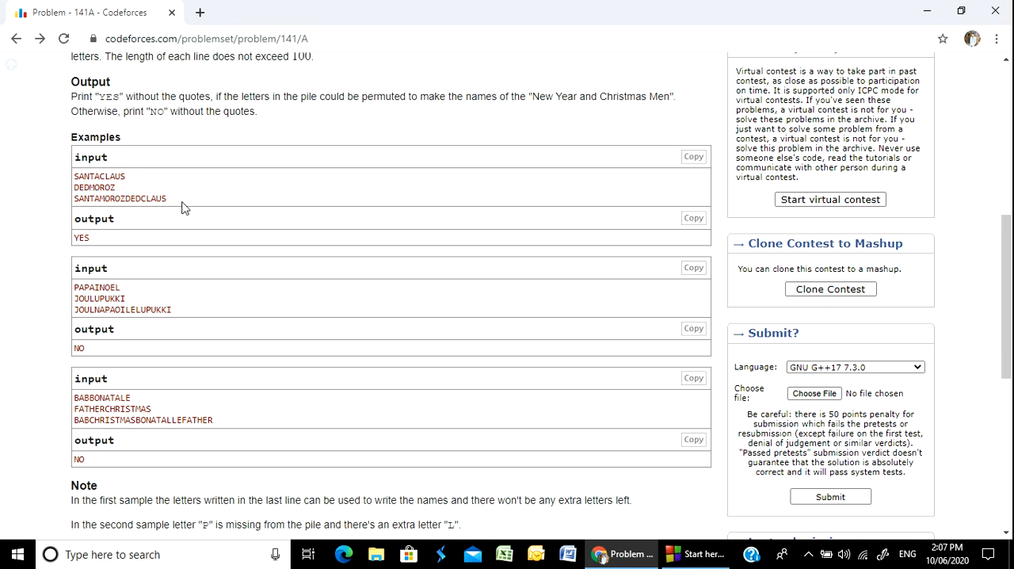
double_click(99, 174)
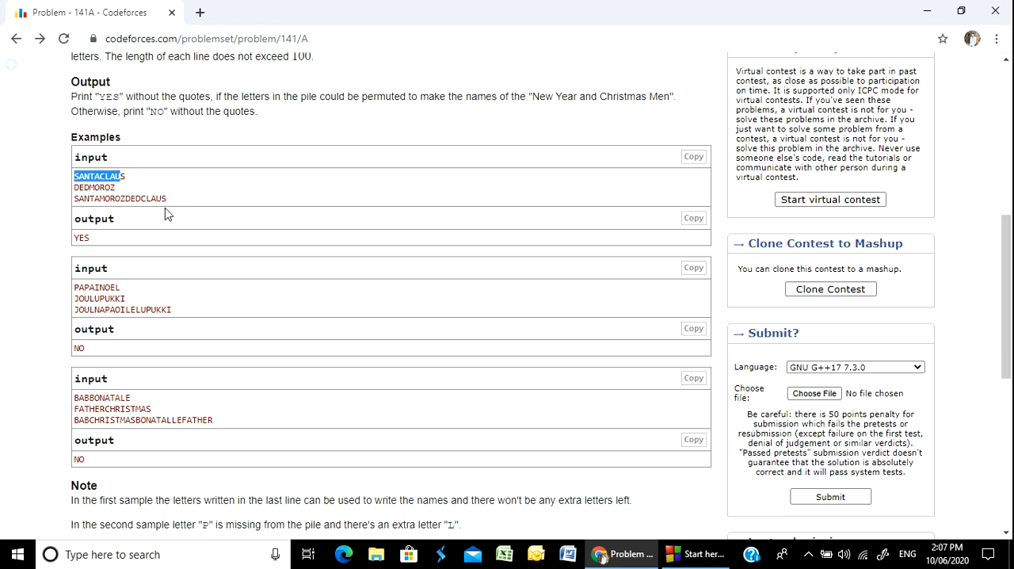
scroll("down", 3)
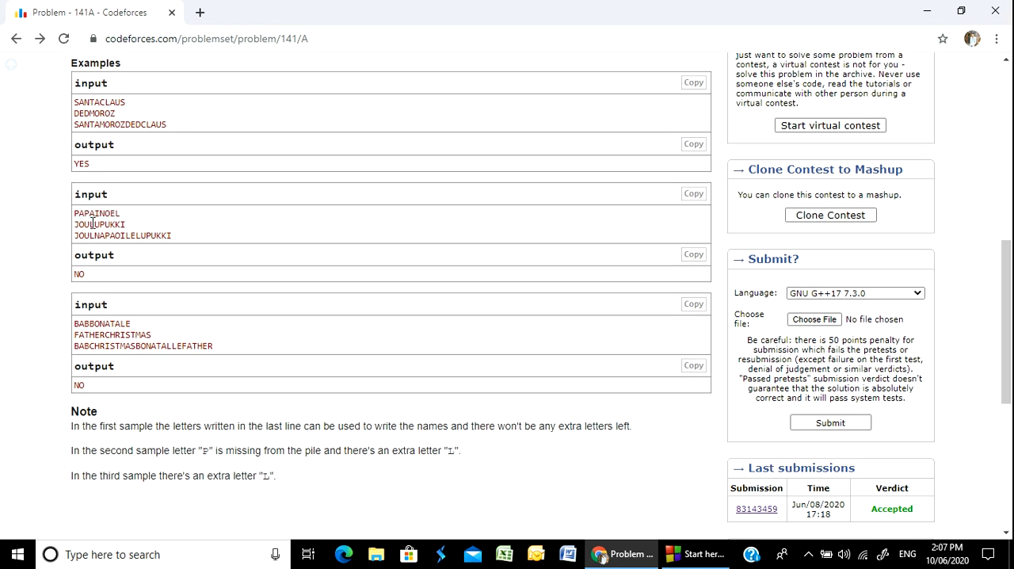
mouse_move(86, 235)
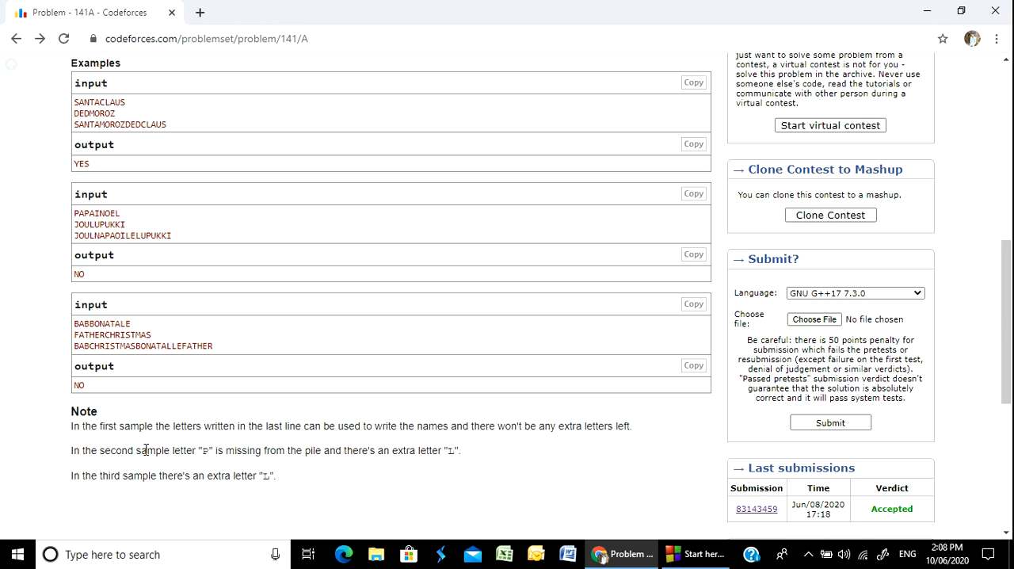
double_click(177, 450)
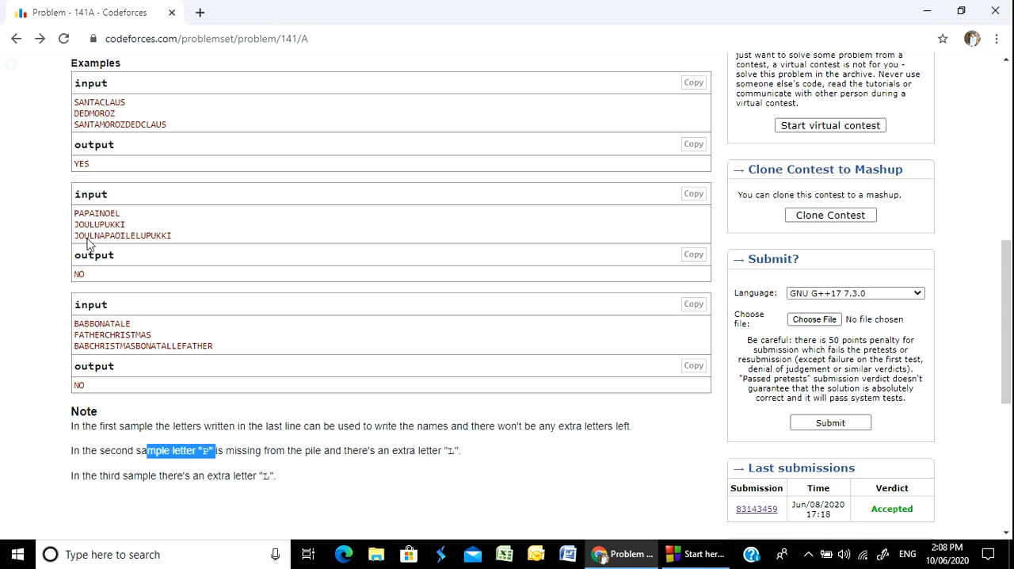
mouse_move(130, 228)
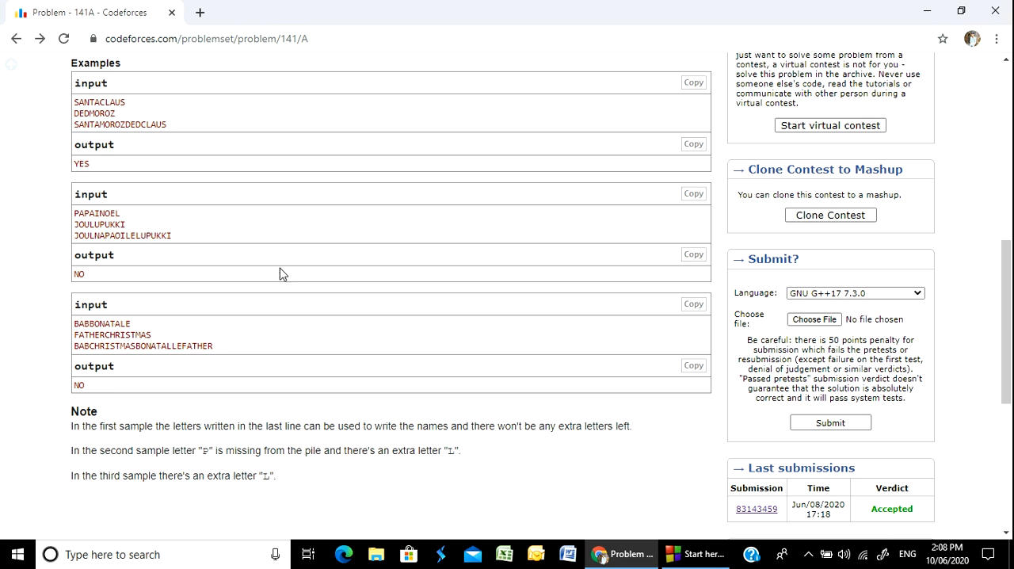
mouse_move(145, 331)
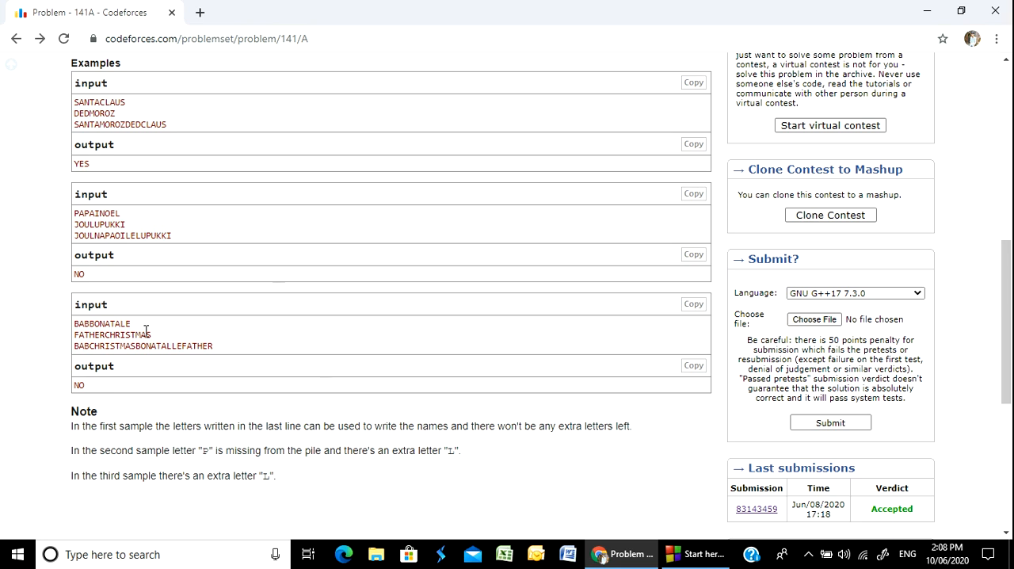
scroll("up", 3)
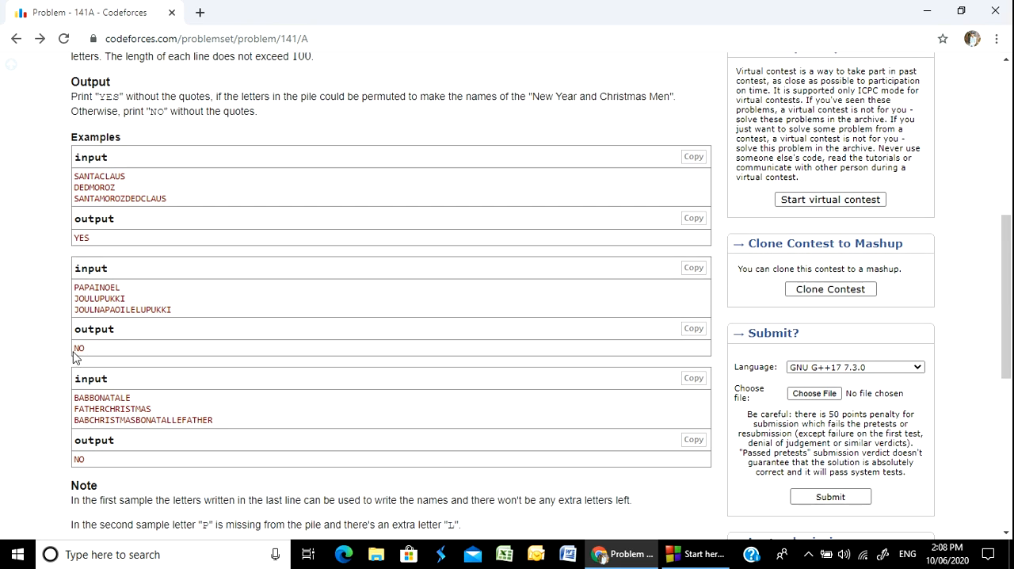
scroll("up", 3)
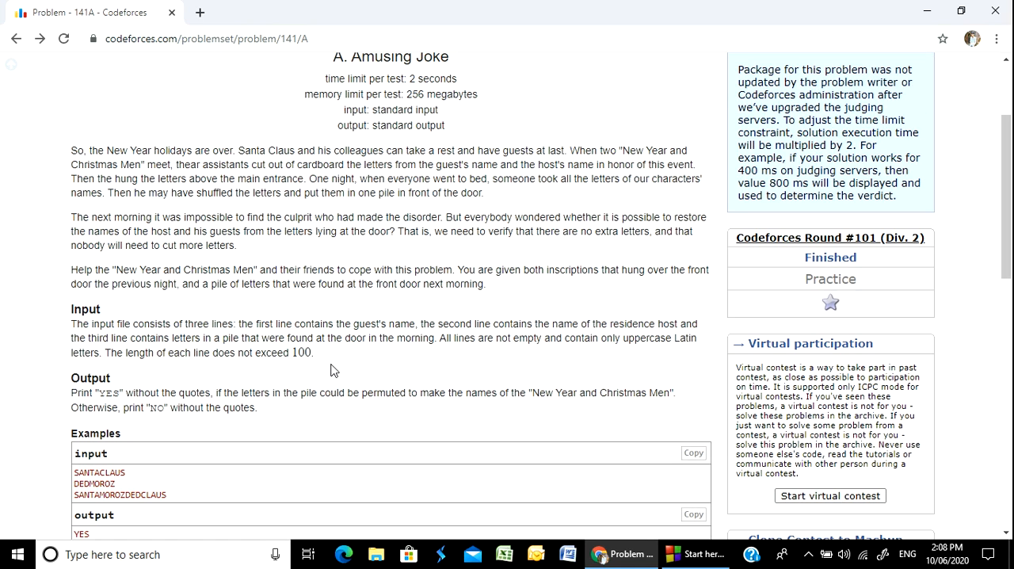
scroll("down", 3)
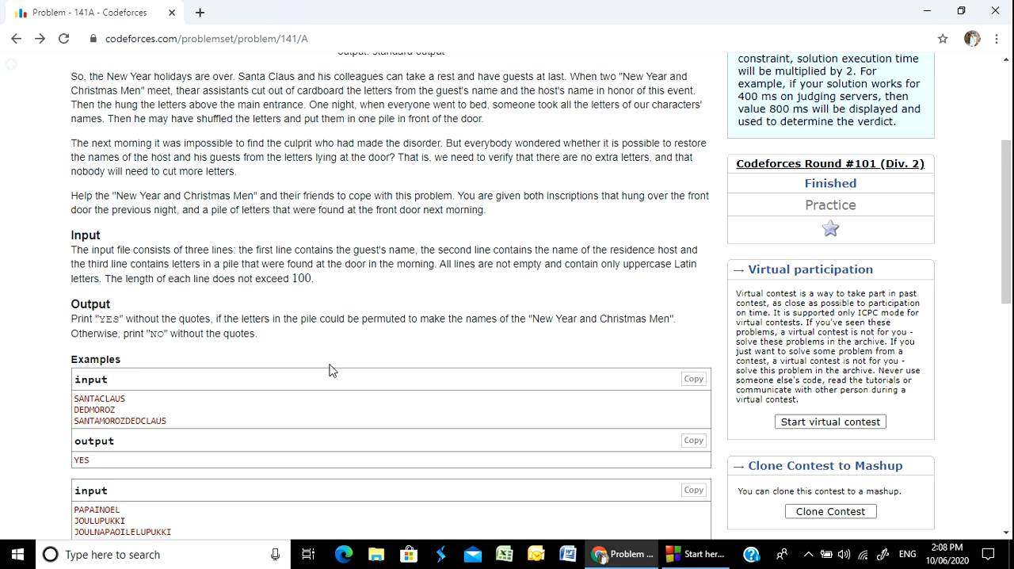
mouse_move(526, 320)
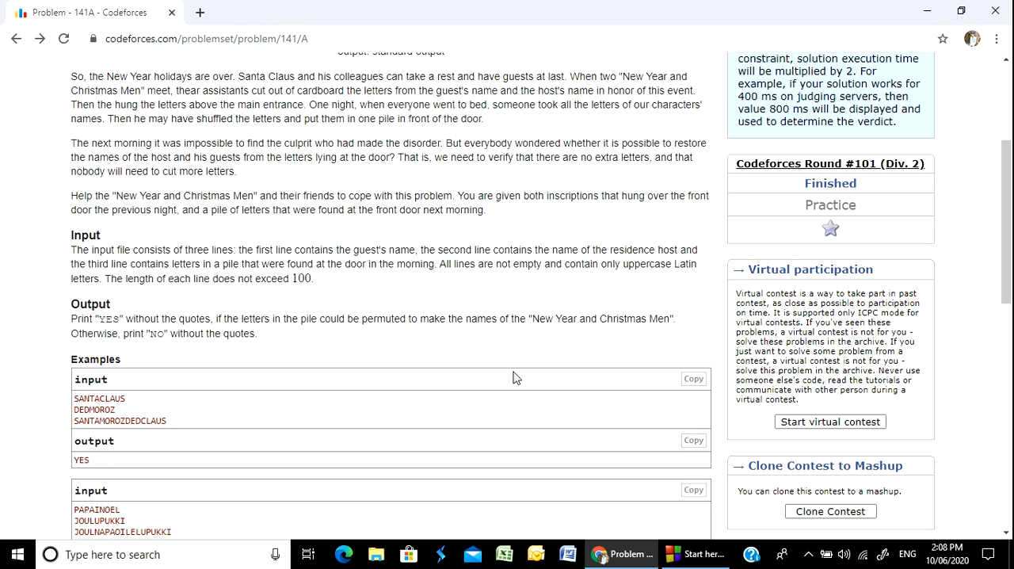
scroll("down", 3)
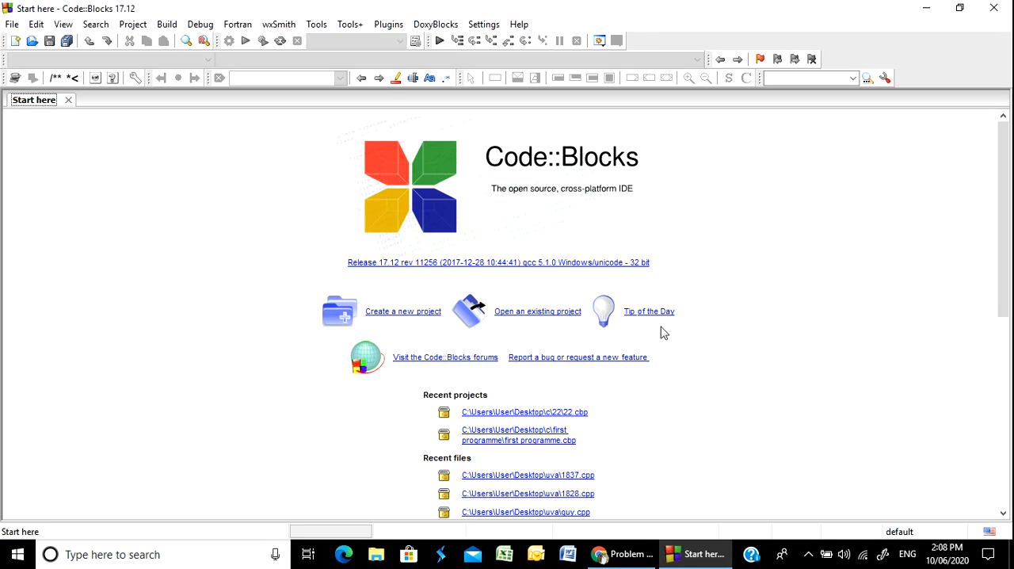
Create a new empty file and save it as amusing joke.cpp in Desktop\uva.
left_click(14, 41)
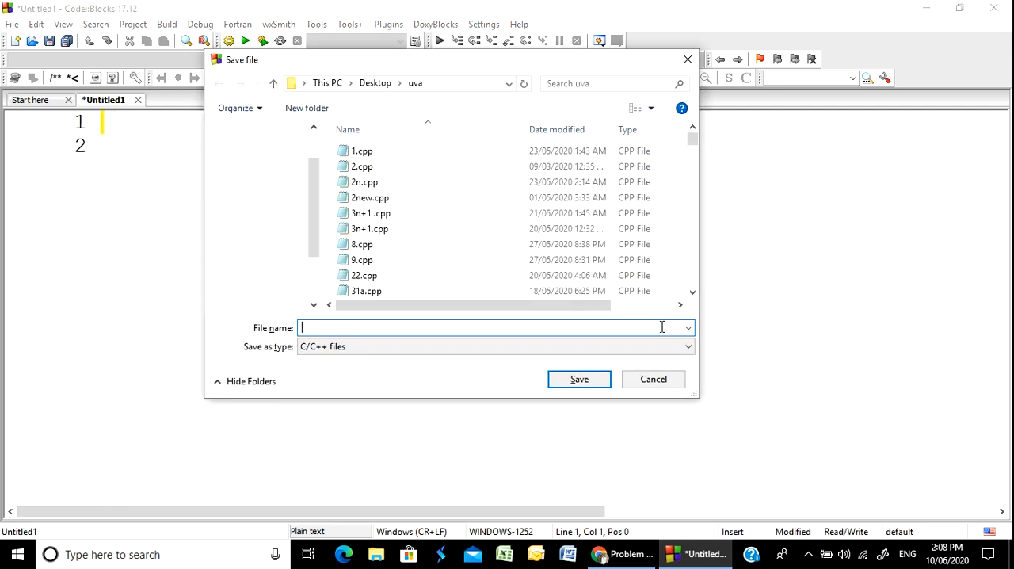
type("ami")
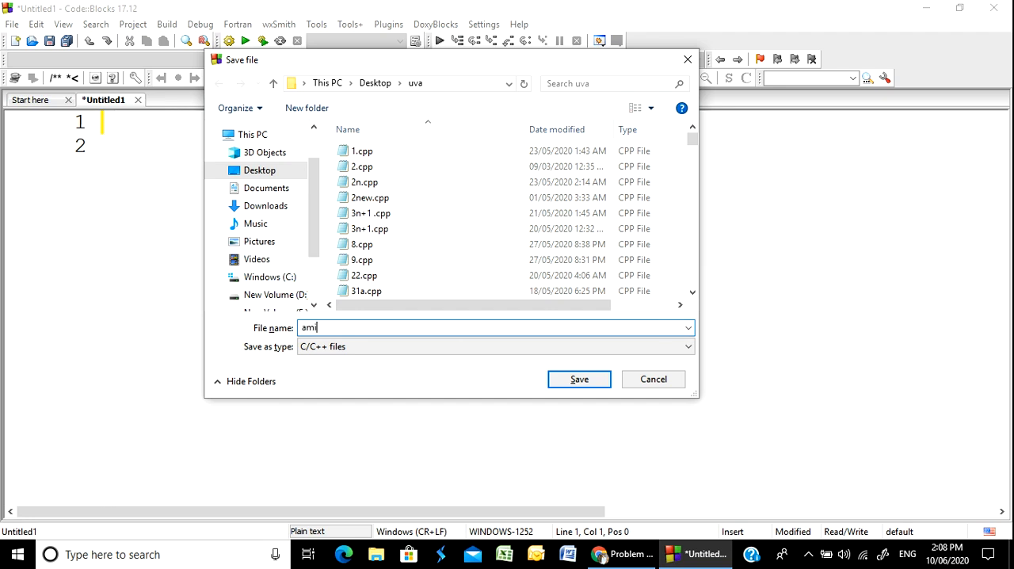
type("using joke")
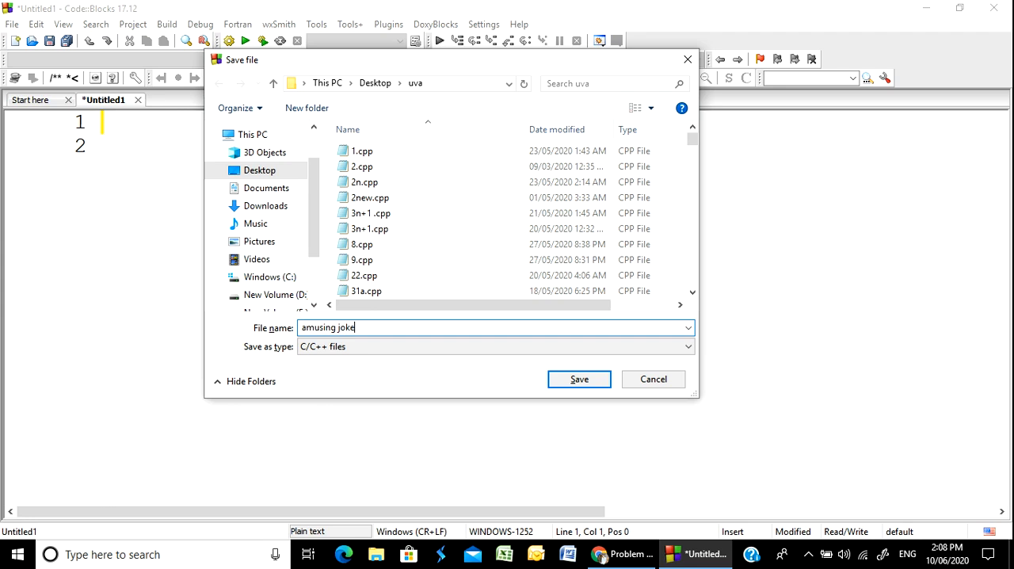
type(".cpp")
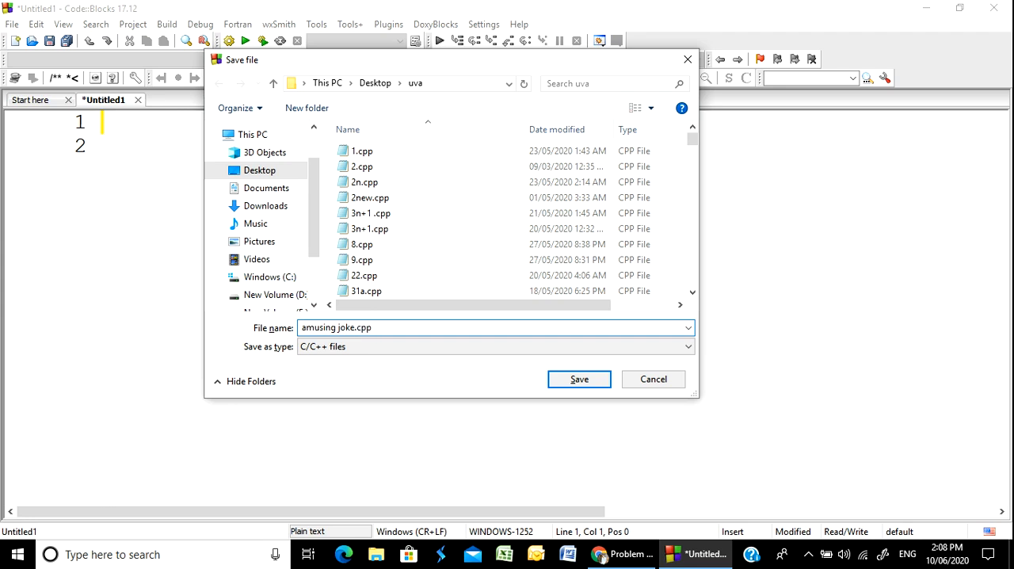
left_click(579, 379)
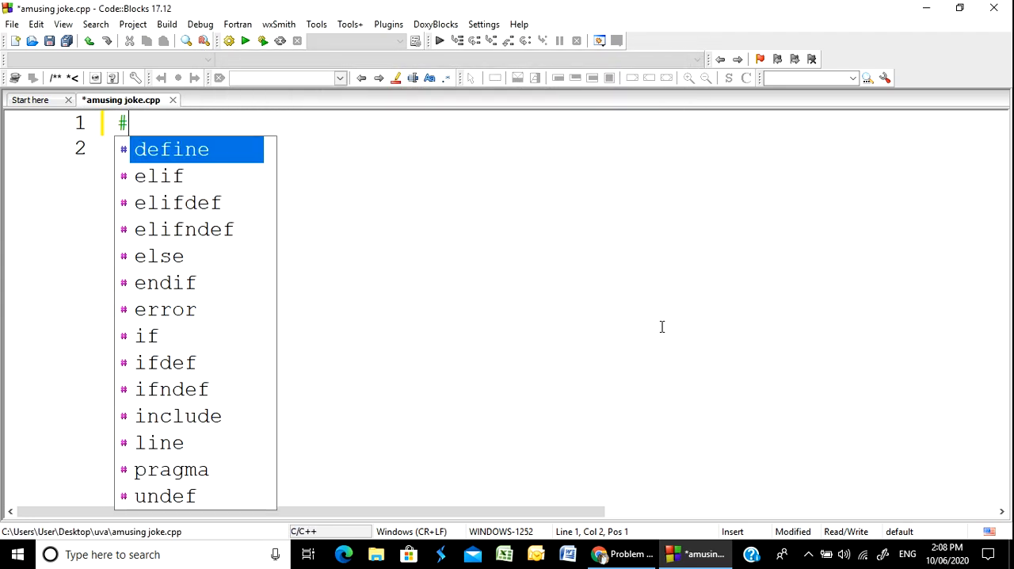
Write the #include<iostream> line and the using namespace std line.
type("include<")
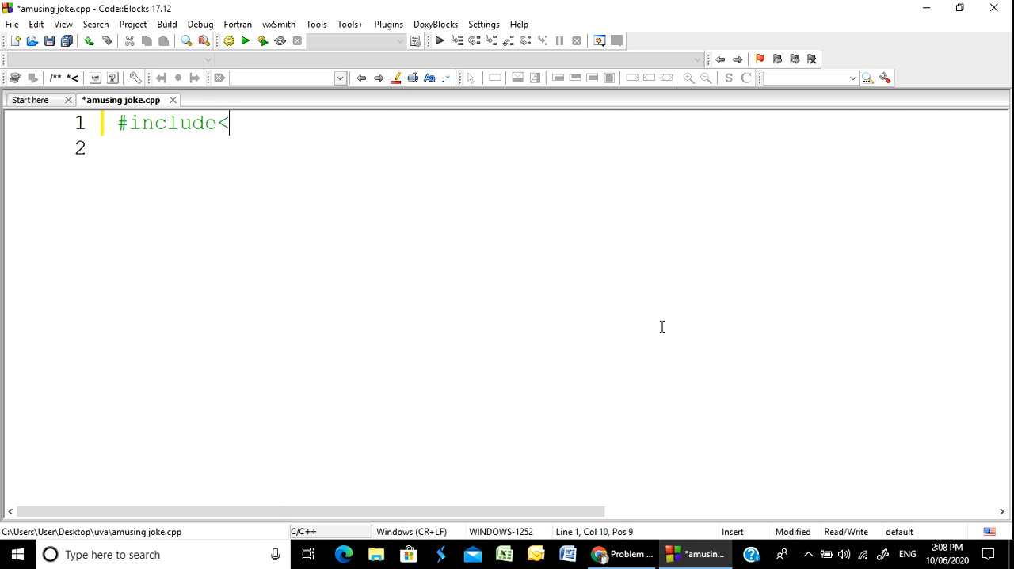
type("iostream")
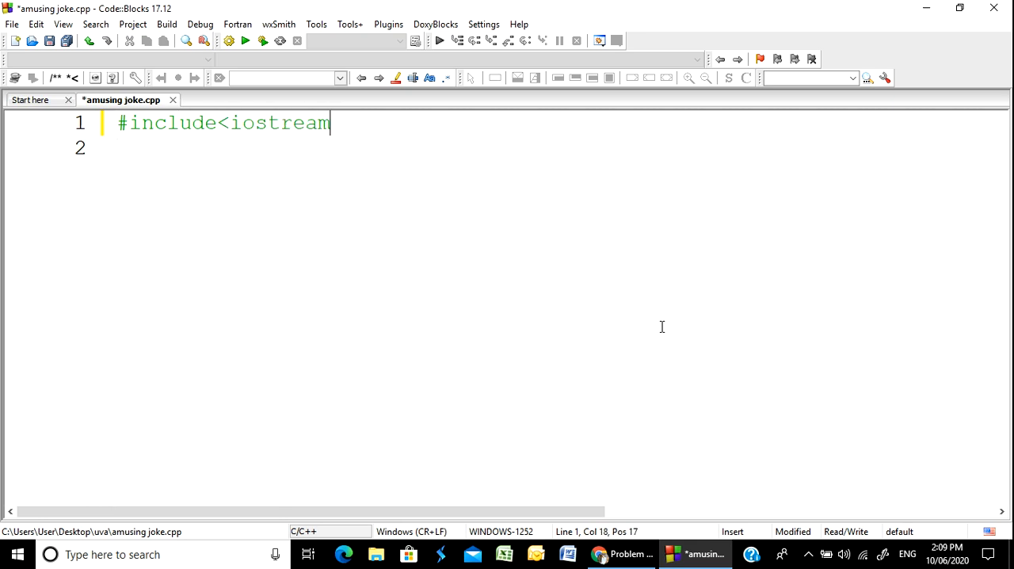
type(">")
left_click(554, 147)
type("u")
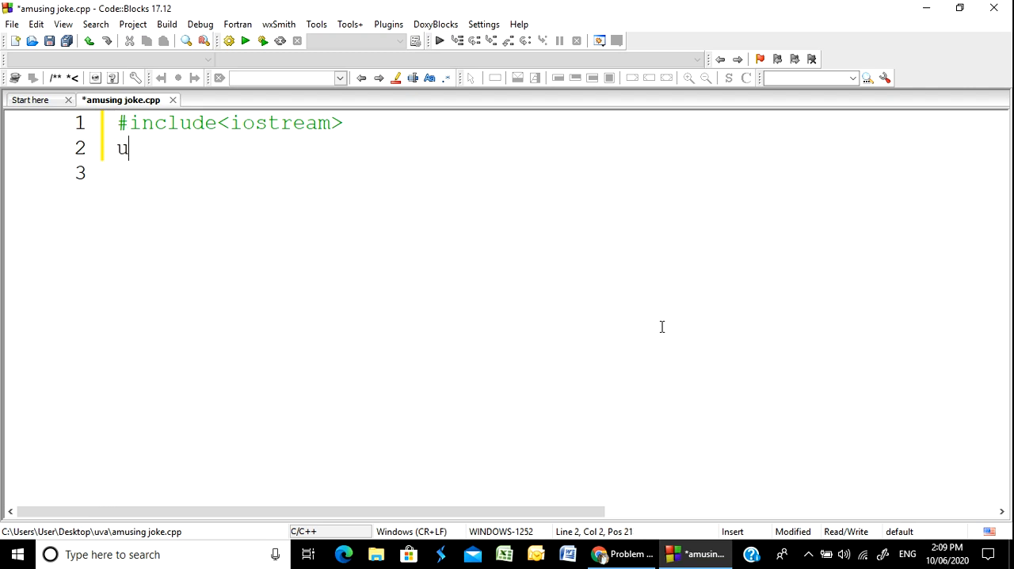
type("sing name")
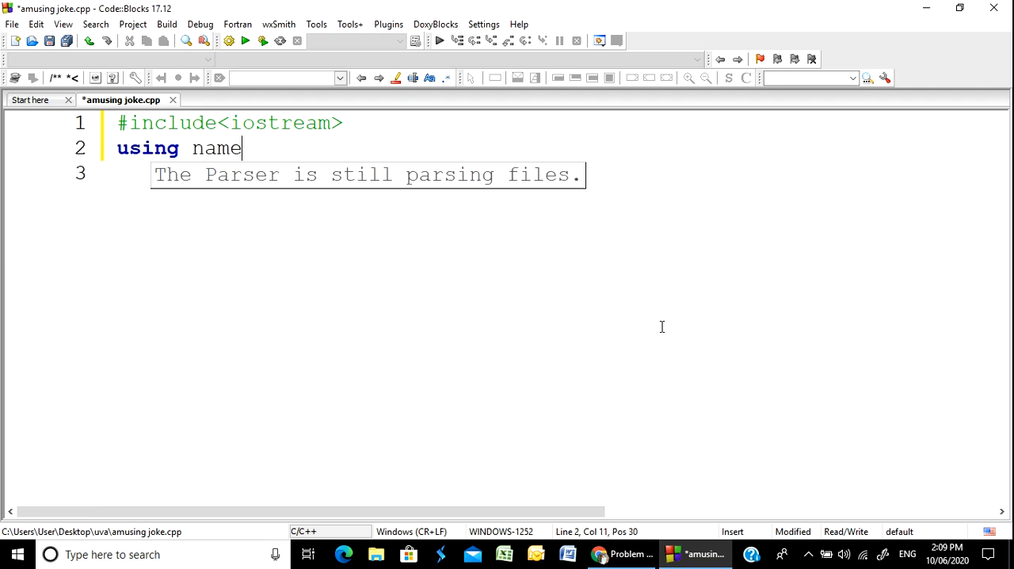
type("spac")
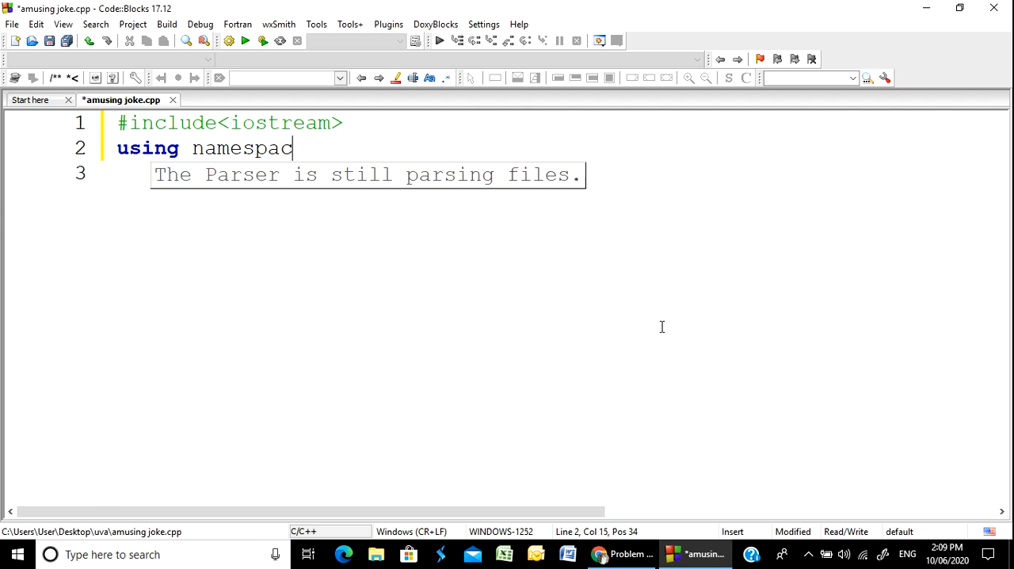
type("e sr")
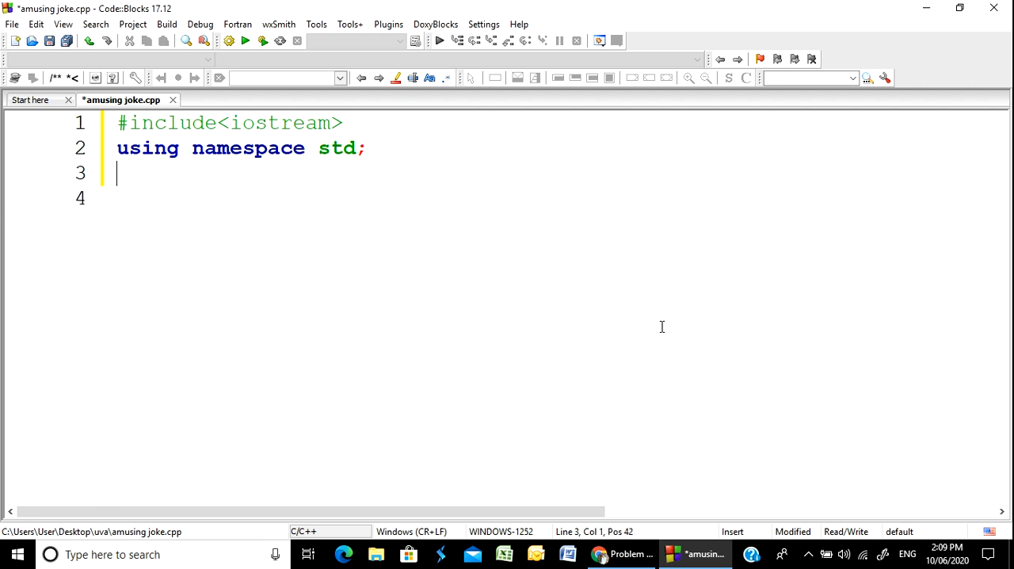
Add an empty int main() with braces, removing the stray 'int a' start.
type("int main()")
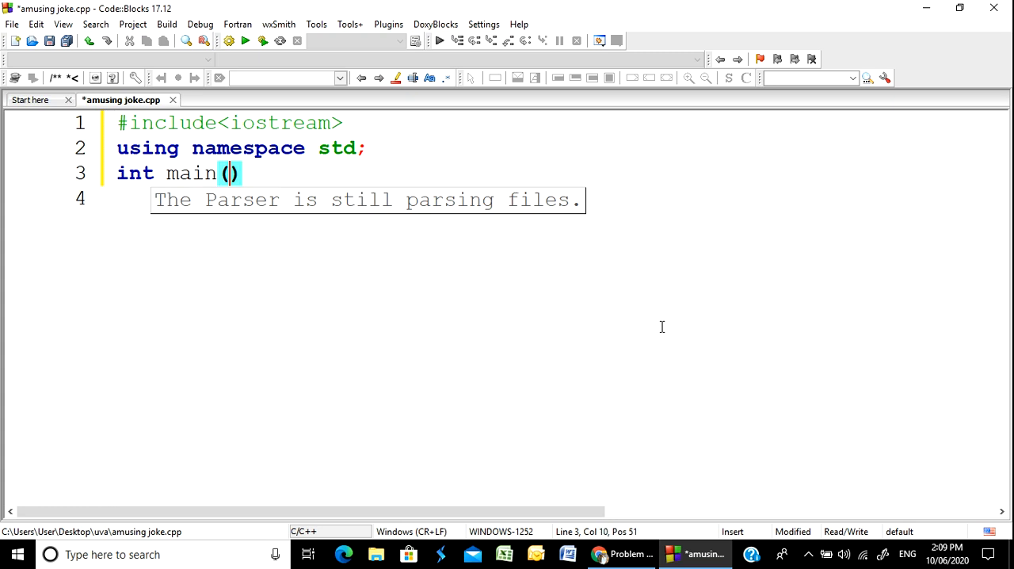
type("{")
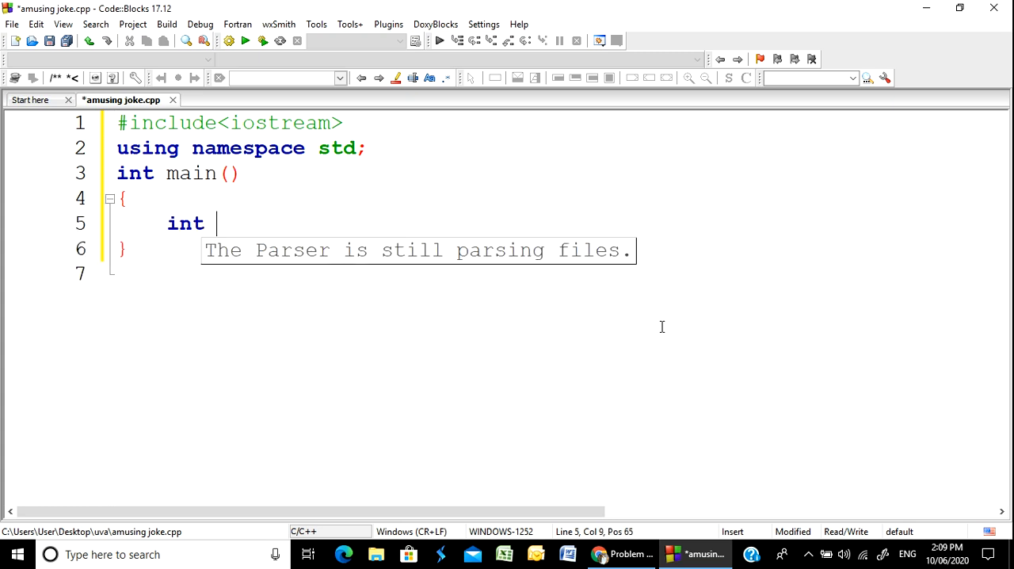
type("a")
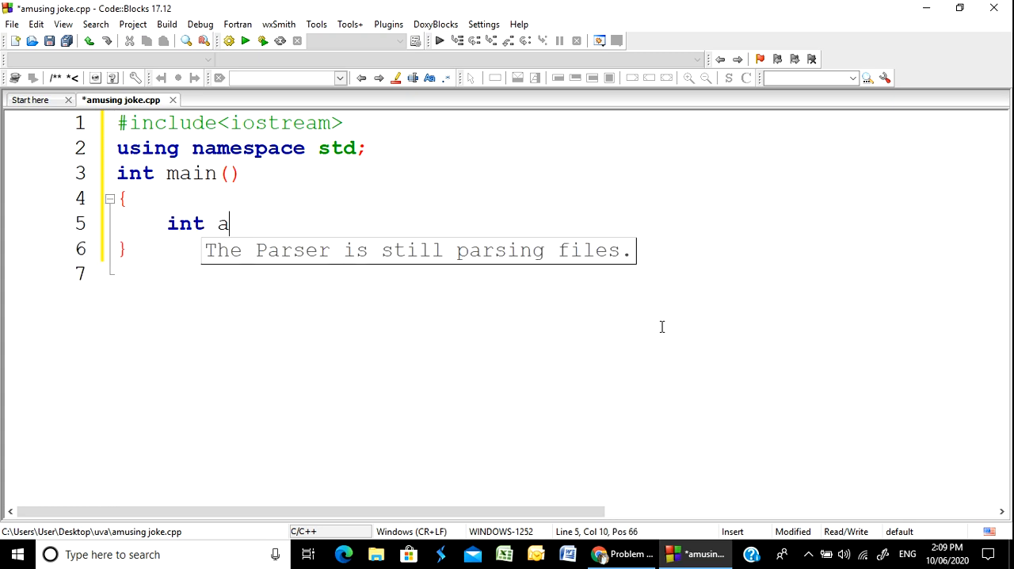
key("BackSpace")
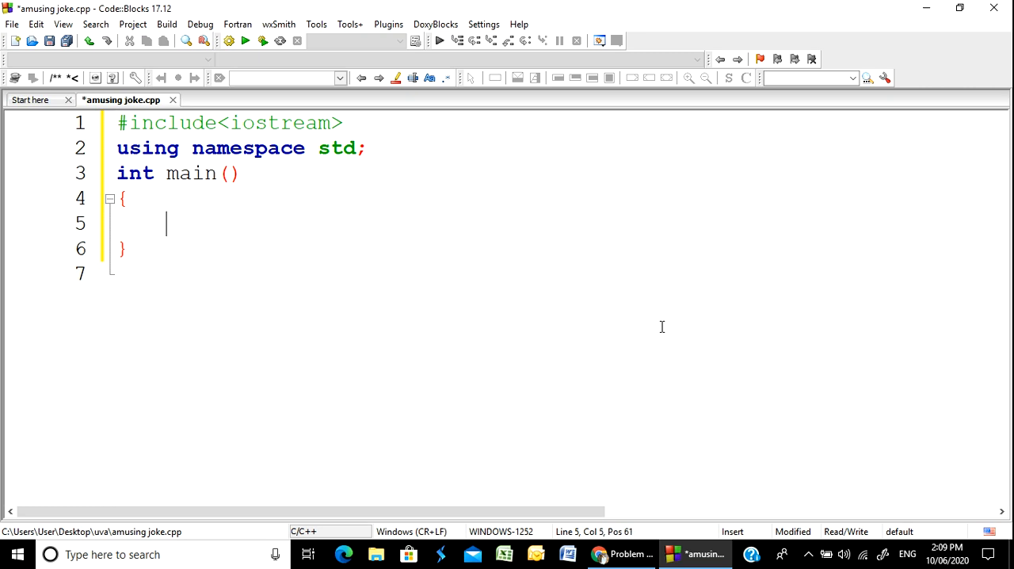
mouse_move(554, 235)
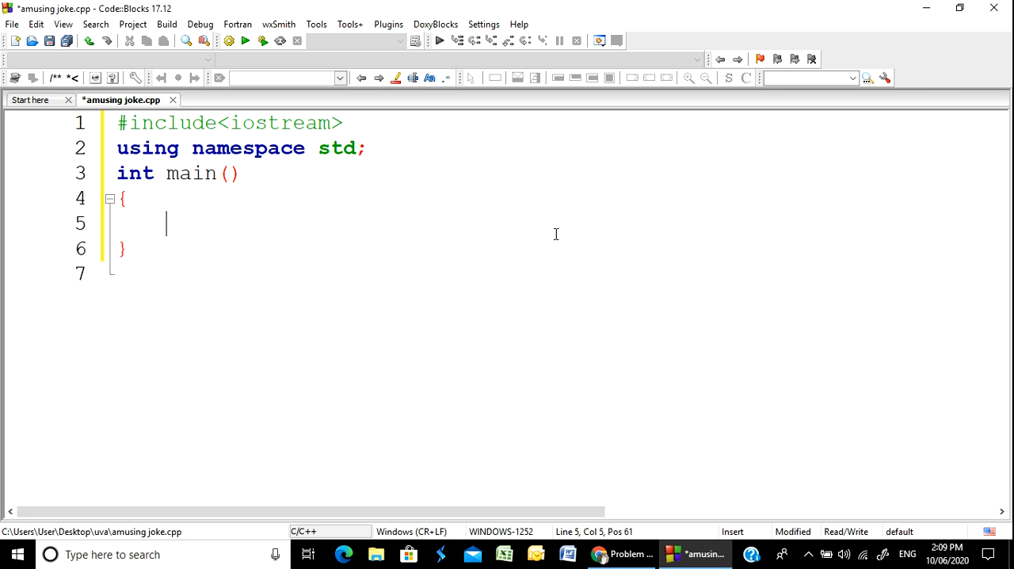
left_click(621, 554)
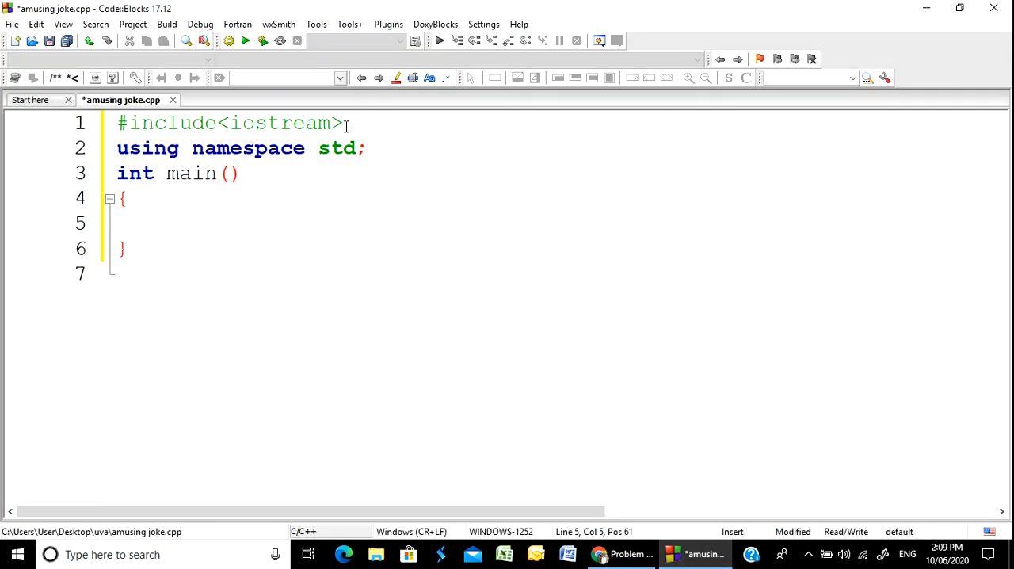
Add #include<bits/stdc++.h> on a new line 2 below the iostream include.
key("Return")
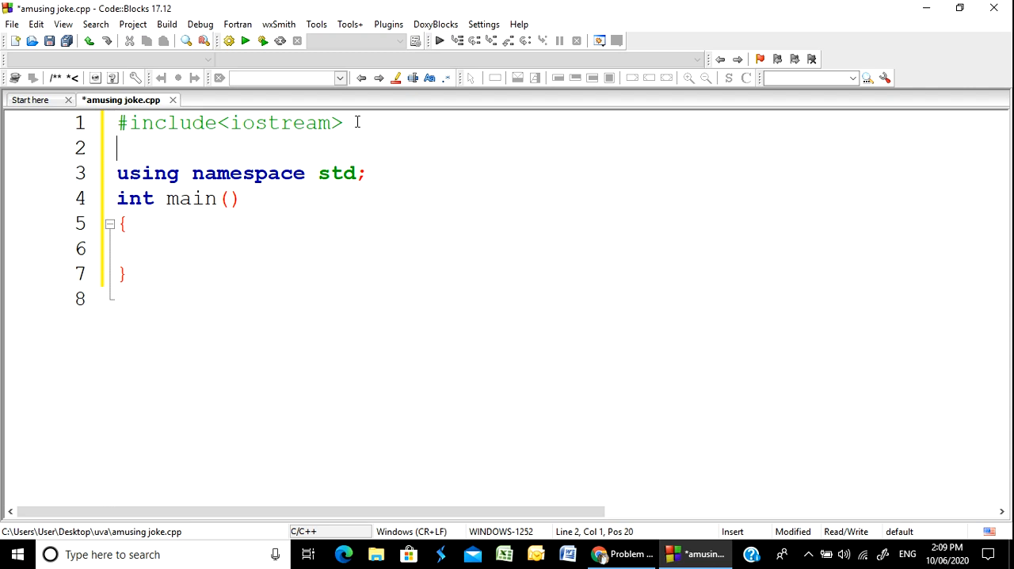
type("#include<")
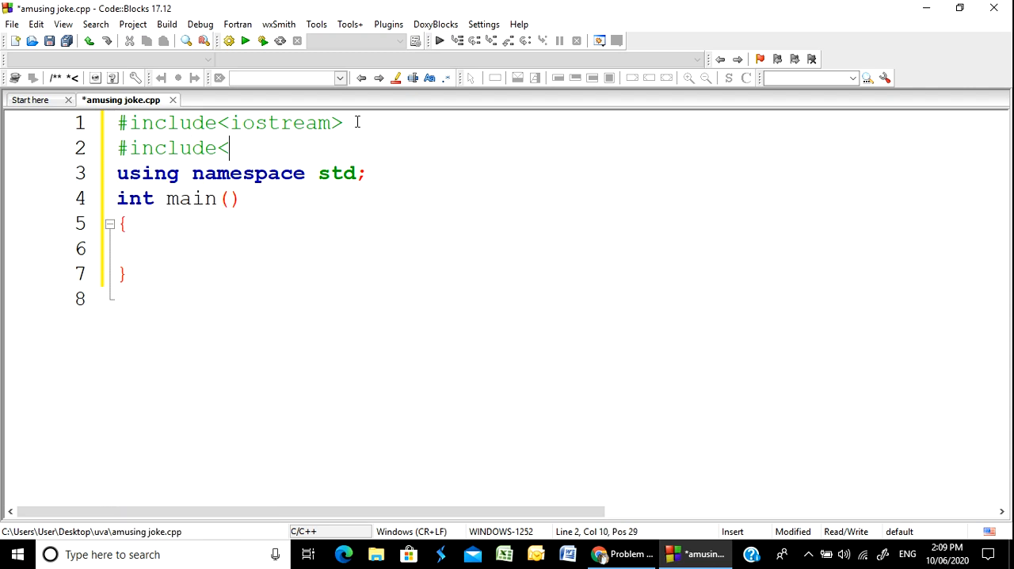
type("bits")
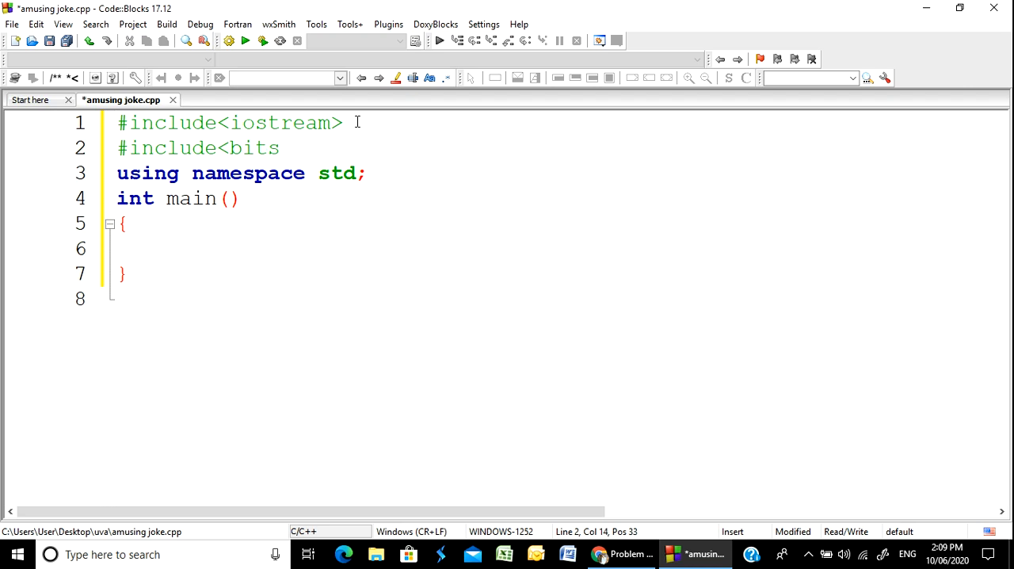
type("/stdc")
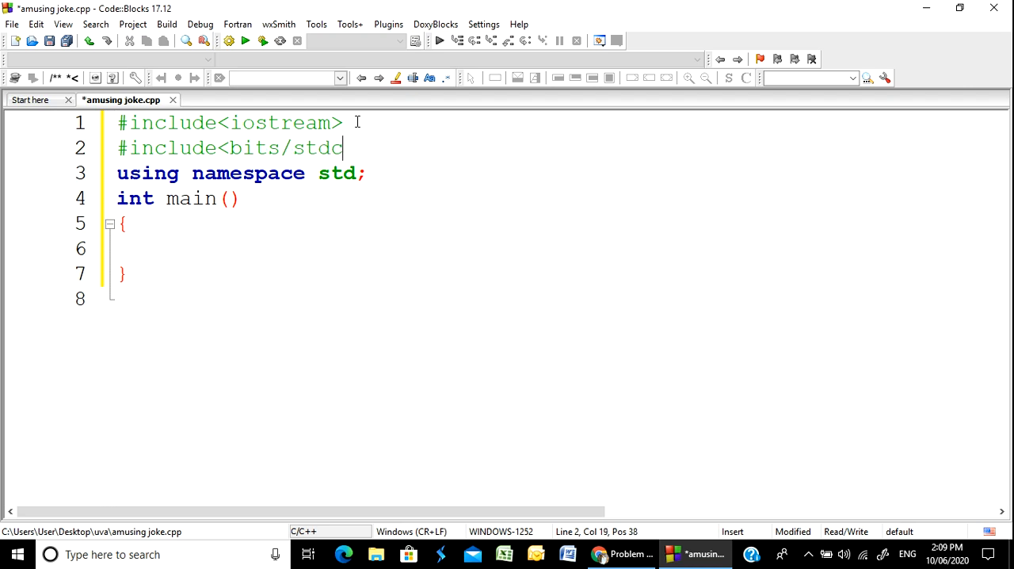
type("++.")
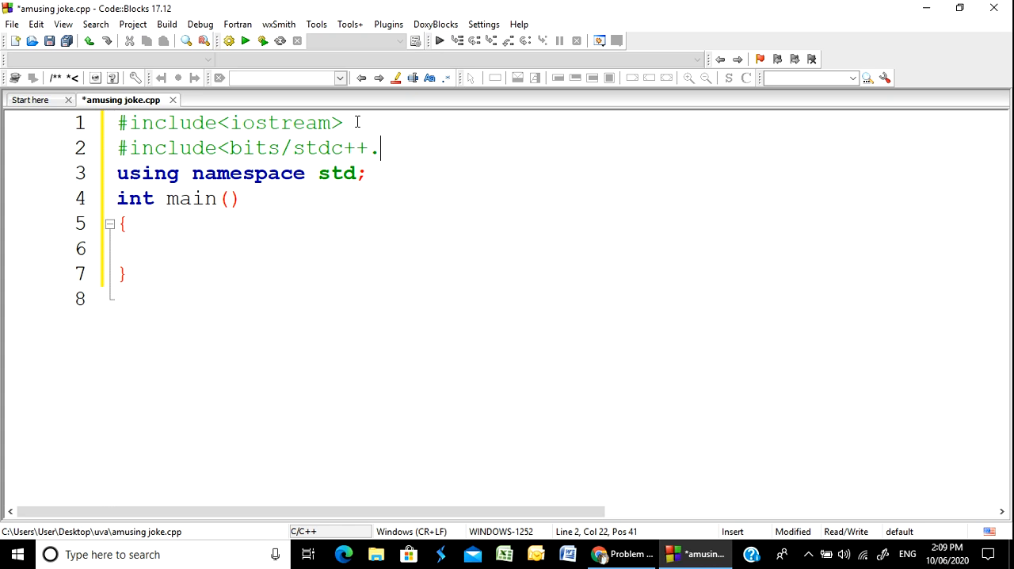
type("h>")
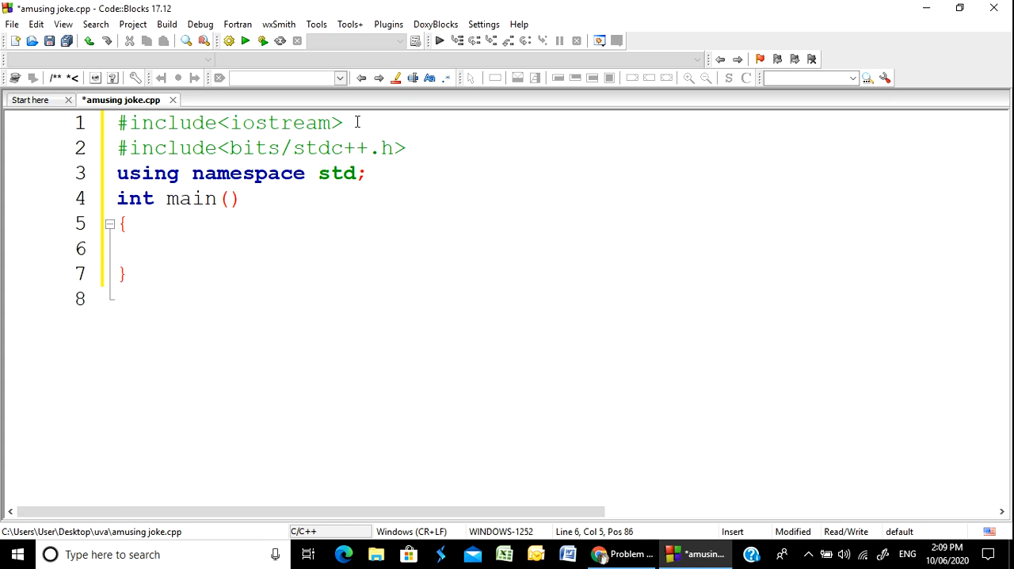
Declare 'string s1,s2,s3;' inside main.
type("str")
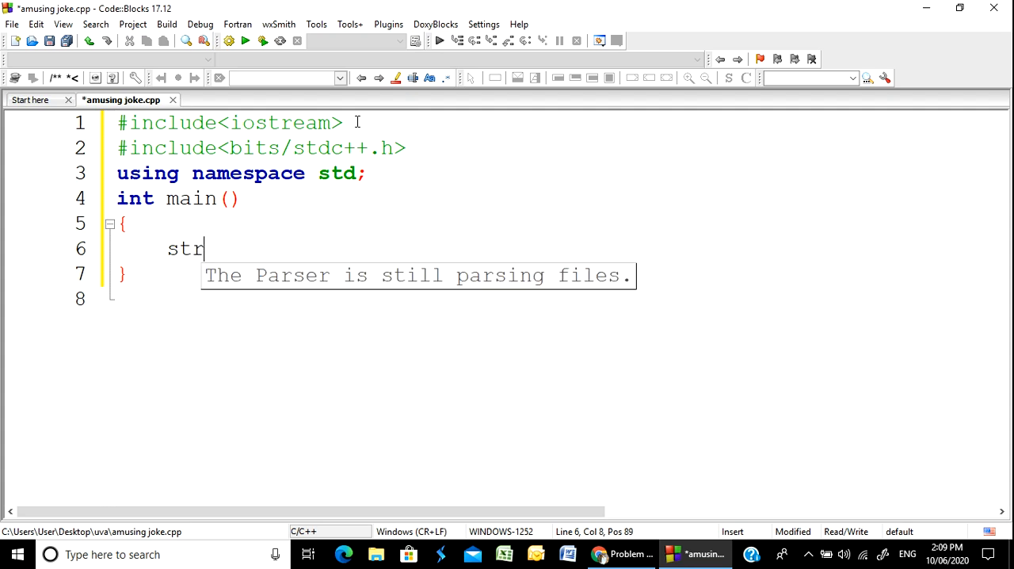
type("ing")
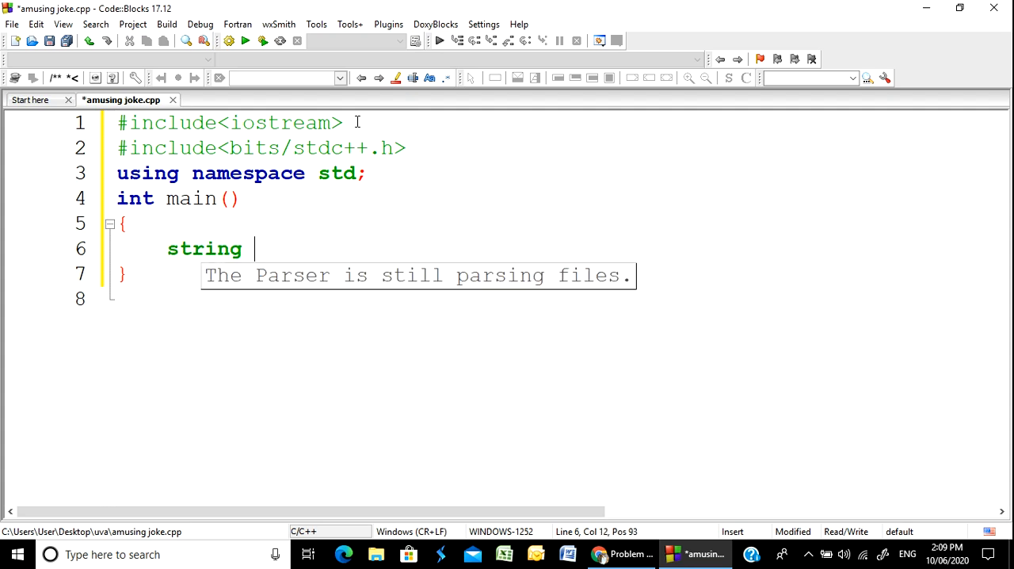
type("s1,s2")
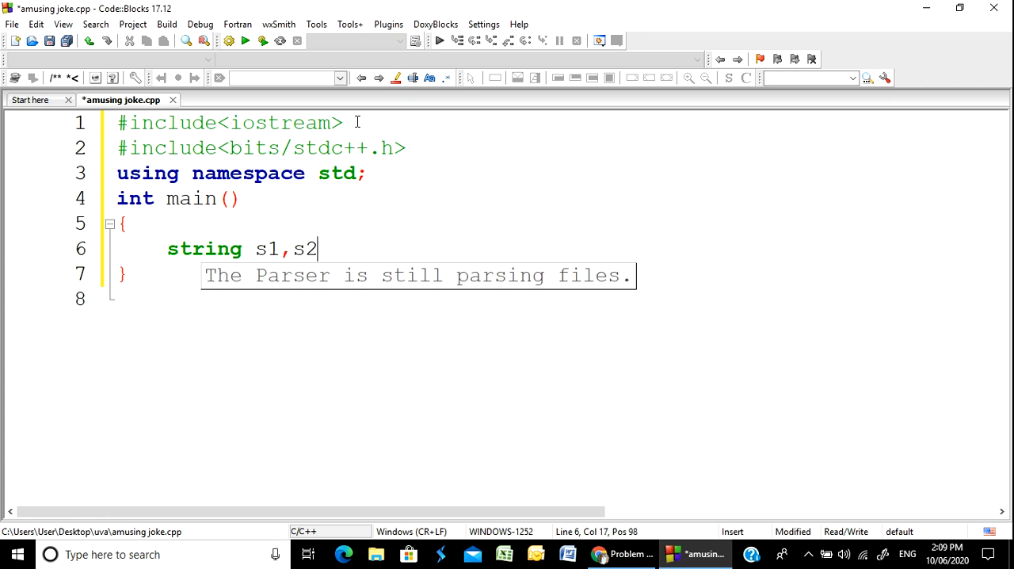
type(",")
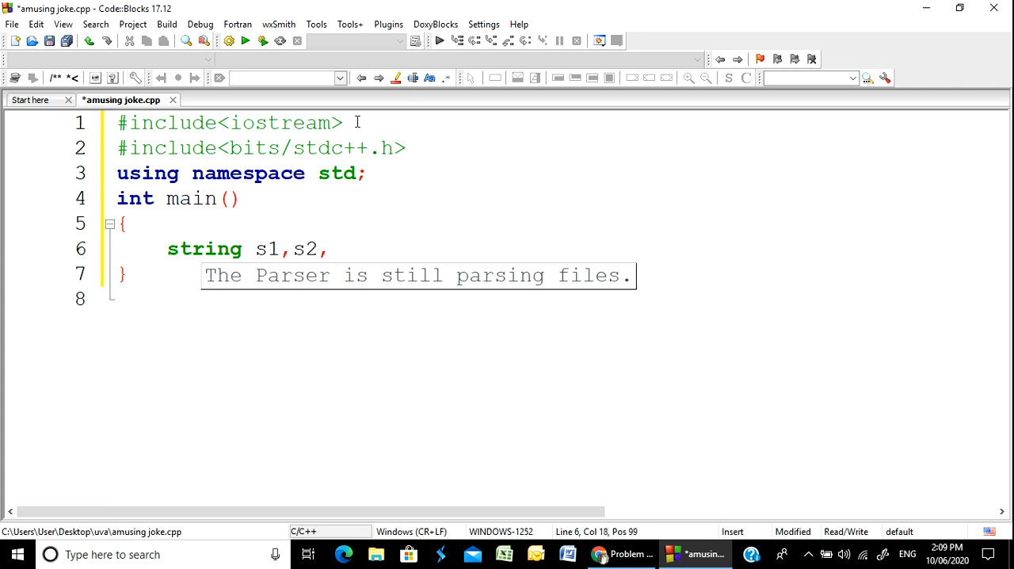
type("s3;")
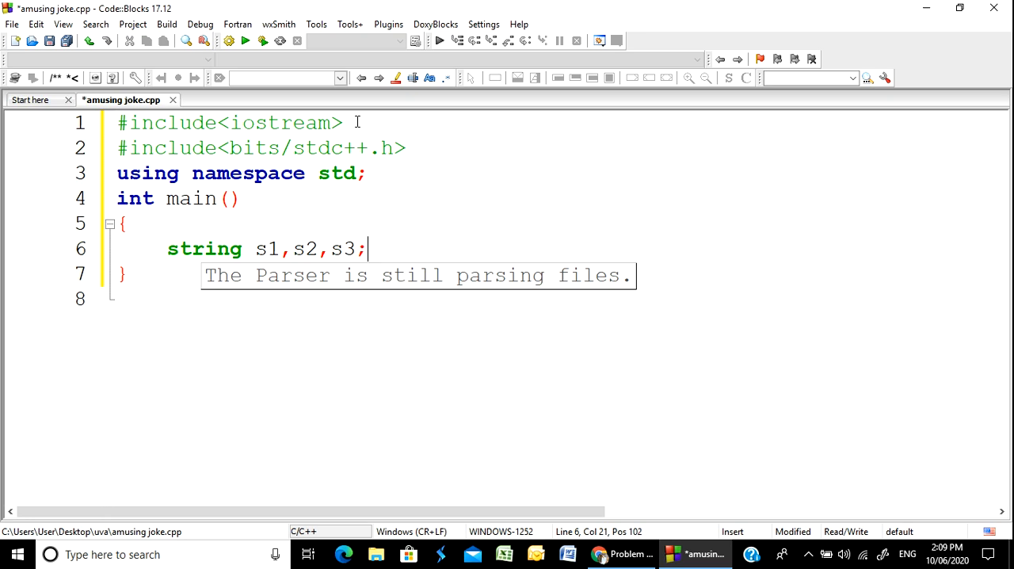
key("Return")
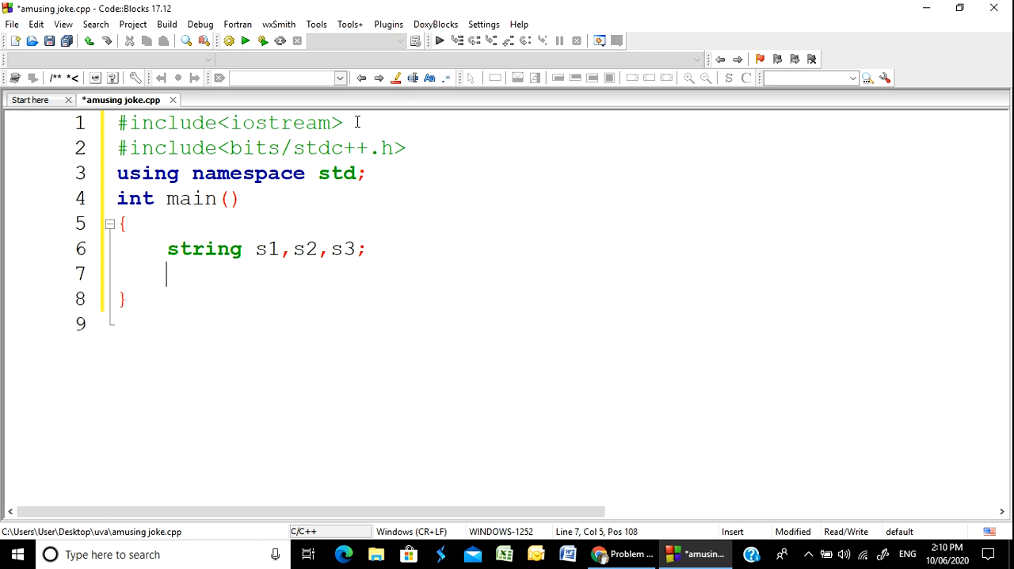
Read the three strings with 'cin>>s1>>s2>>s3;'.
type("cin")
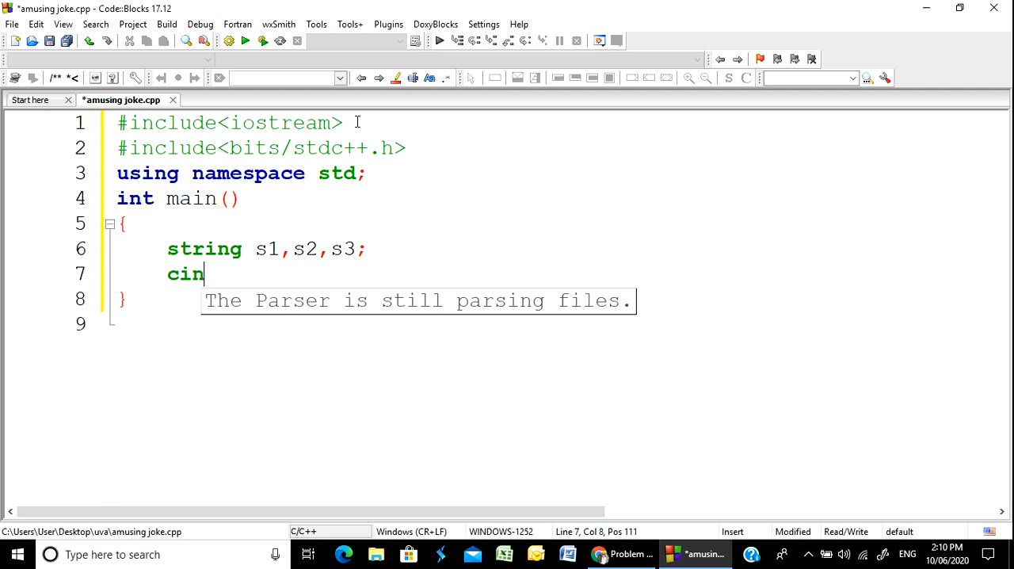
type(">>s")
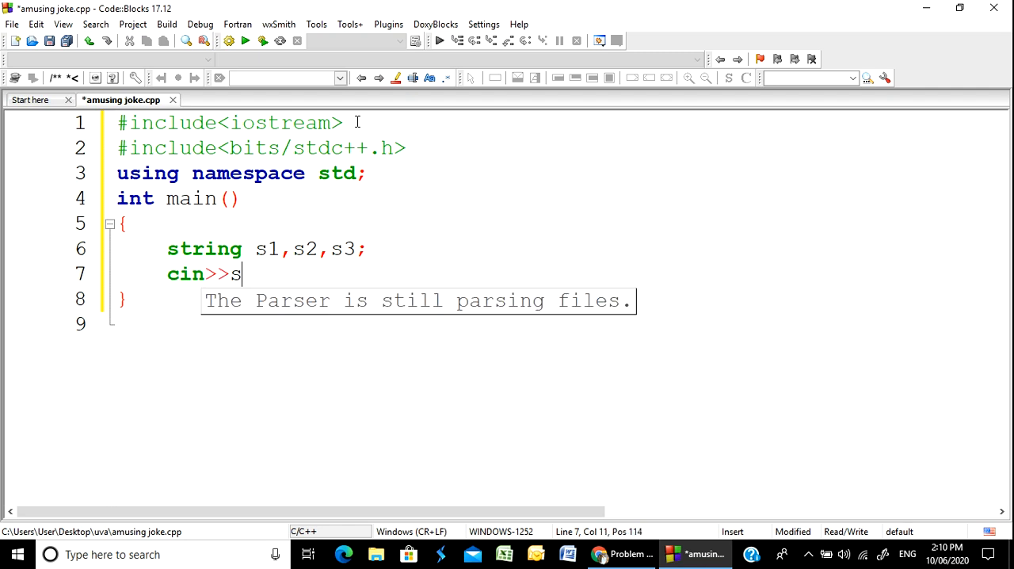
type("1")
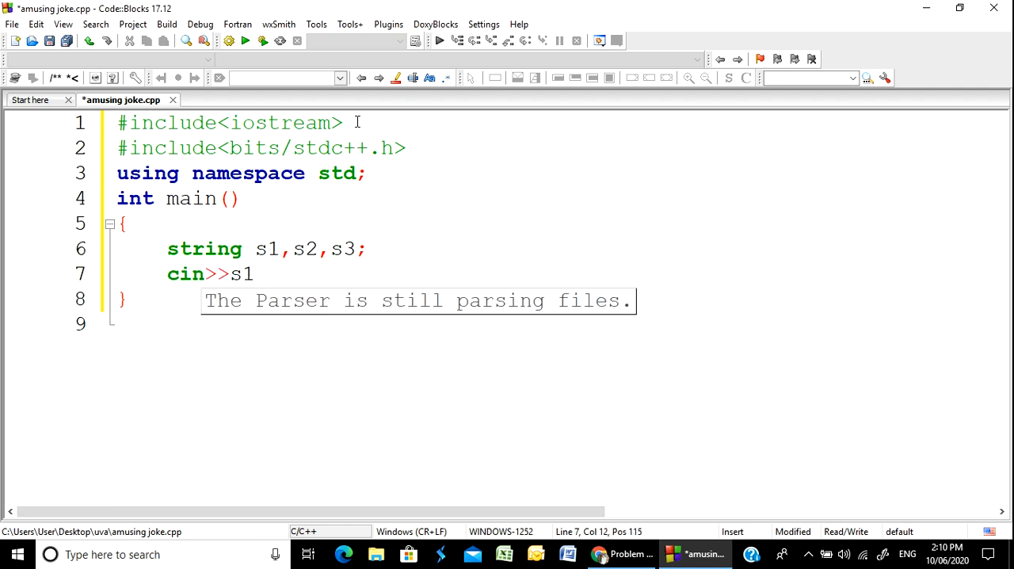
type(">>s2>>")
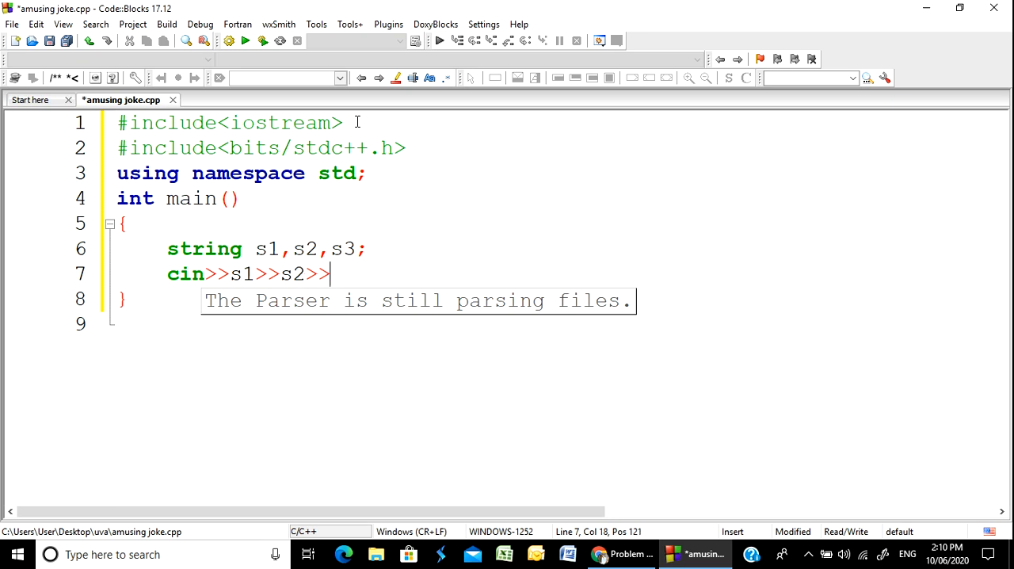
type("s3;")
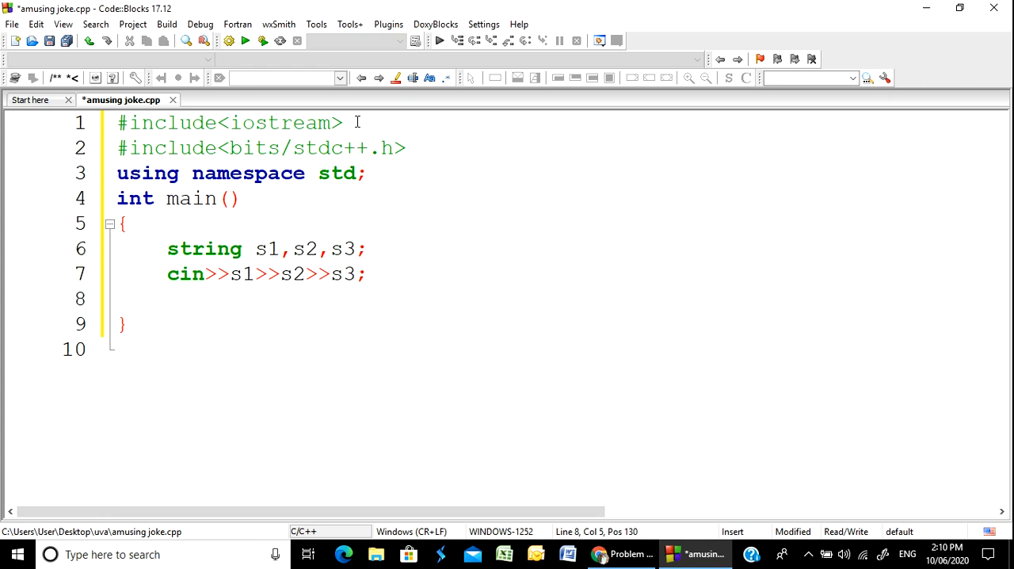
Declare 'string s4 = s1+s2;' on line 8 as the concatenated names.
type("stri")
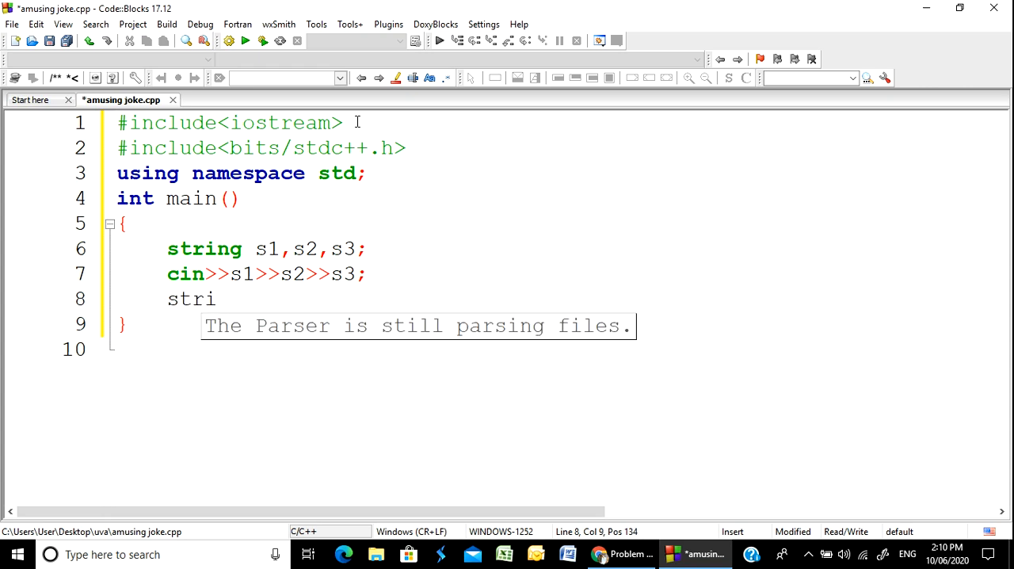
type("ng s")
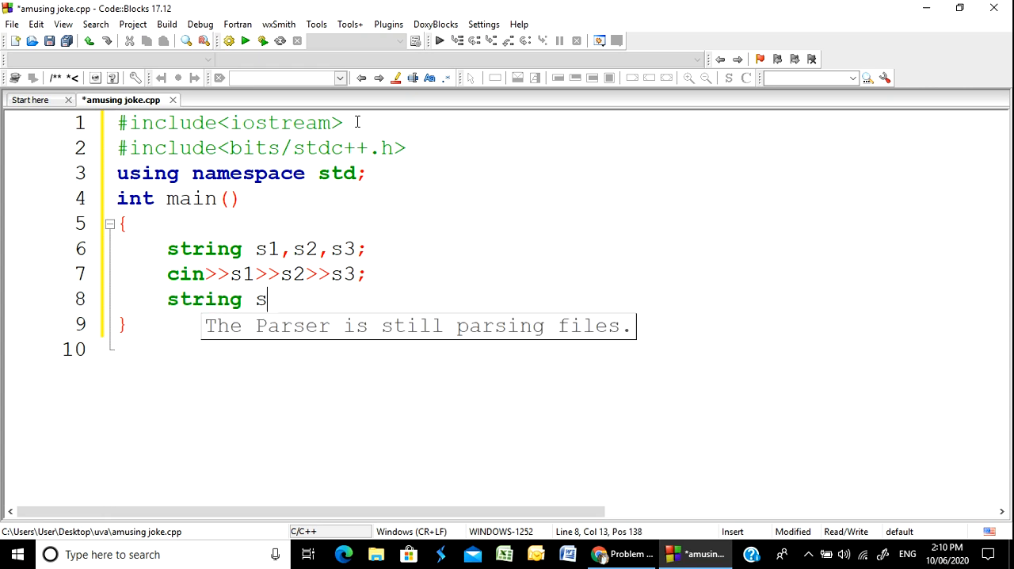
type("4 =")
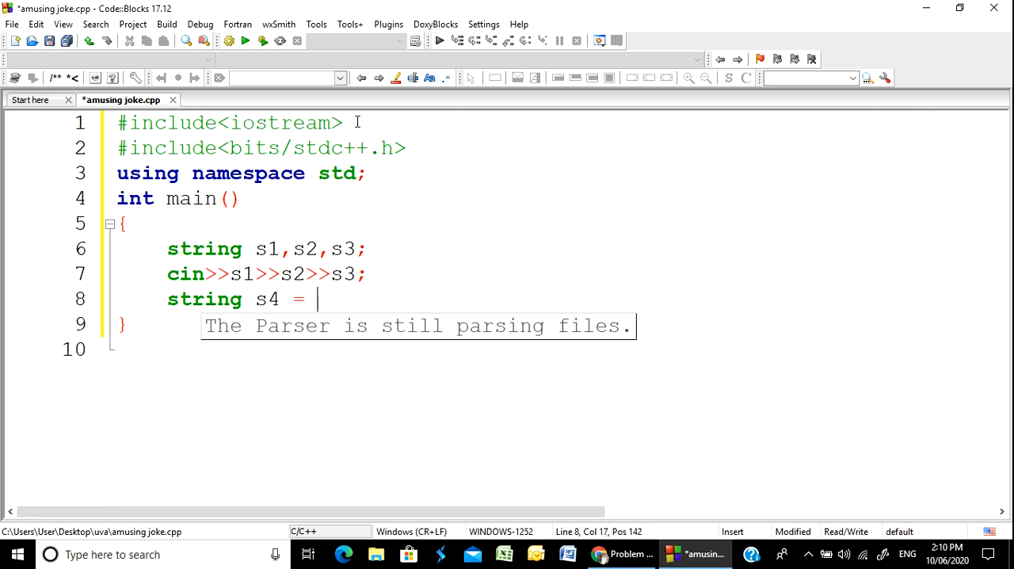
left_click(252, 248)
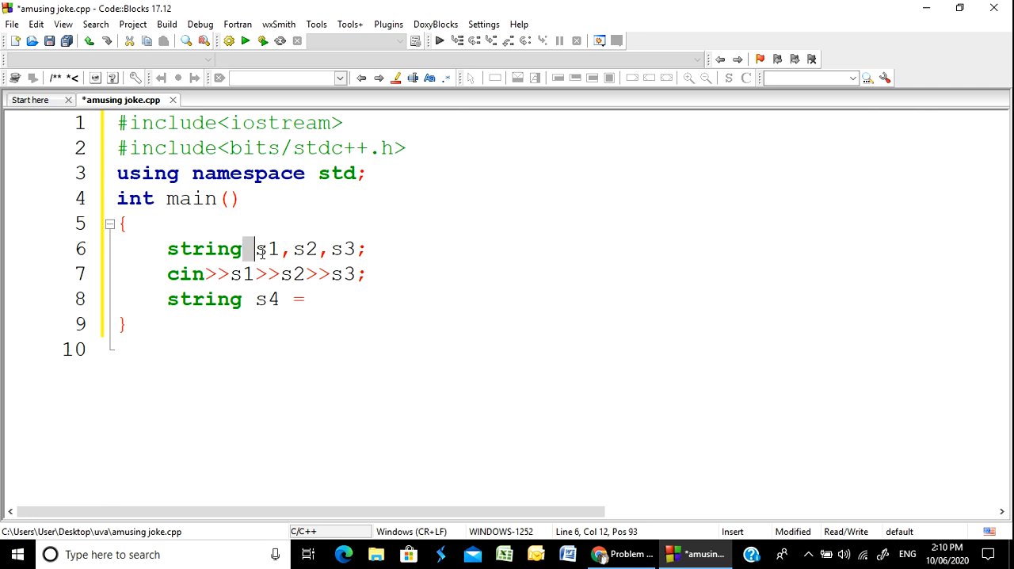
double_click(266, 249)
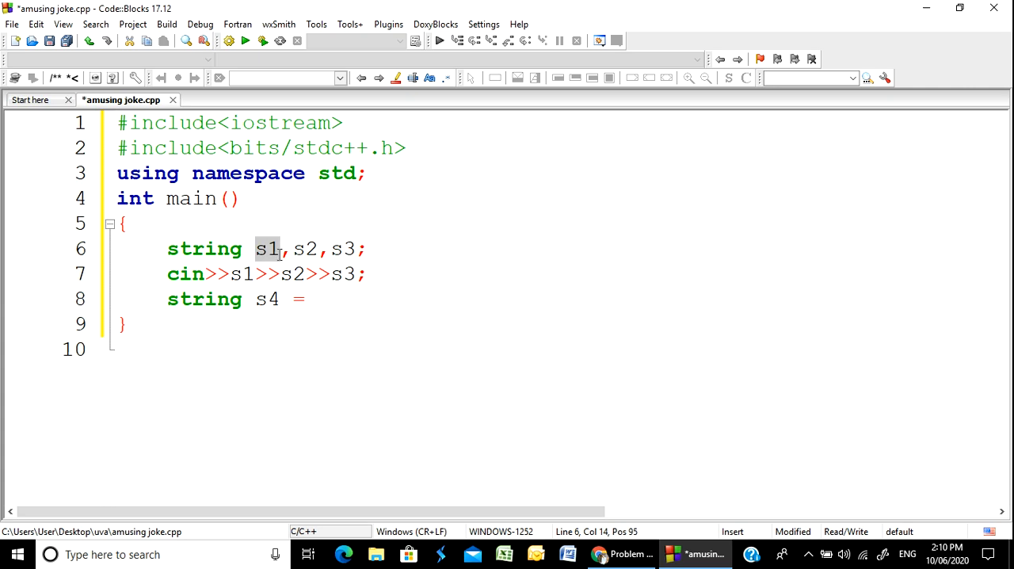
left_click(269, 248)
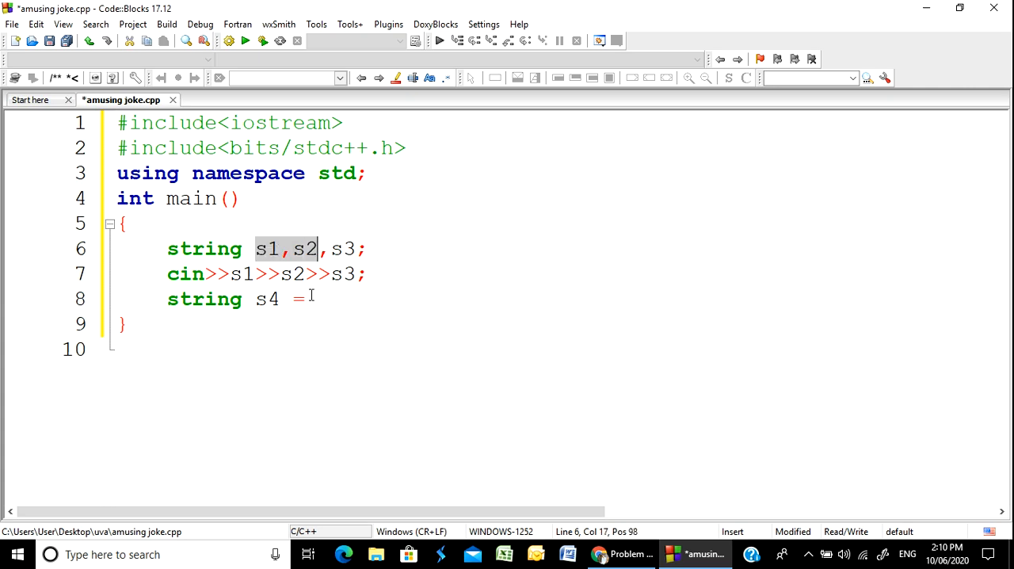
type("s1")
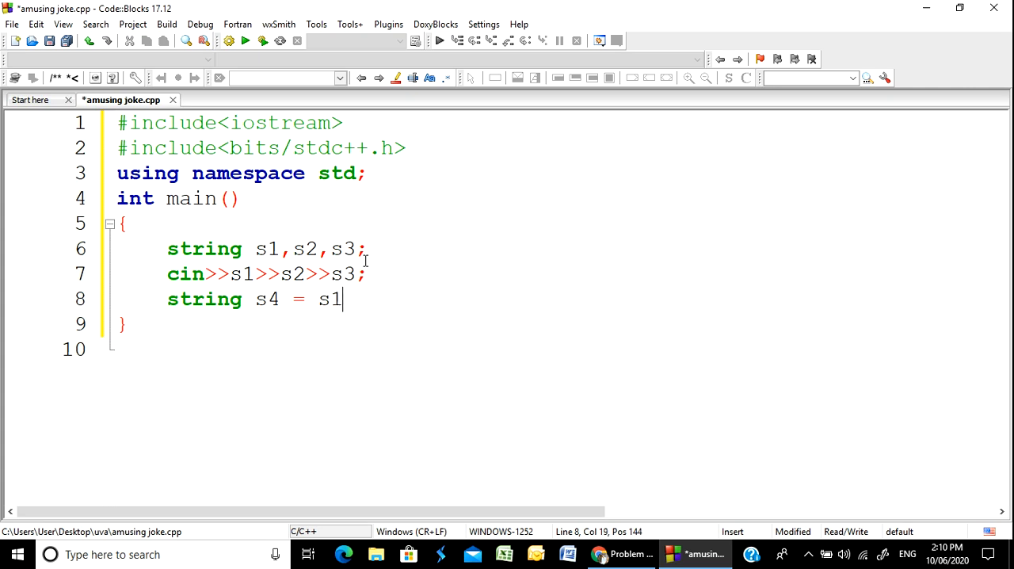
type("+")
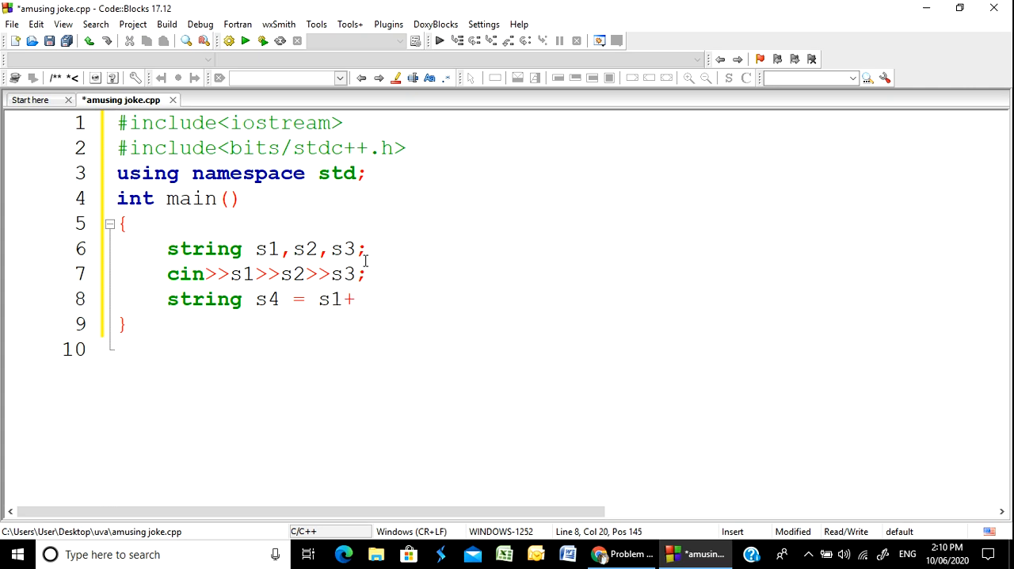
type("s2;")
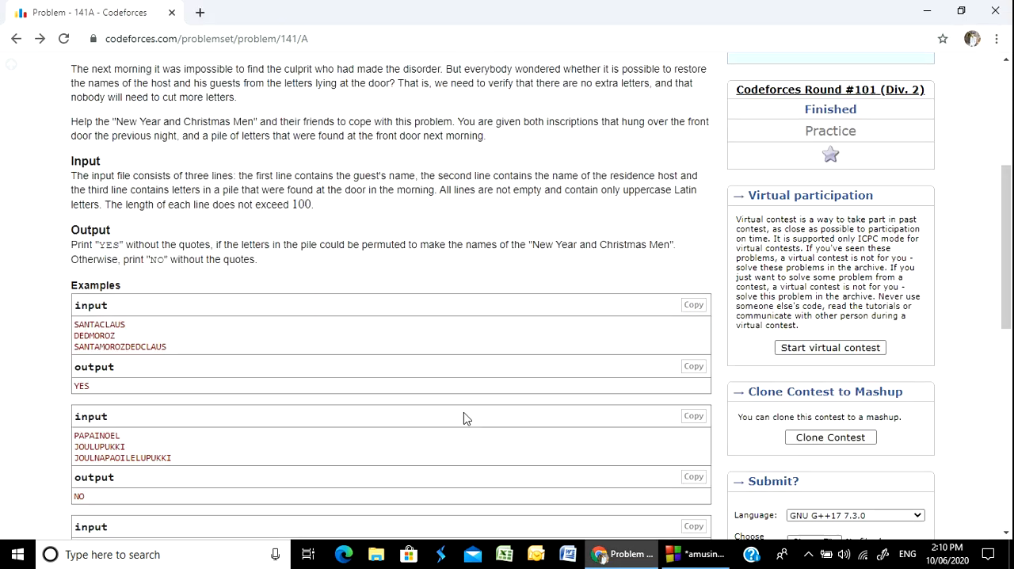
double_click(118, 346)
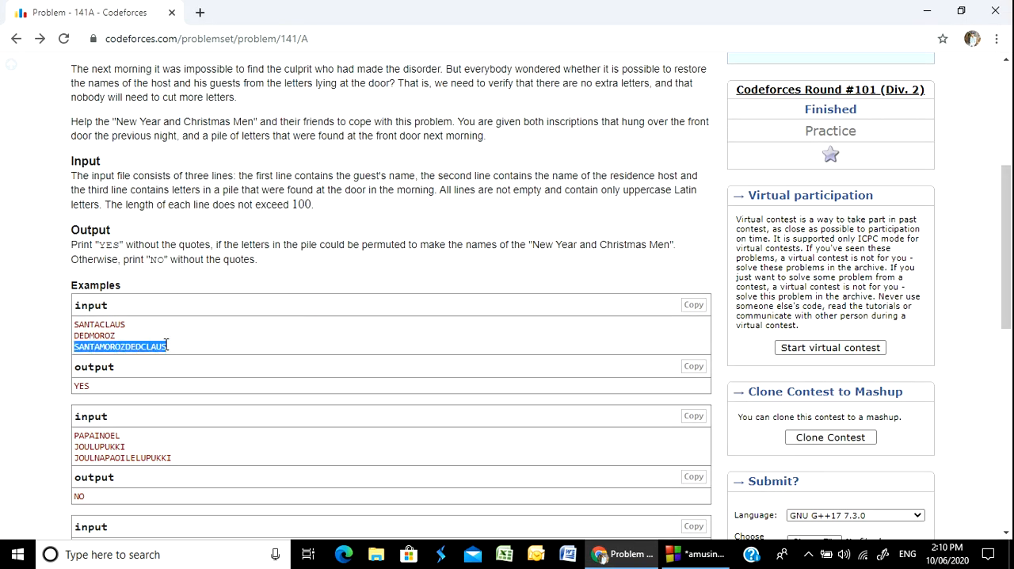
left_click(218, 392)
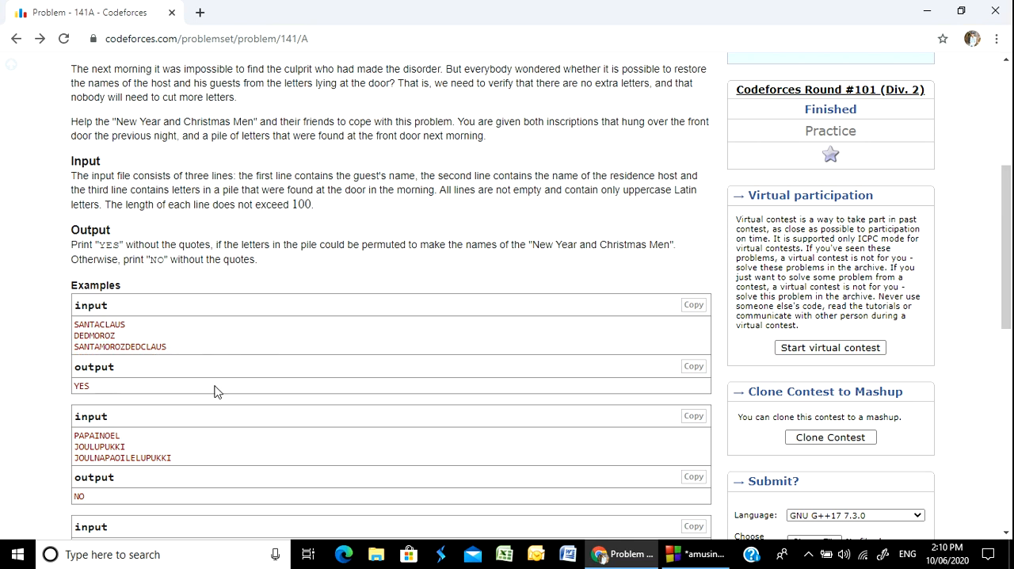
mouse_move(140, 361)
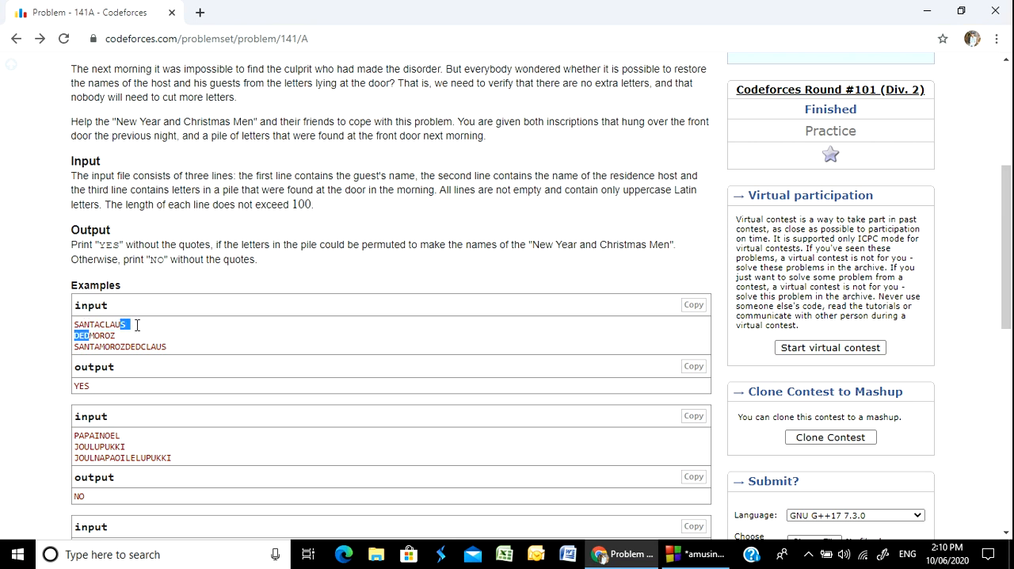
Add 'cout<<s4;' on line 9 to print the combined string.
left_click(671, 554)
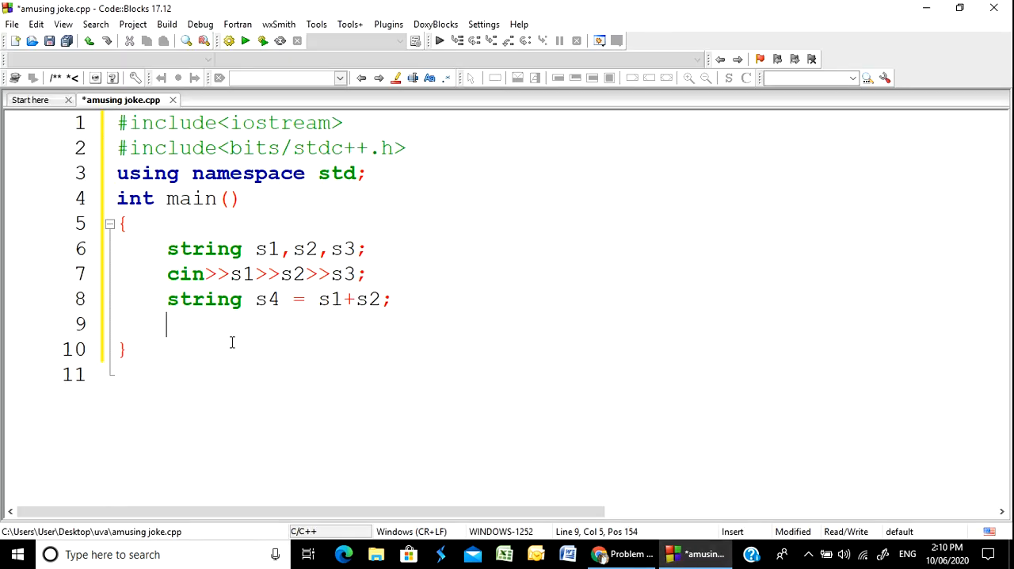
type("cout")
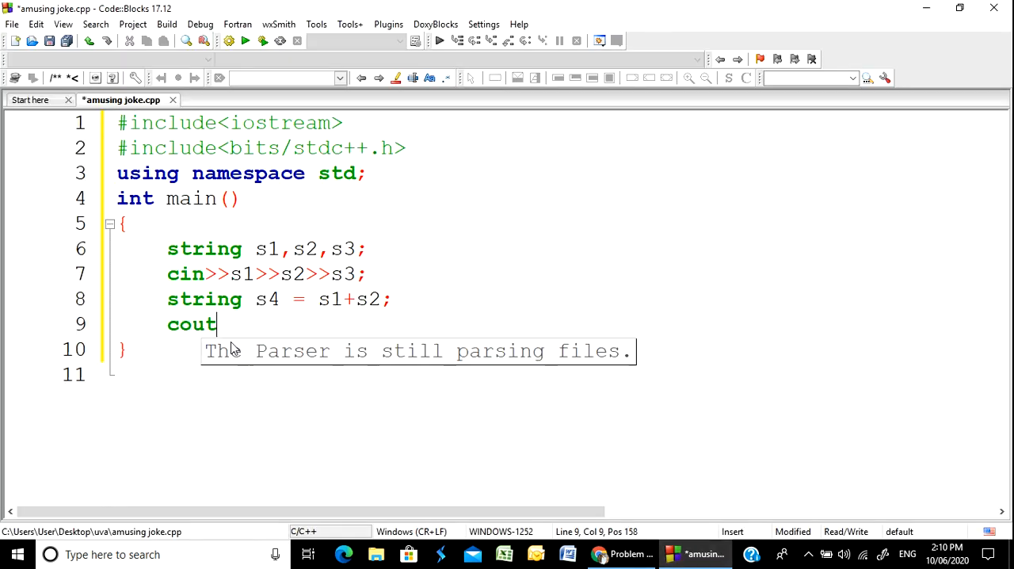
type("<<")
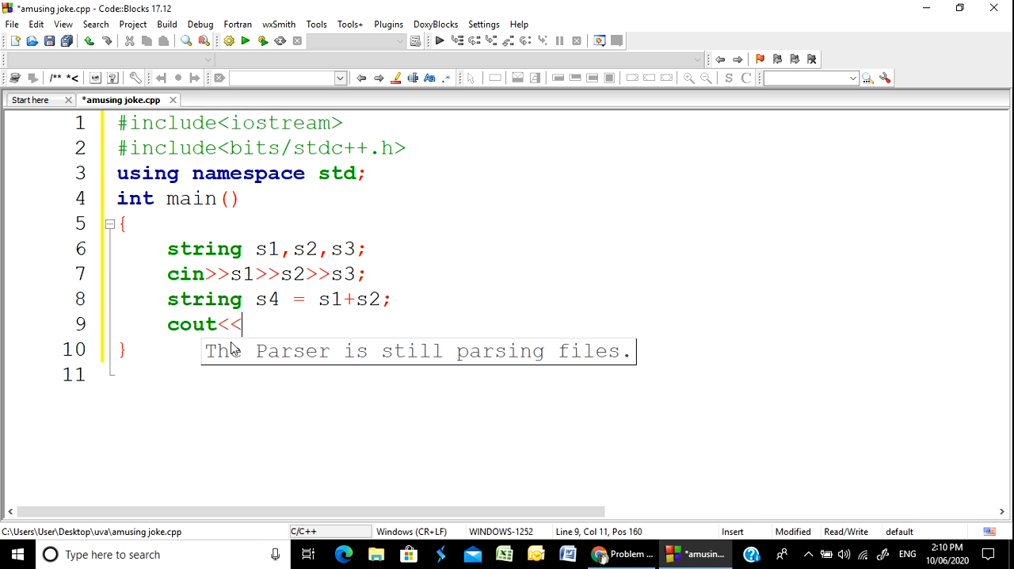
type("s4")
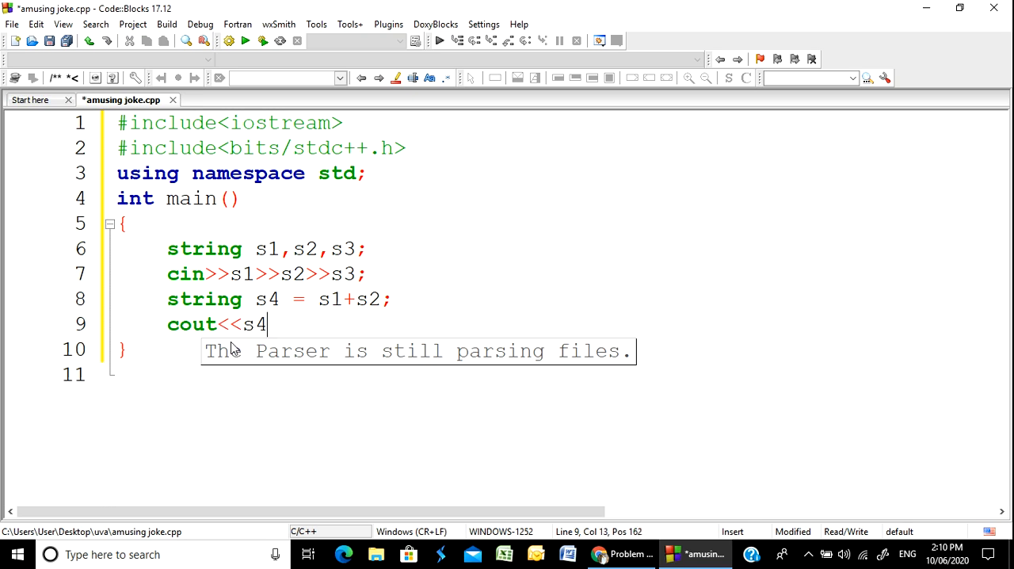
type(";")
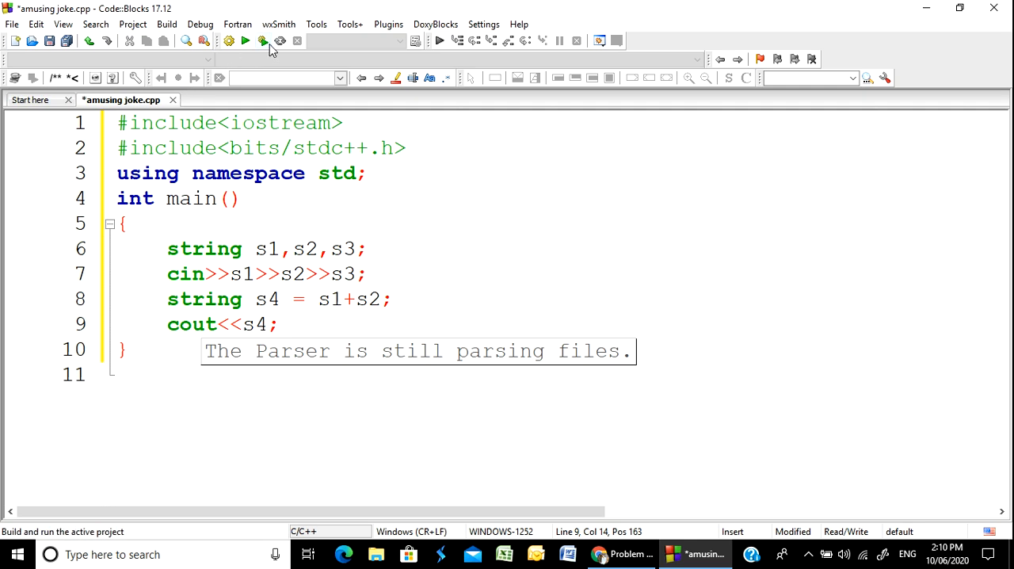
Build and run the program and copy the first Codeforces example input for testing.
left_click(621, 555)
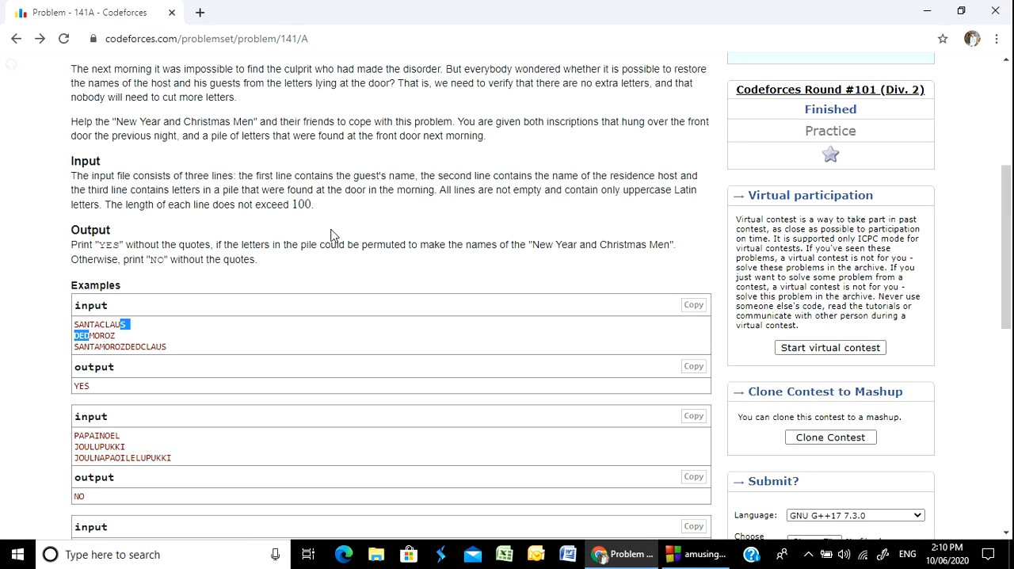
left_click(694, 304)
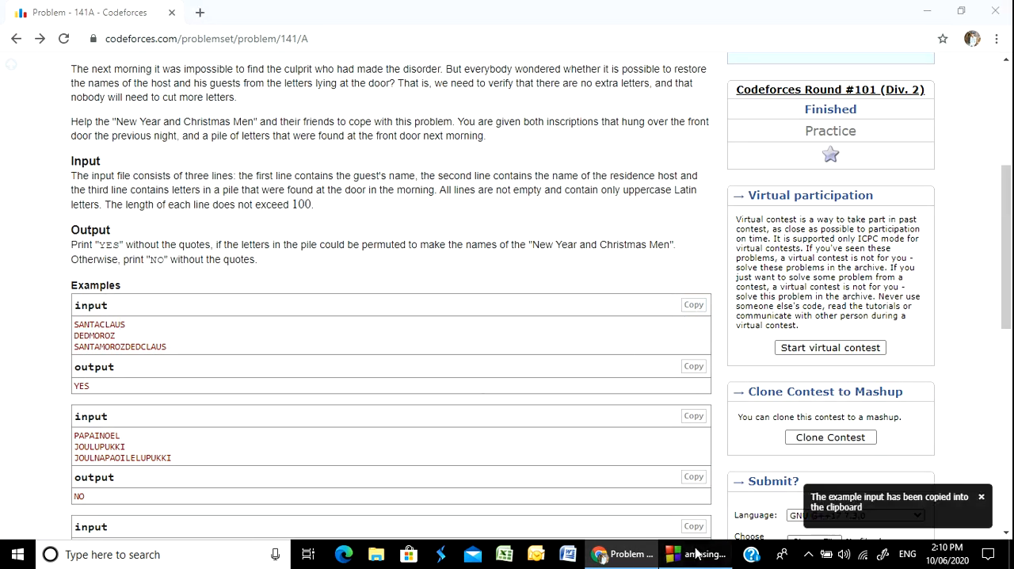
left_click(695, 554)
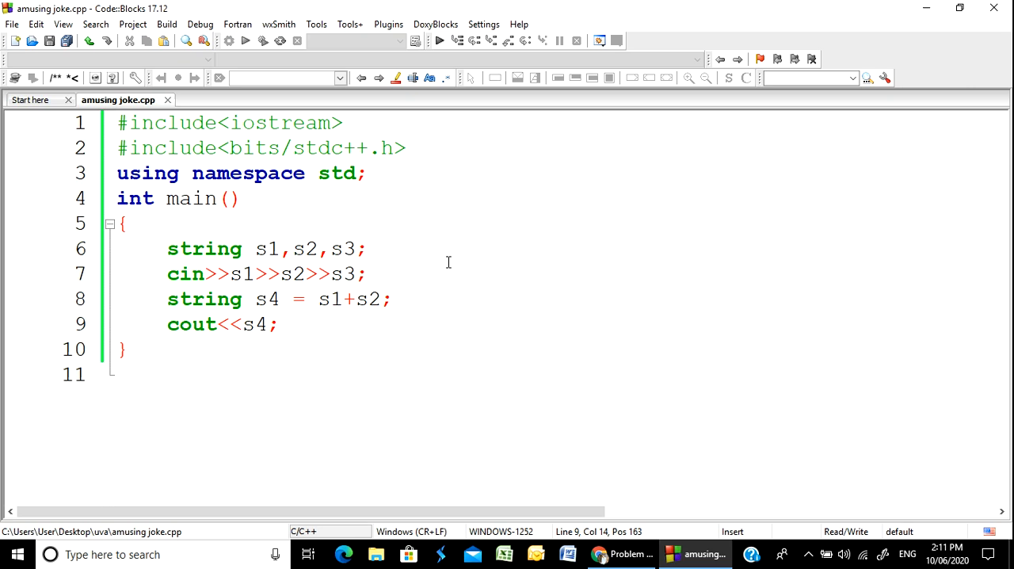
mouse_move(421, 203)
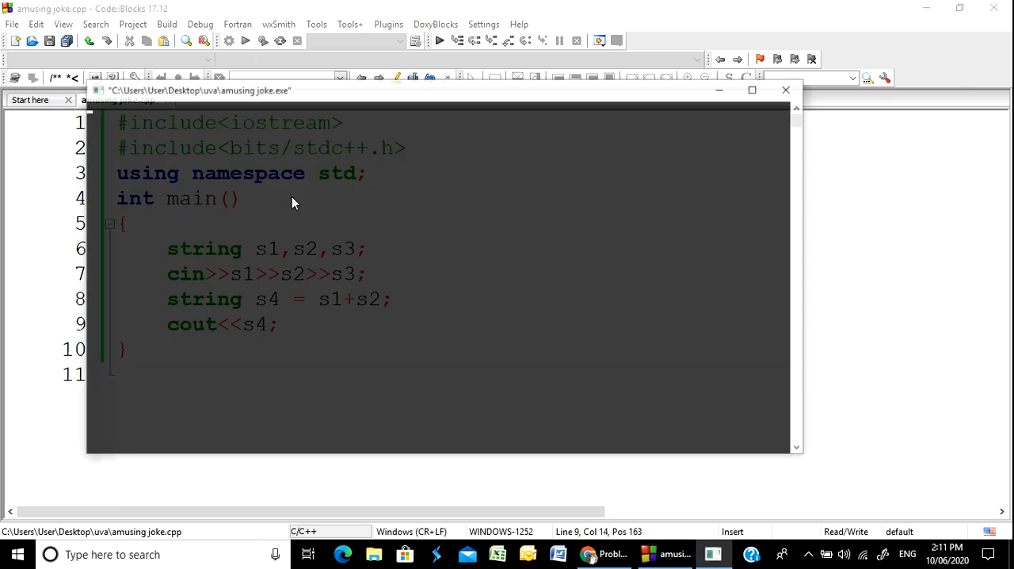
left_click(438, 41)
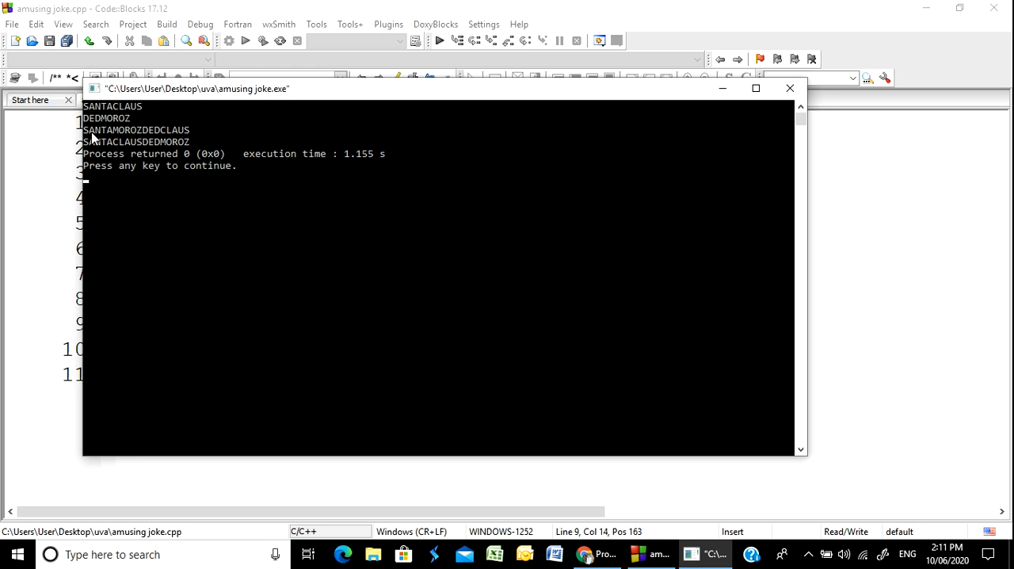
mouse_move(178, 135)
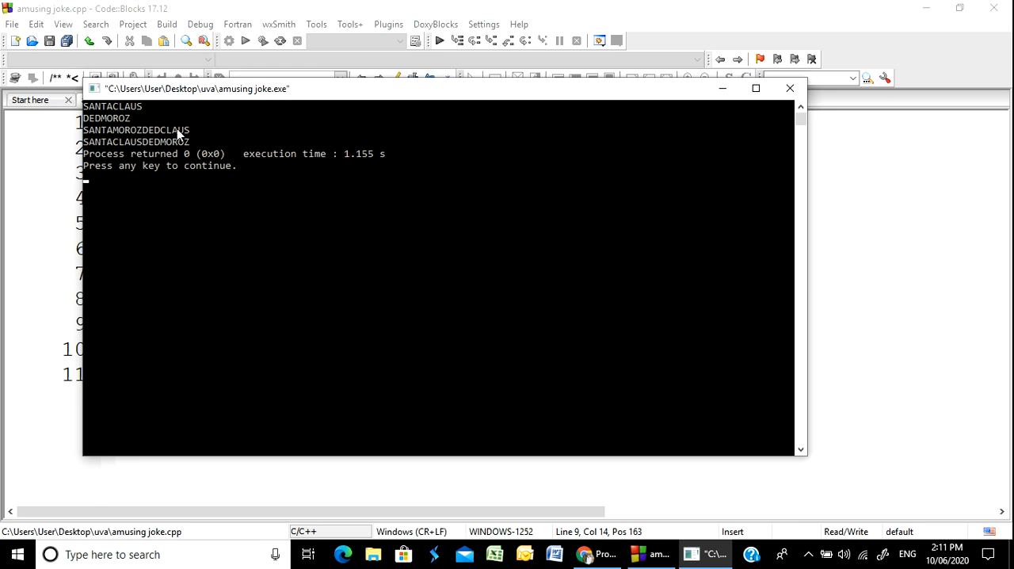
mouse_move(114, 133)
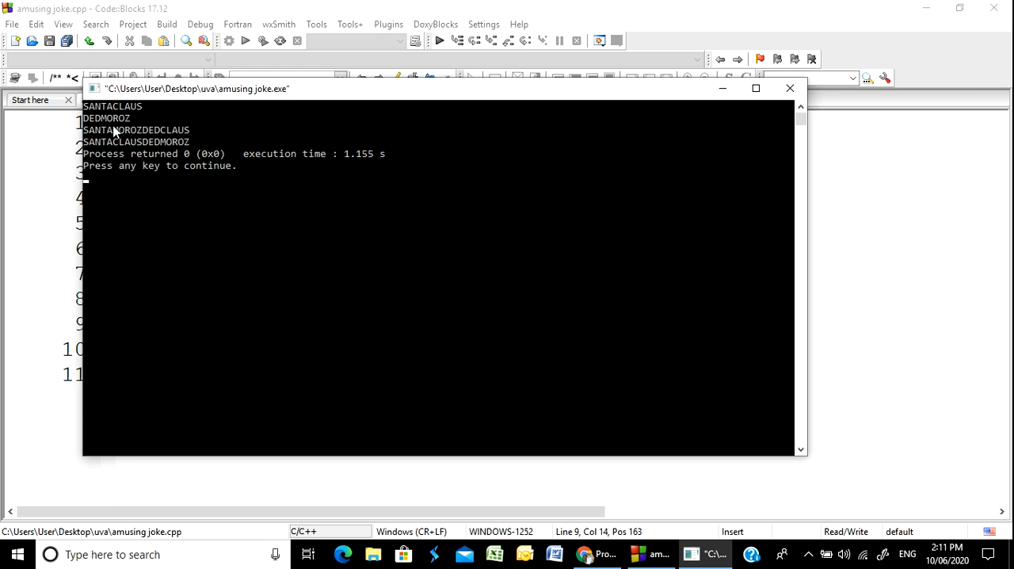
mouse_move(144, 149)
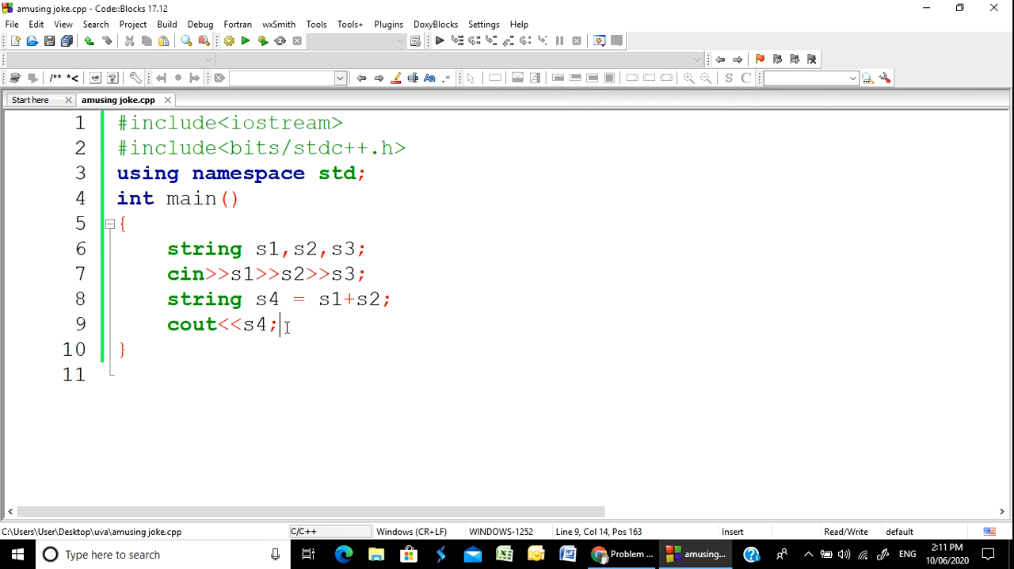
Replace the s4 print on line 9 with 'sort(s3.begin(),s3.end());'.
key("Return")
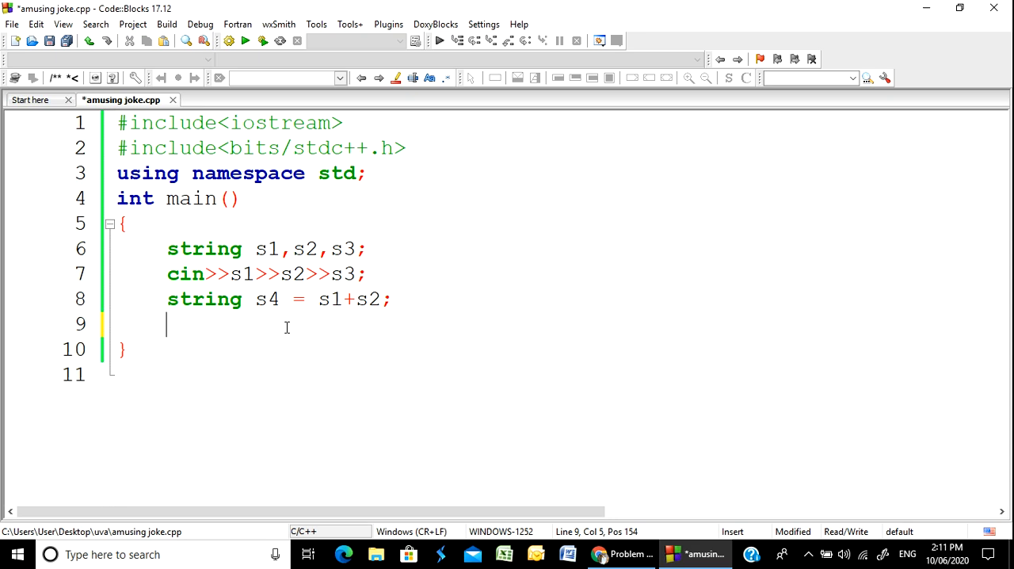
type("sot")
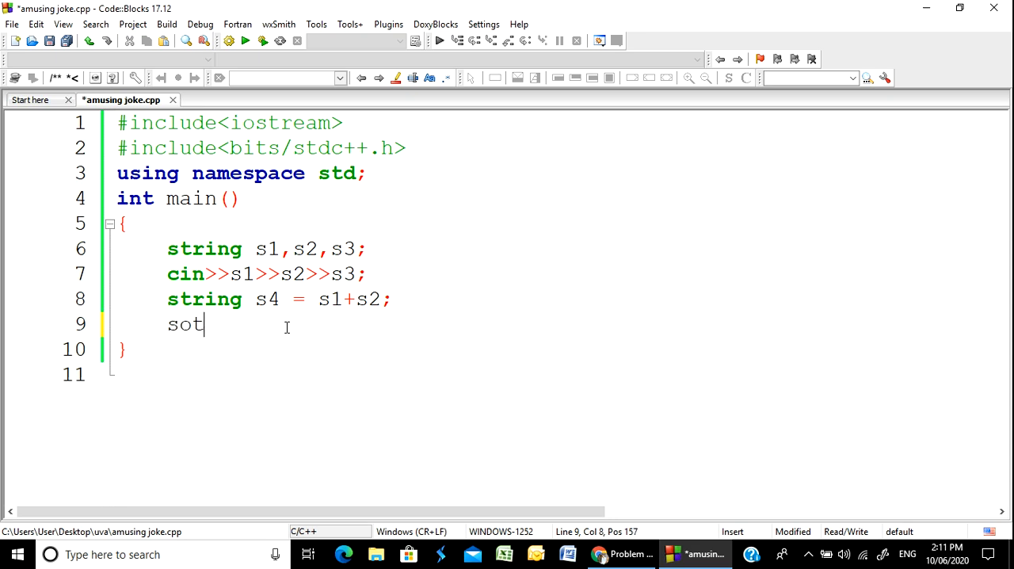
type("r")
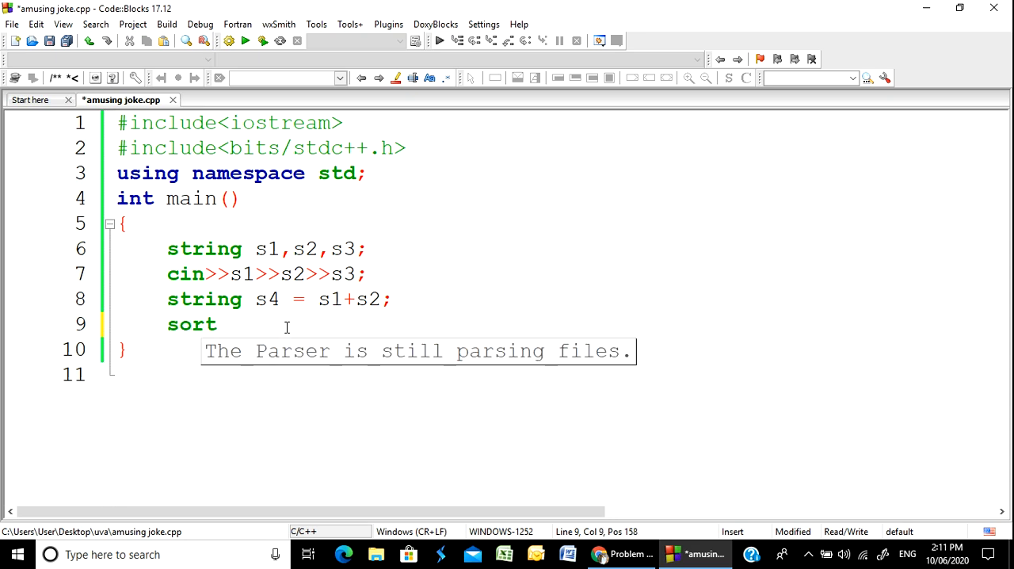
type("()")
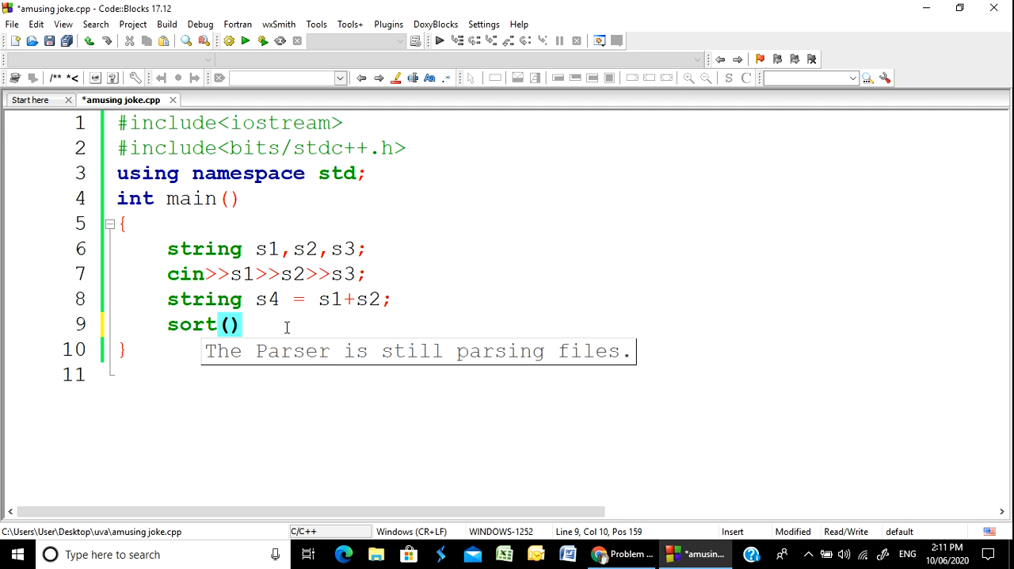
type("s3")
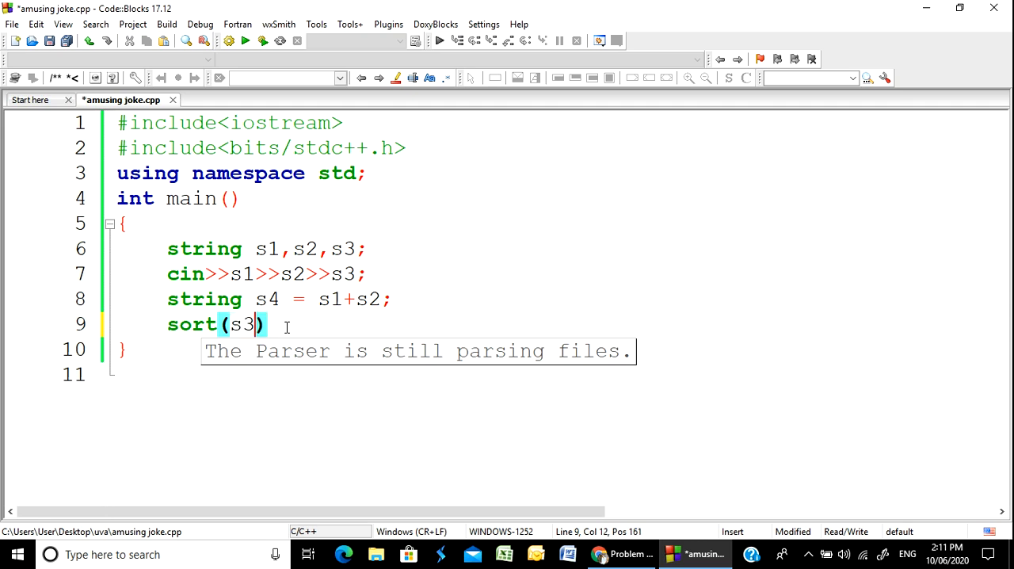
type(".")
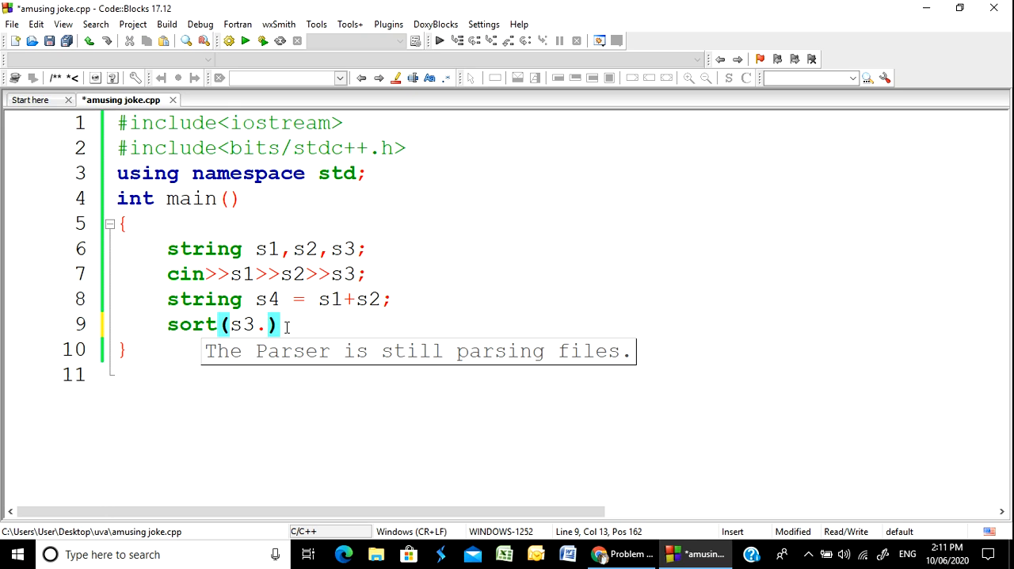
type("b")
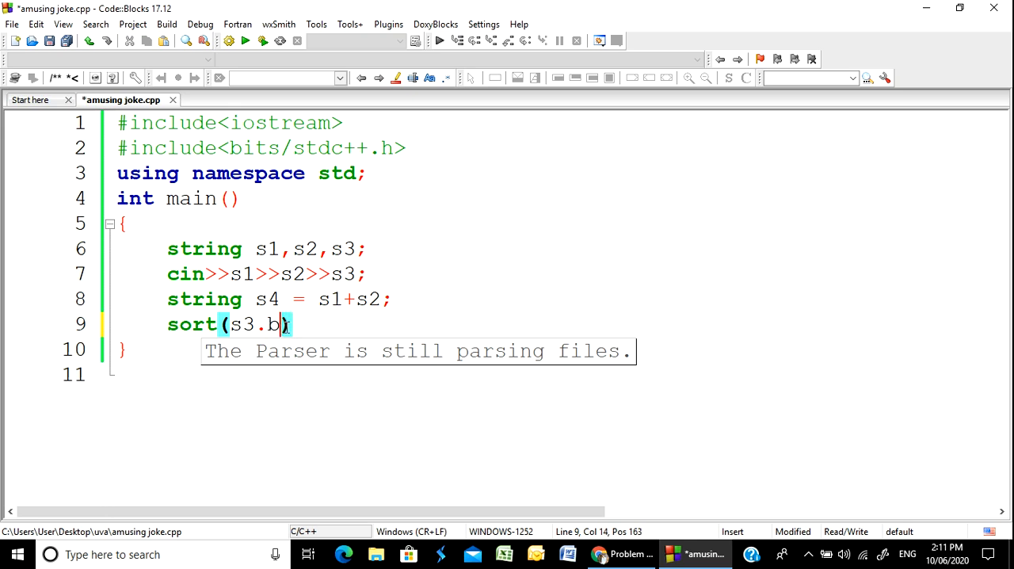
type("egin")
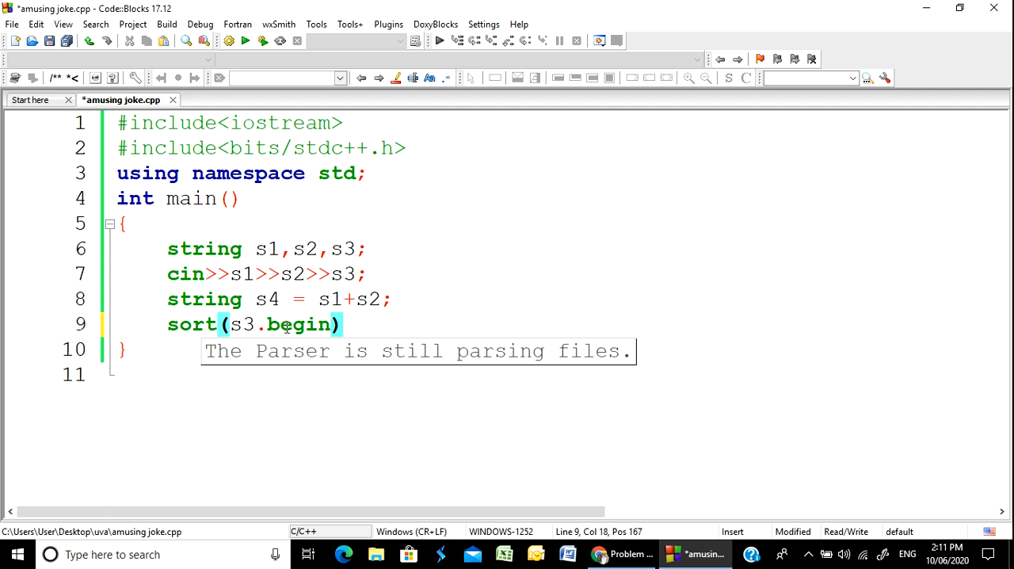
type("(), )")
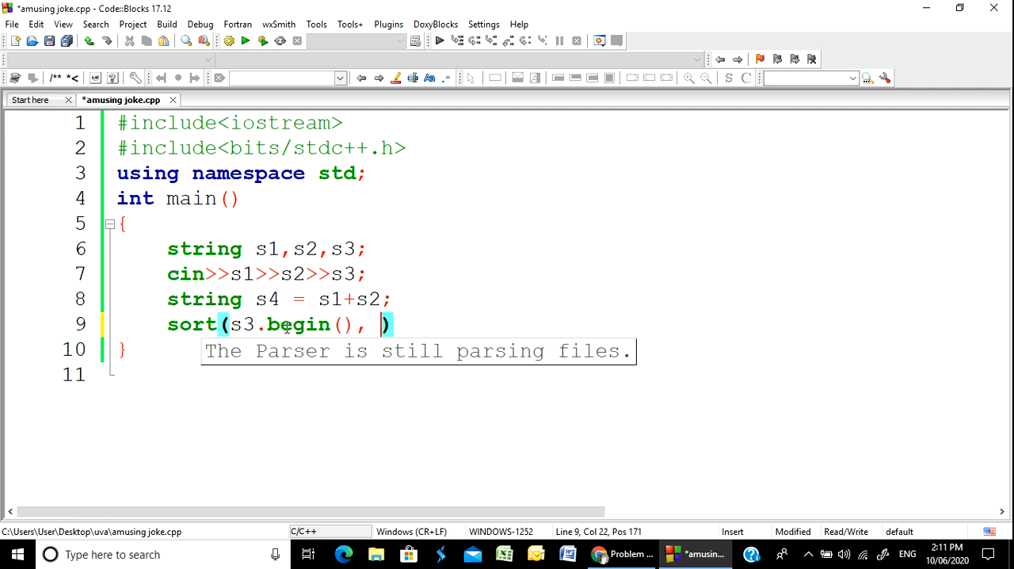
type("s3.")
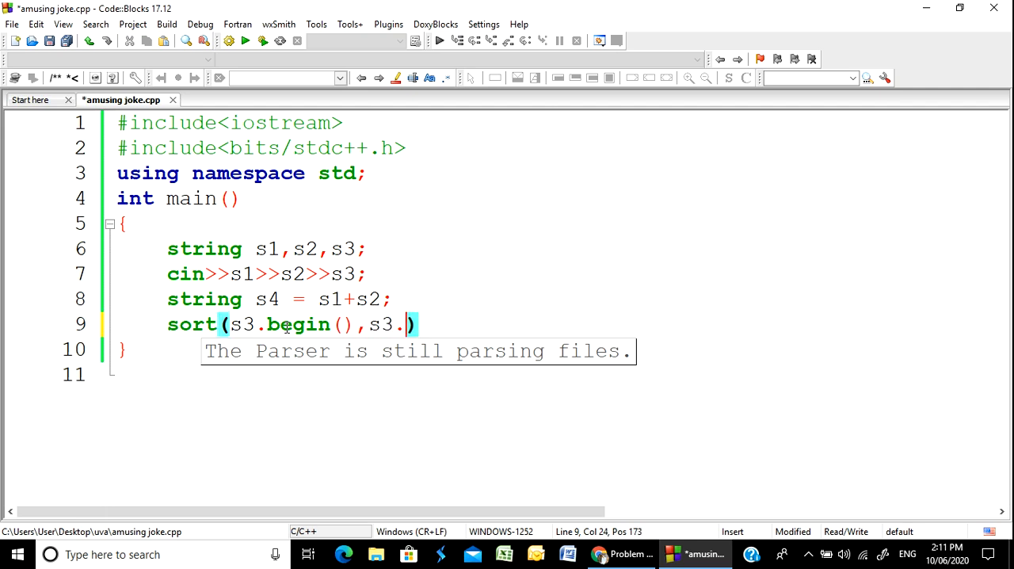
type("end()")
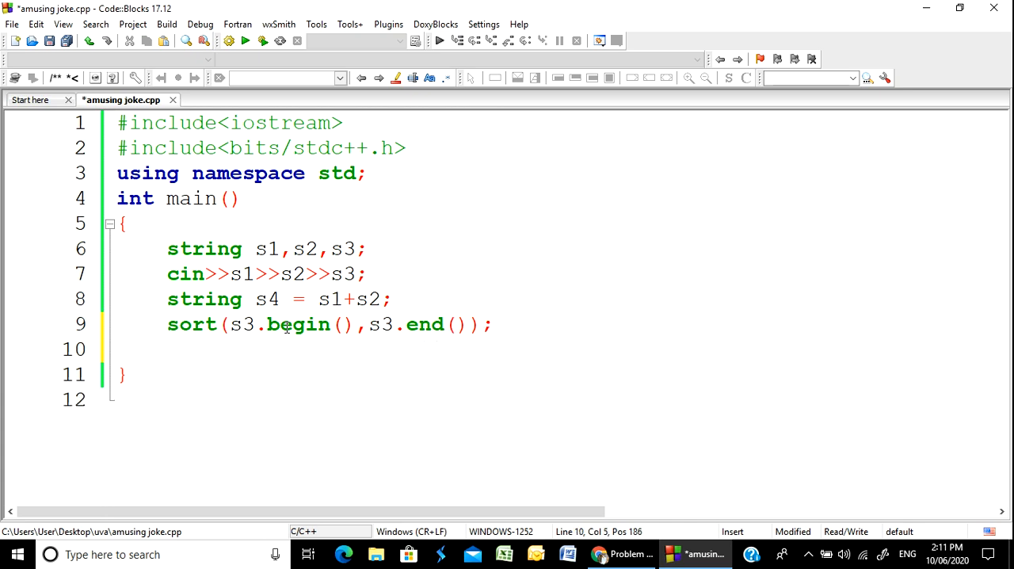
Write 'sort(s4.begin(),s4.end());' on line 10 to sort the combined string.
type("s")
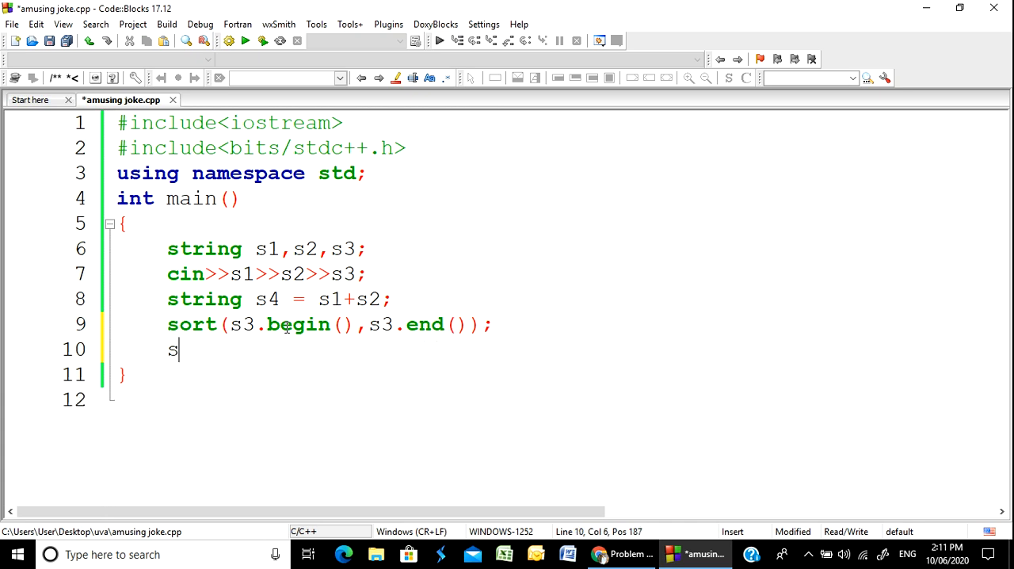
type("ort()")
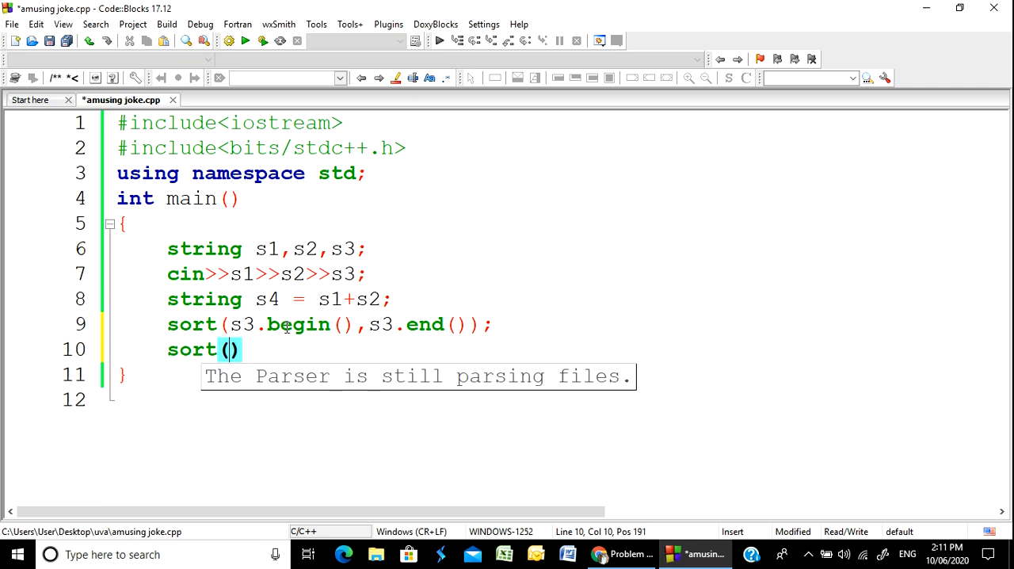
type("s4")
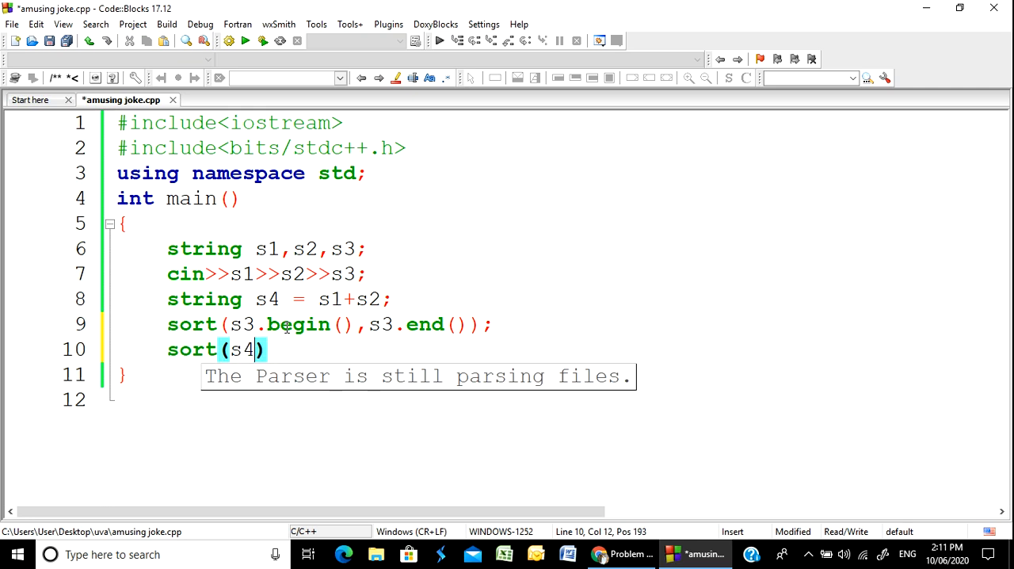
type(".be")
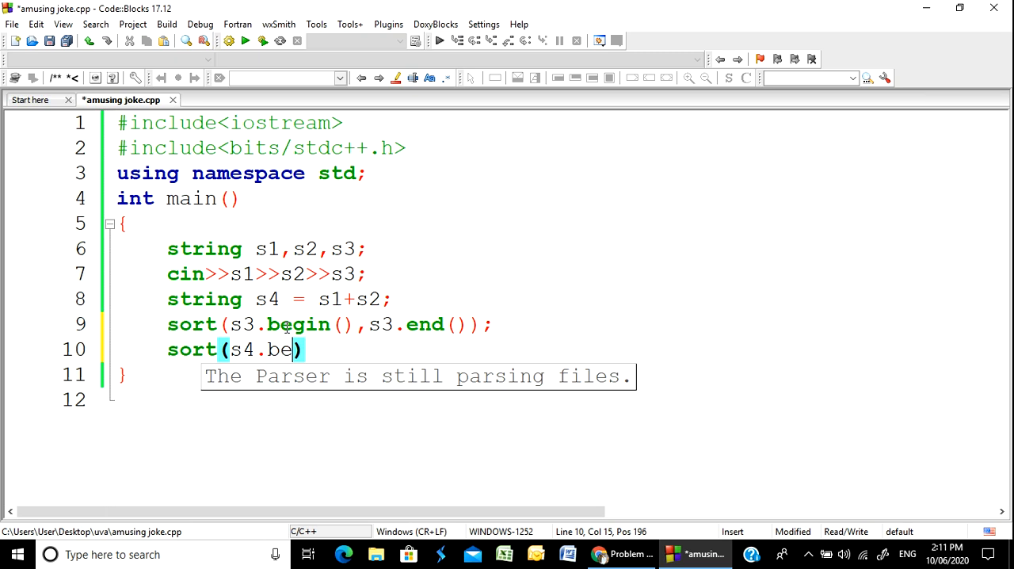
type("gin()")
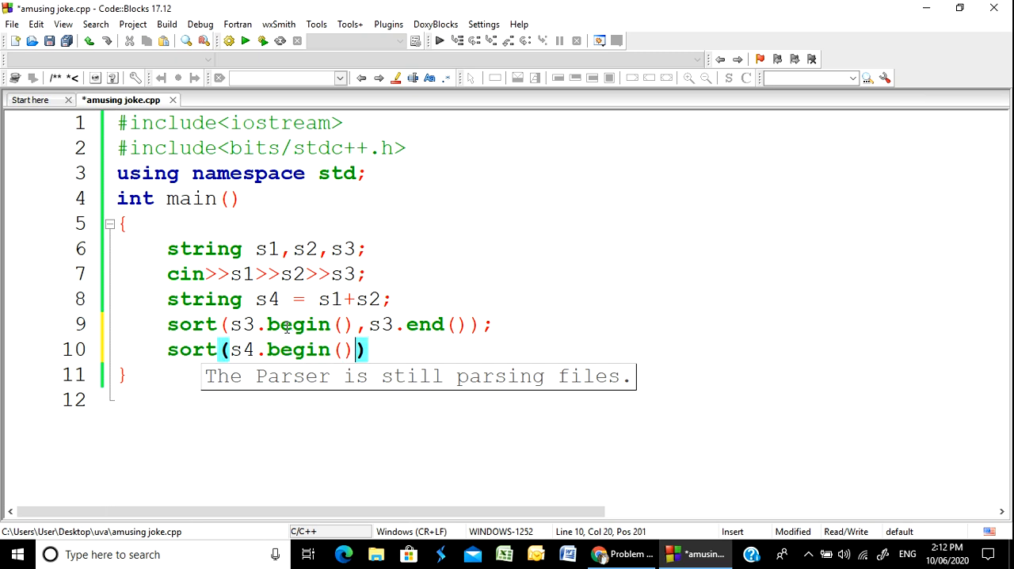
type(",")
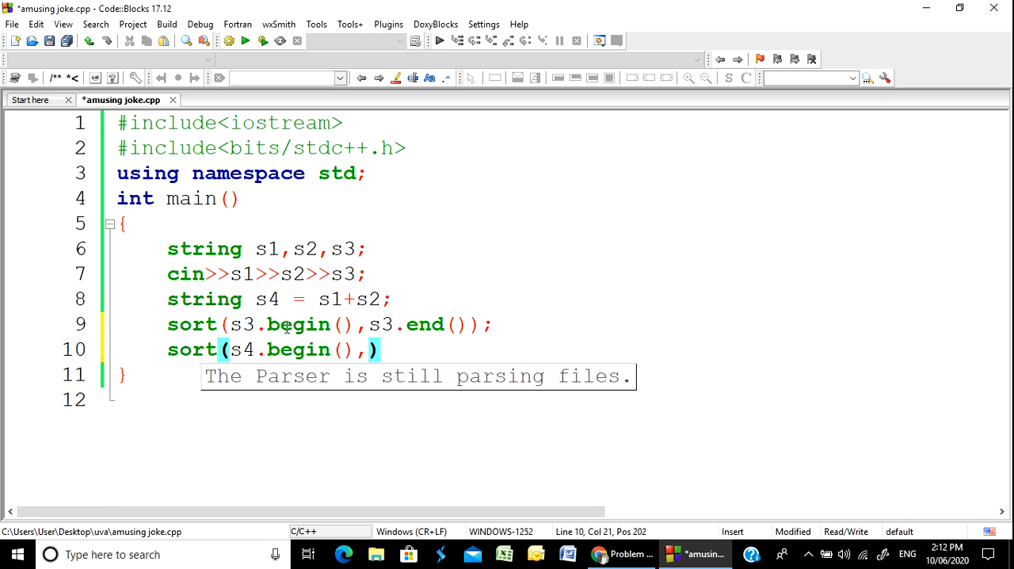
type("s4.")
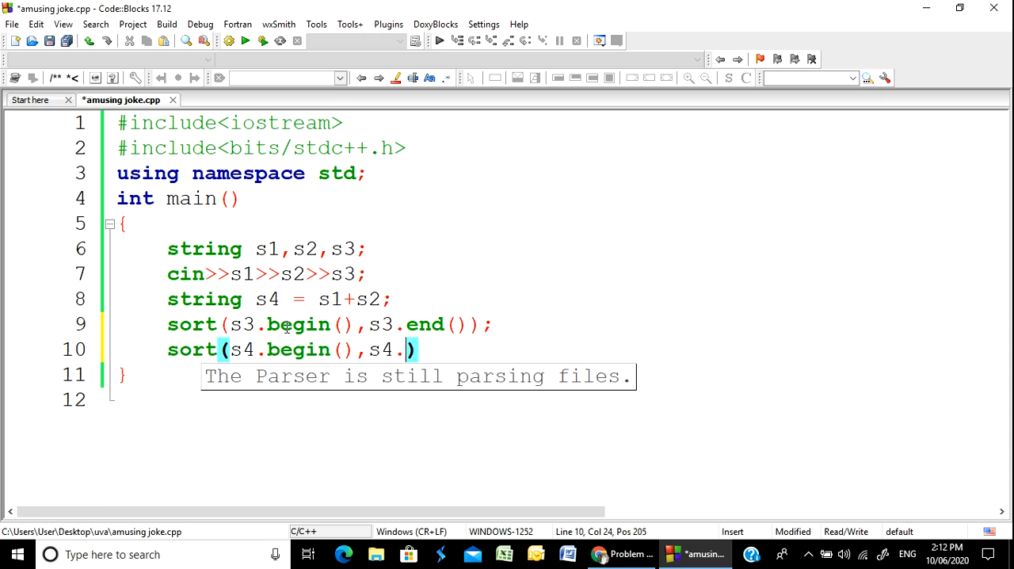
type("end()")
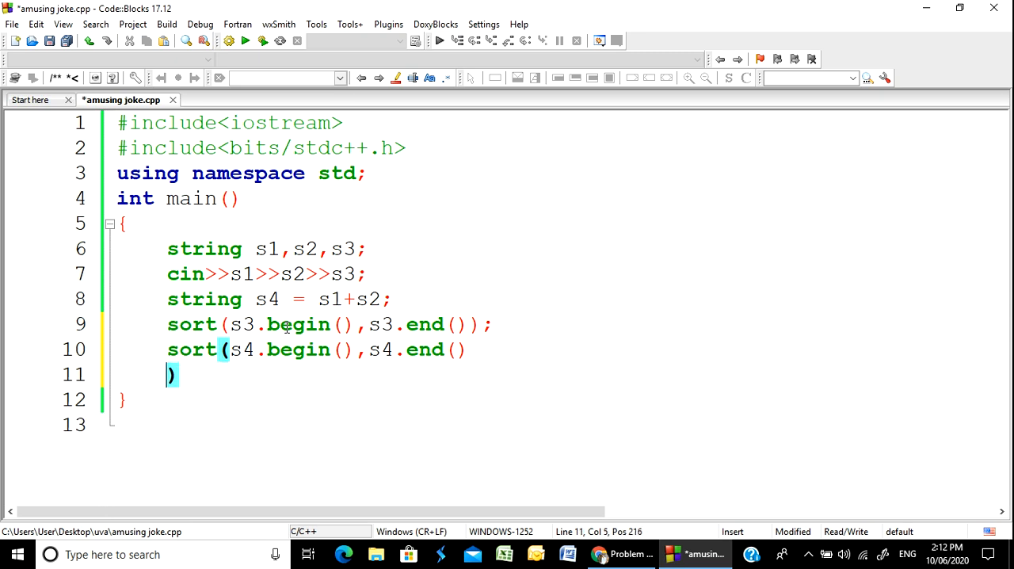
type(");")
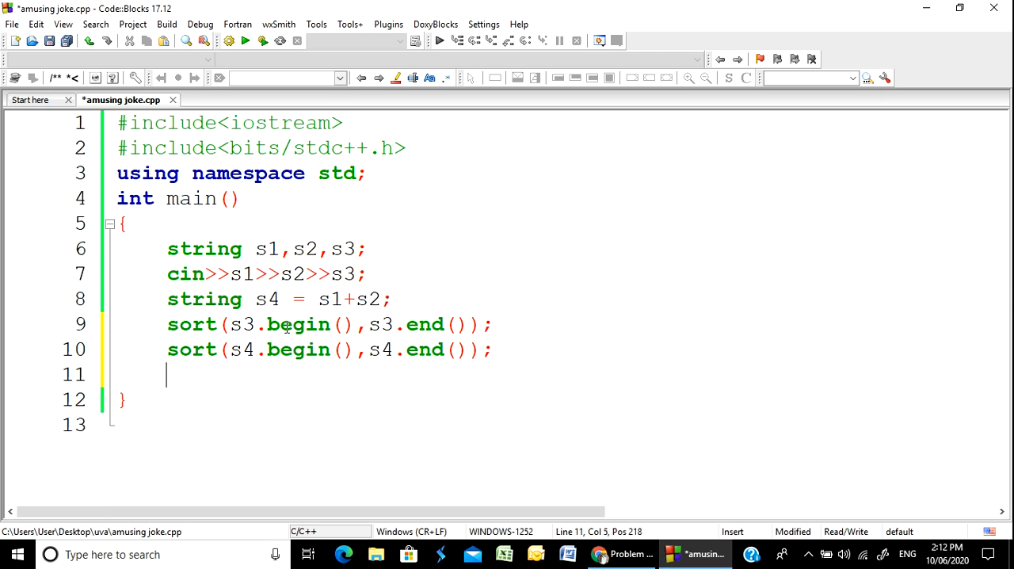
type("for(i)")
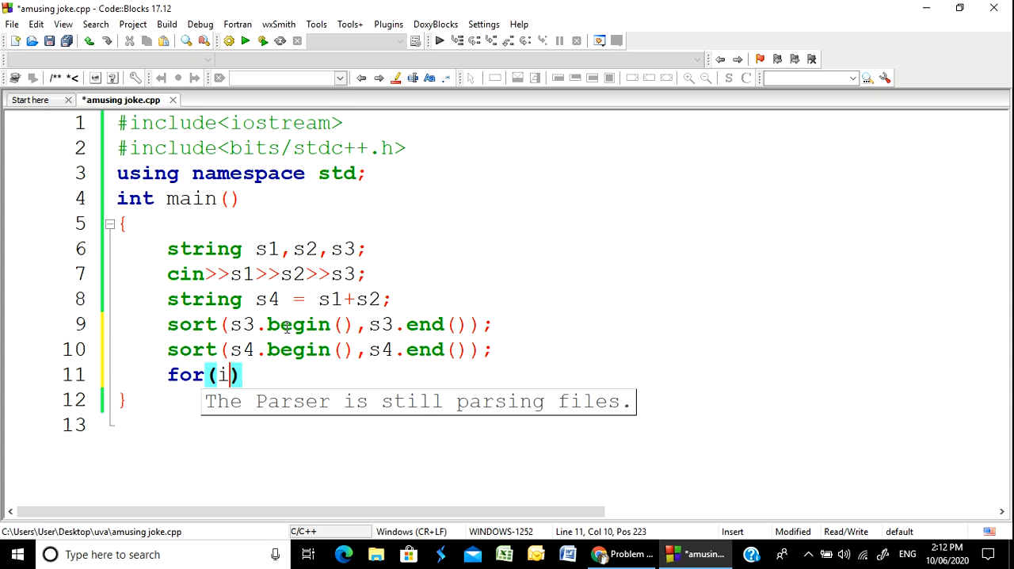
type("nt i=0;")
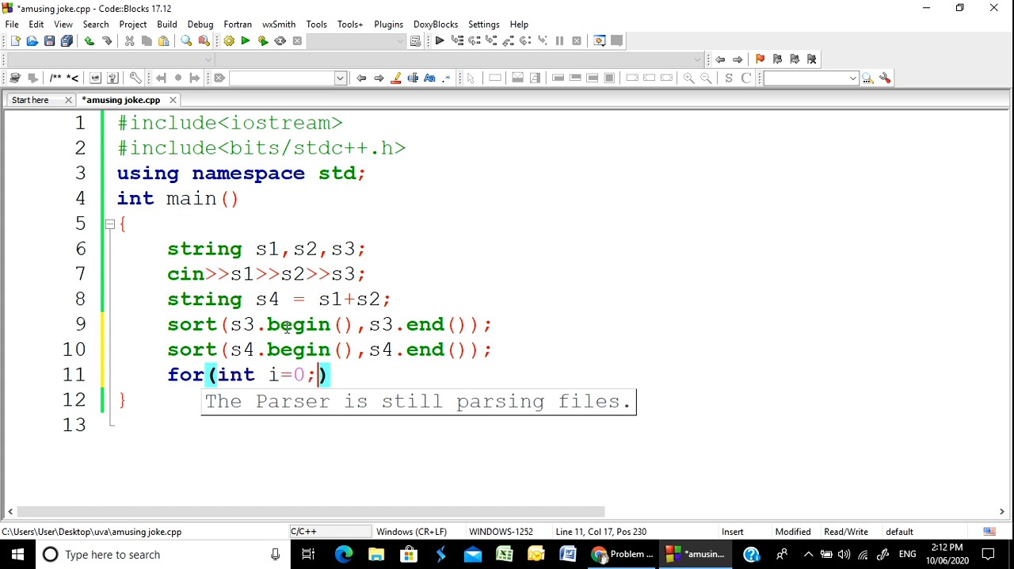
type("i<a")
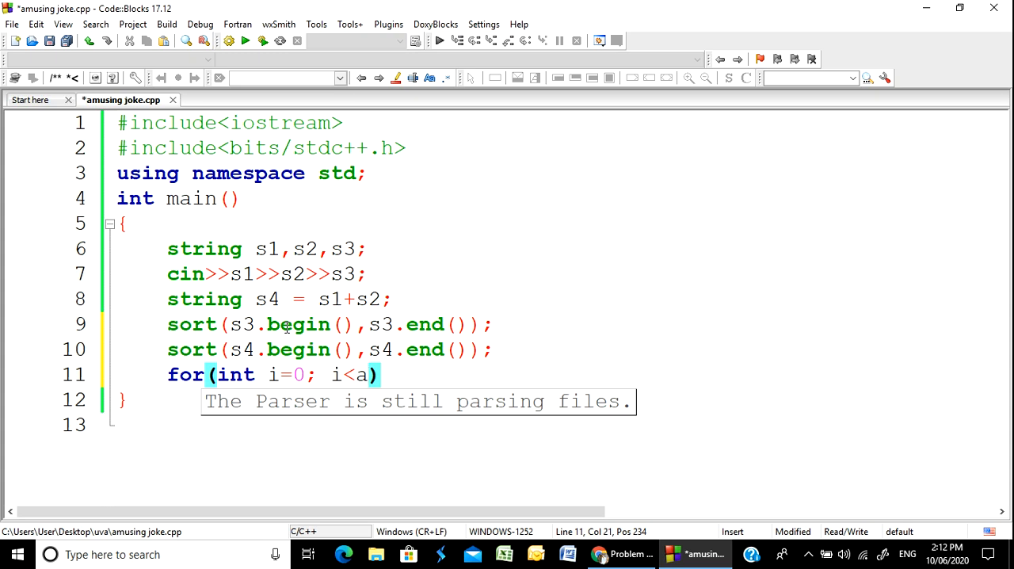
type("s.")
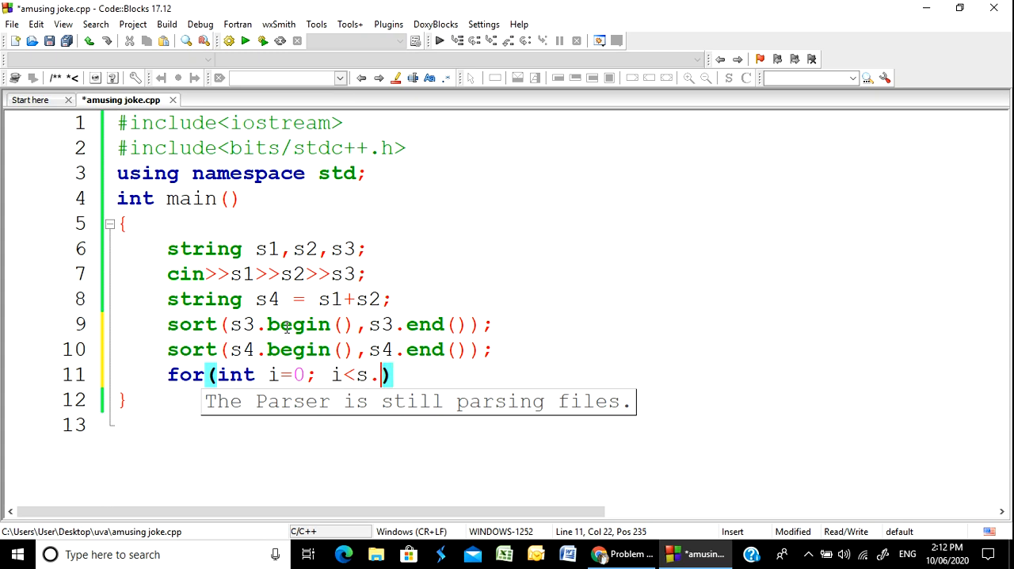
type("3")
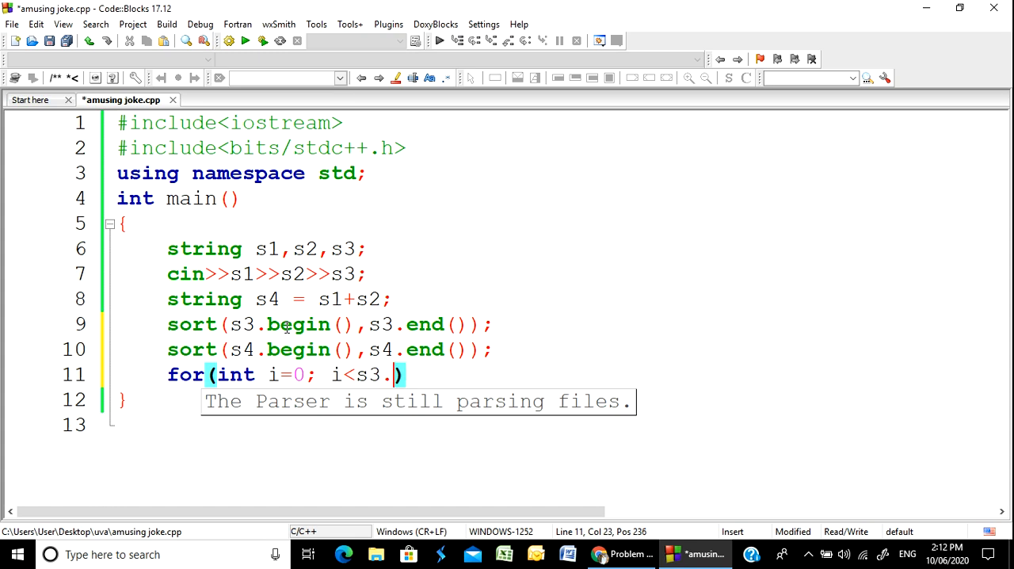
type("size")
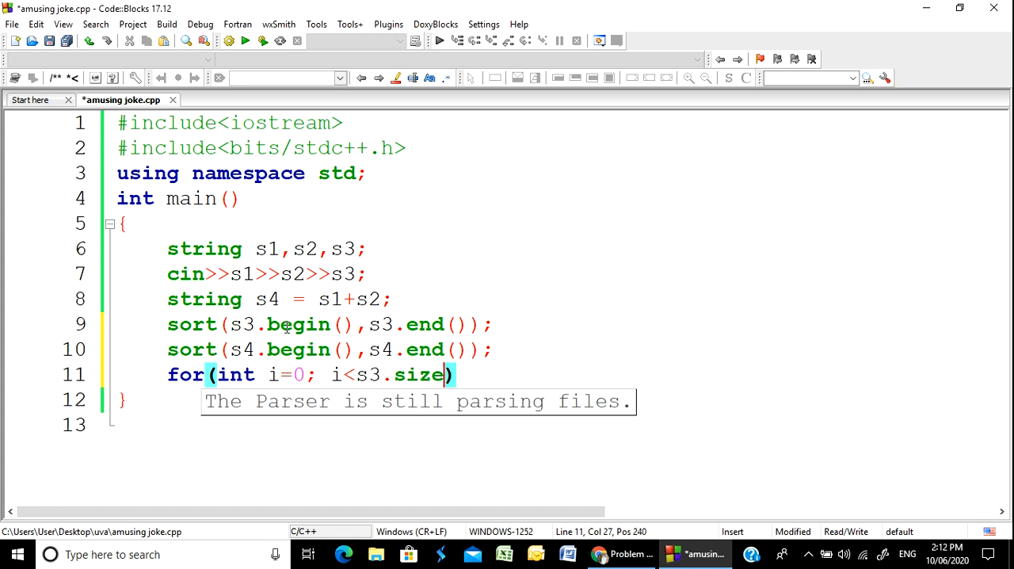
type("()")
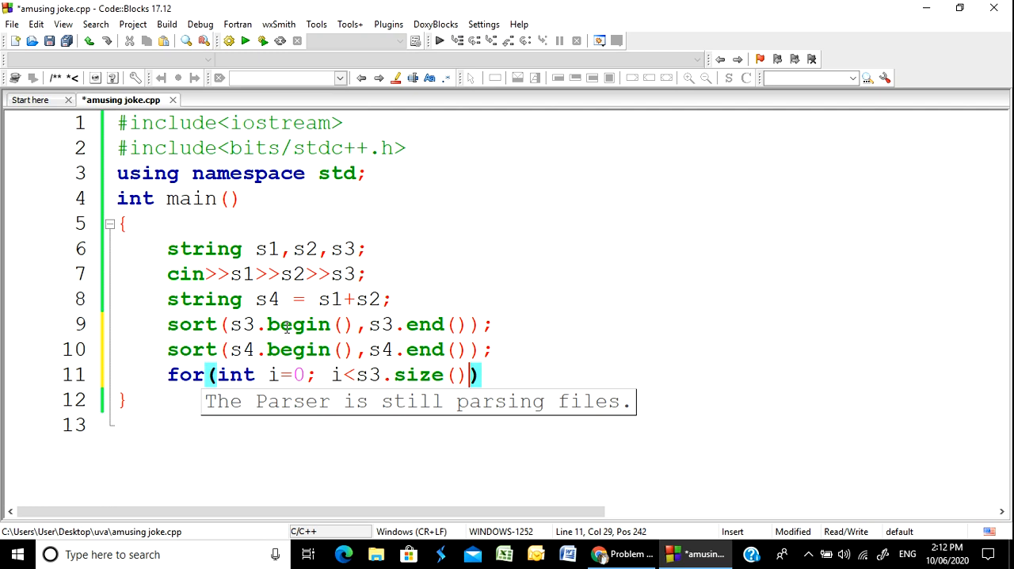
type("; i++")
type("s")
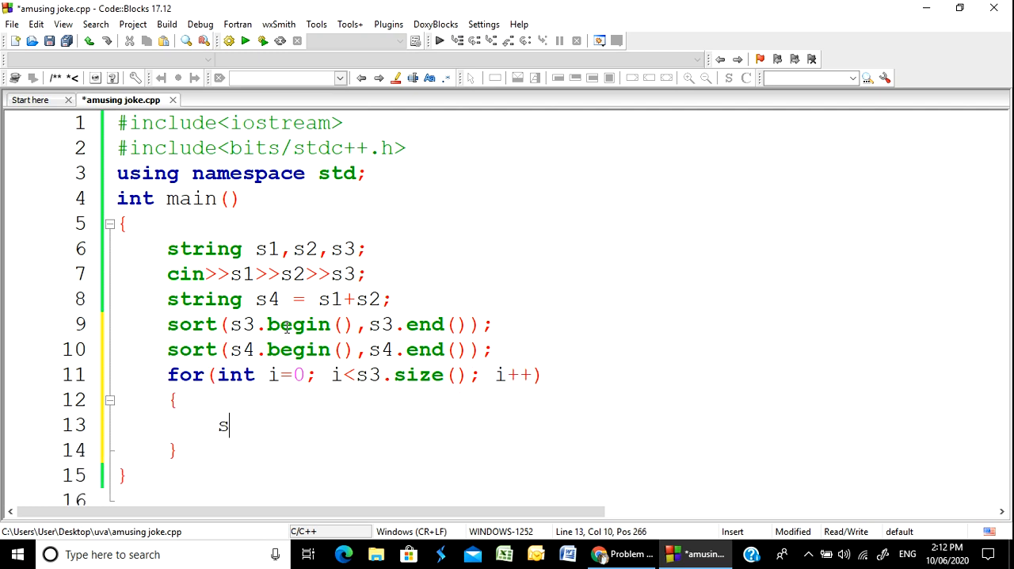
type("[]")
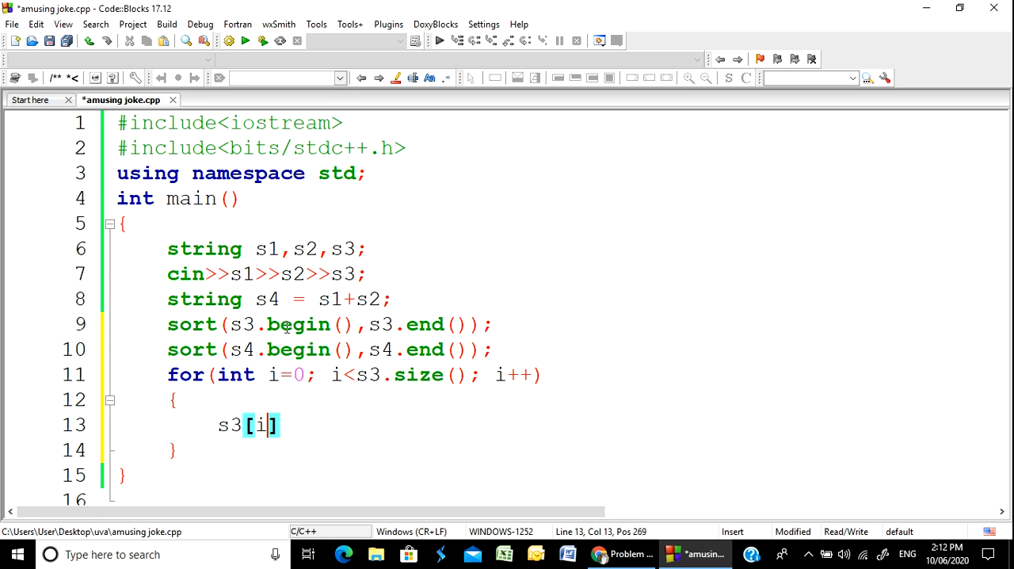
type("==")
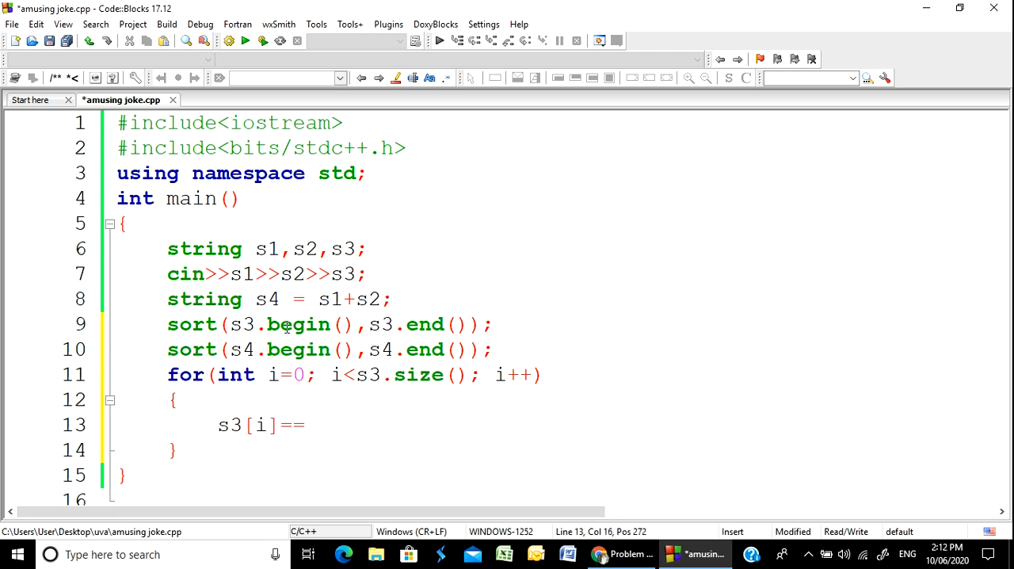
key("BackSpace")
type("if(")
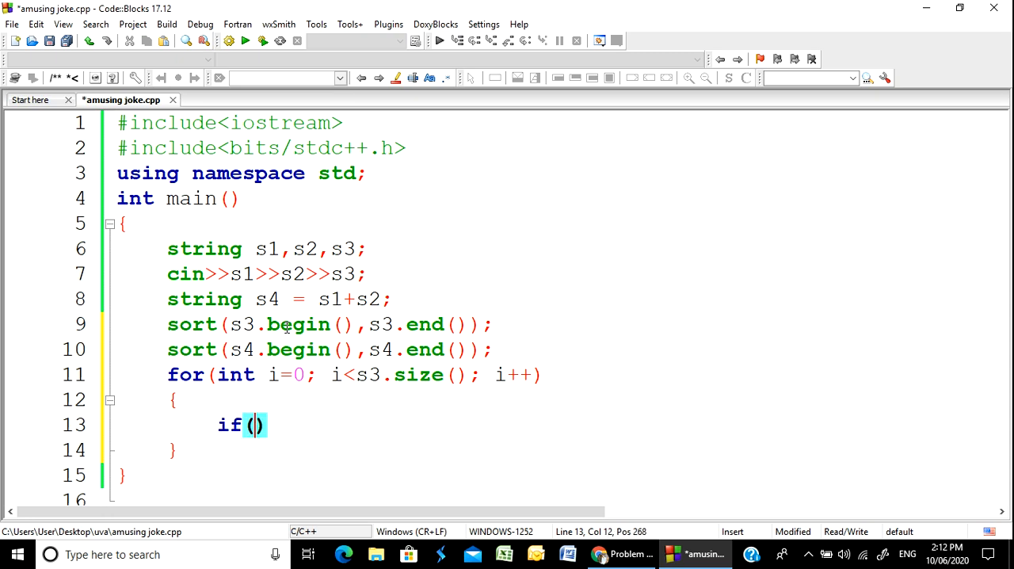
type("s")
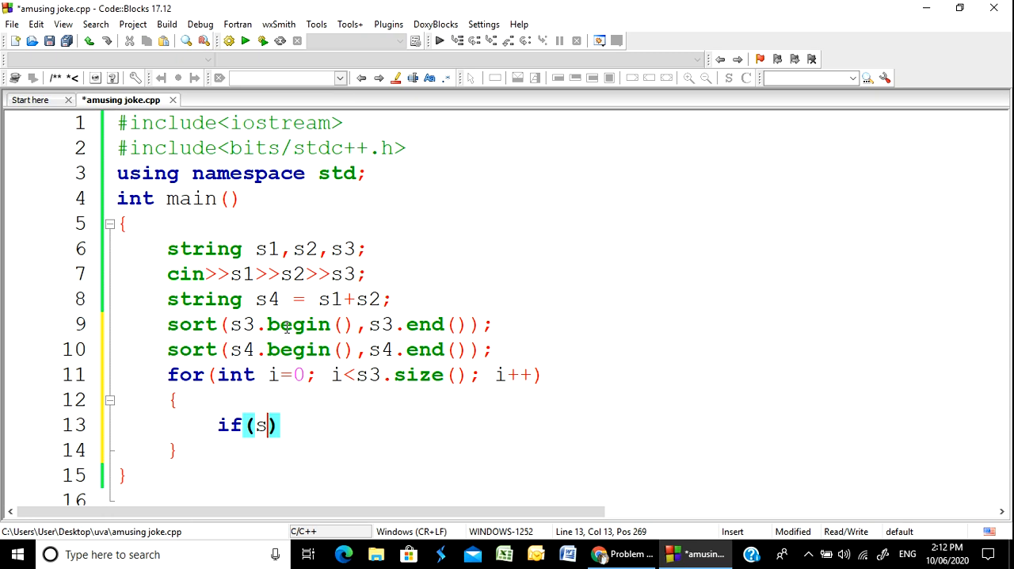
type("3")
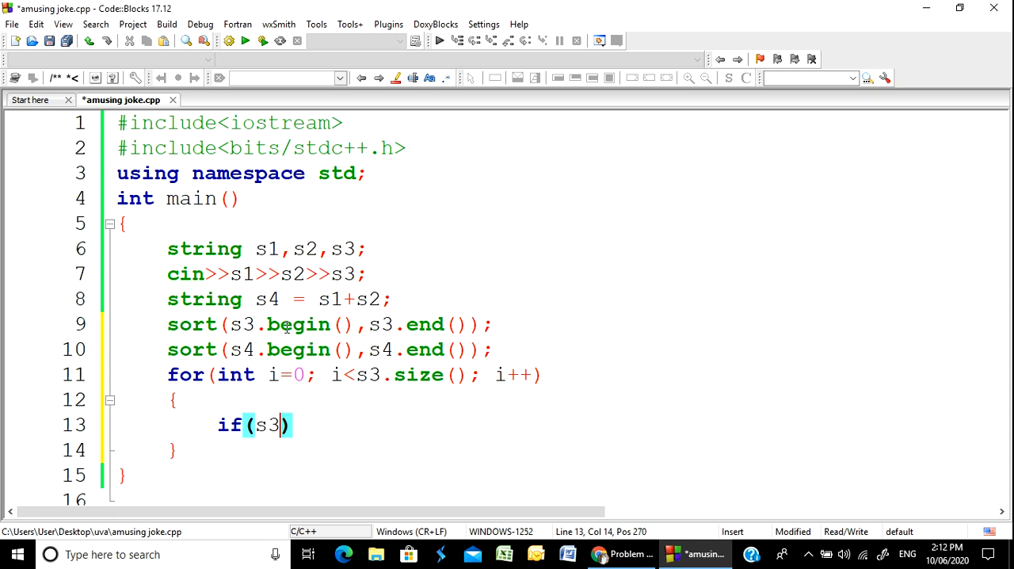
type("=")
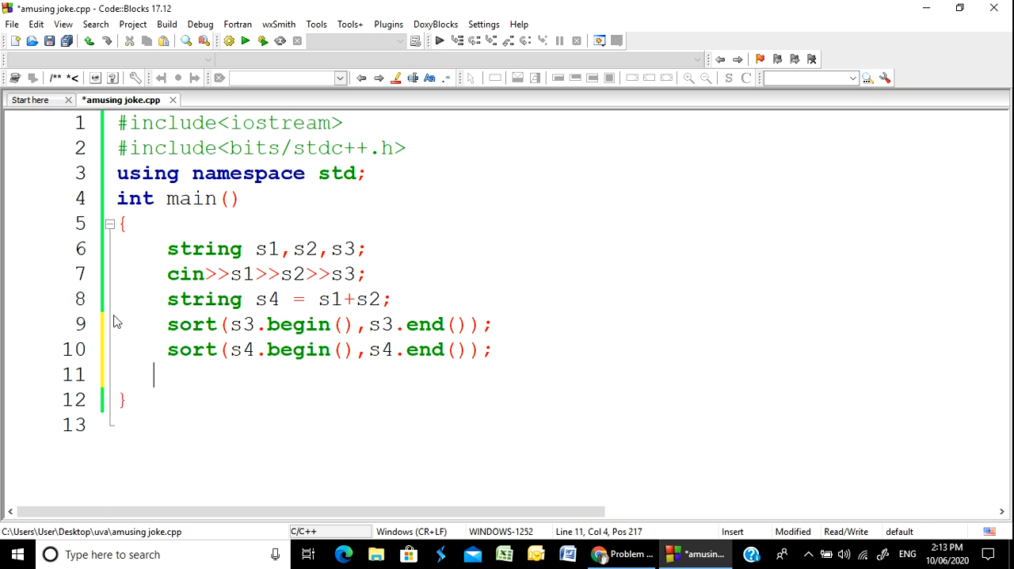
Write the if comparing s3 with s4 whose cout prints "YES".
type("if(I)")
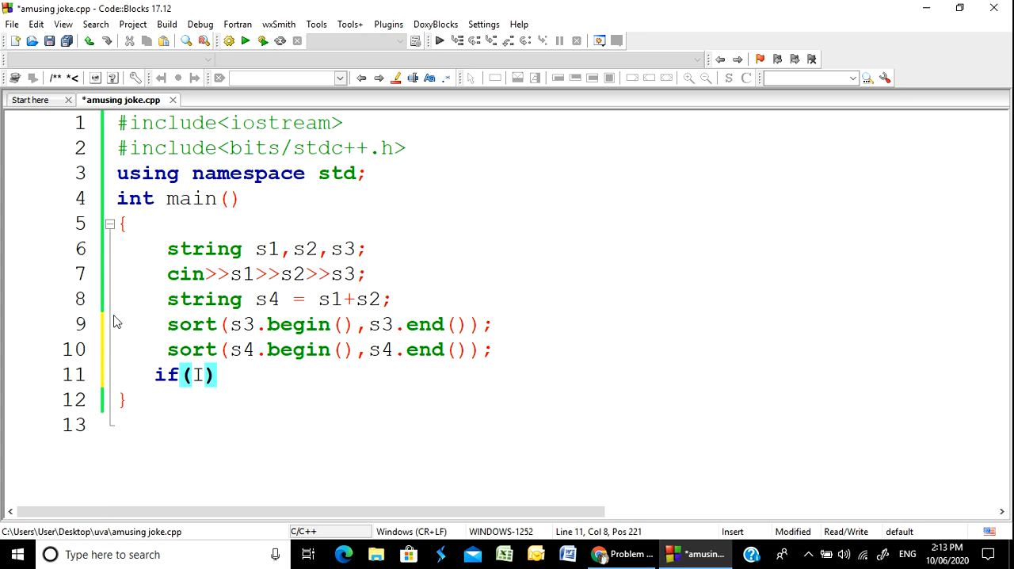
type("s3")
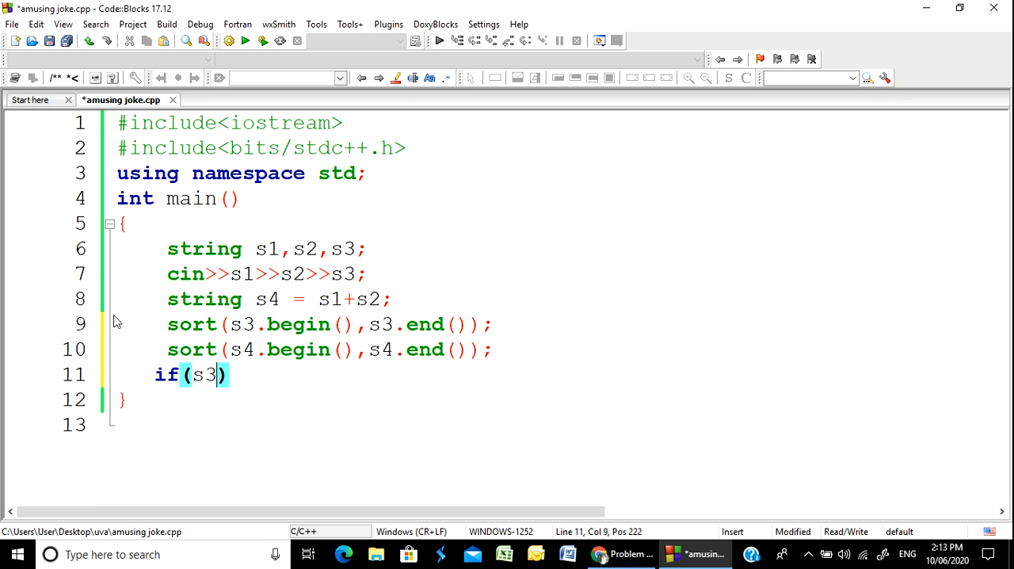
type("==s4")
type("{")
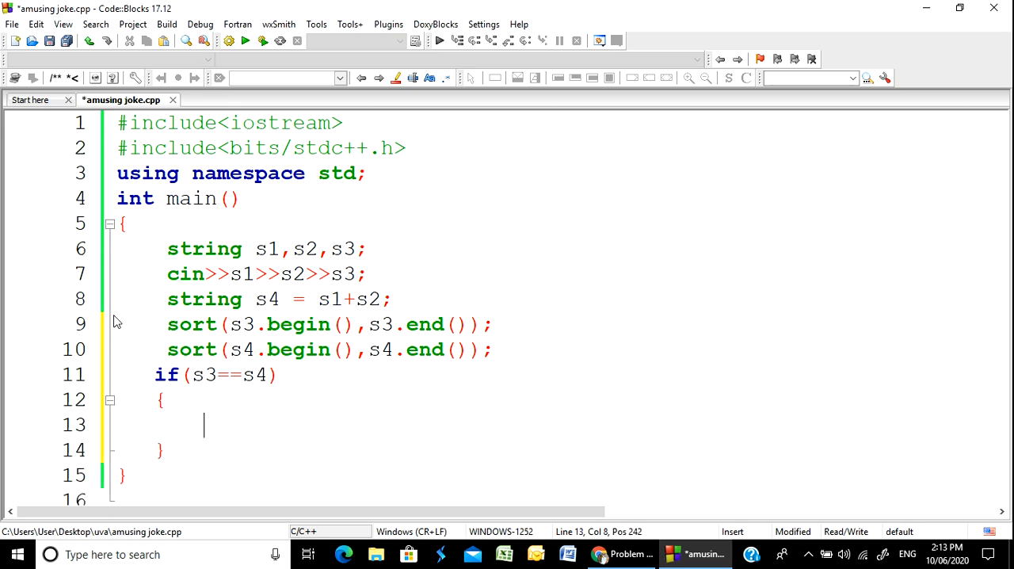
type("cout<<\"")
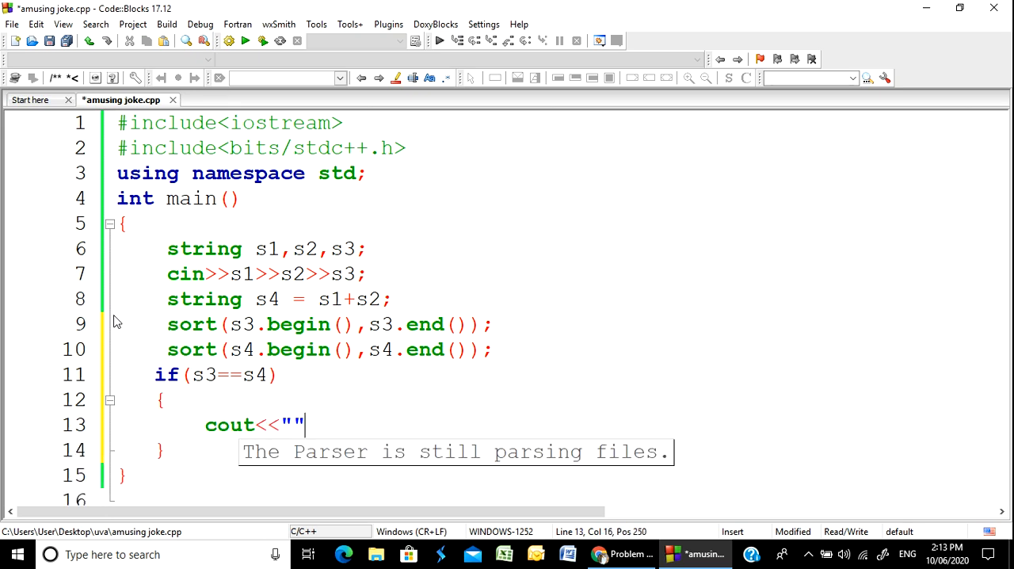
type(";")
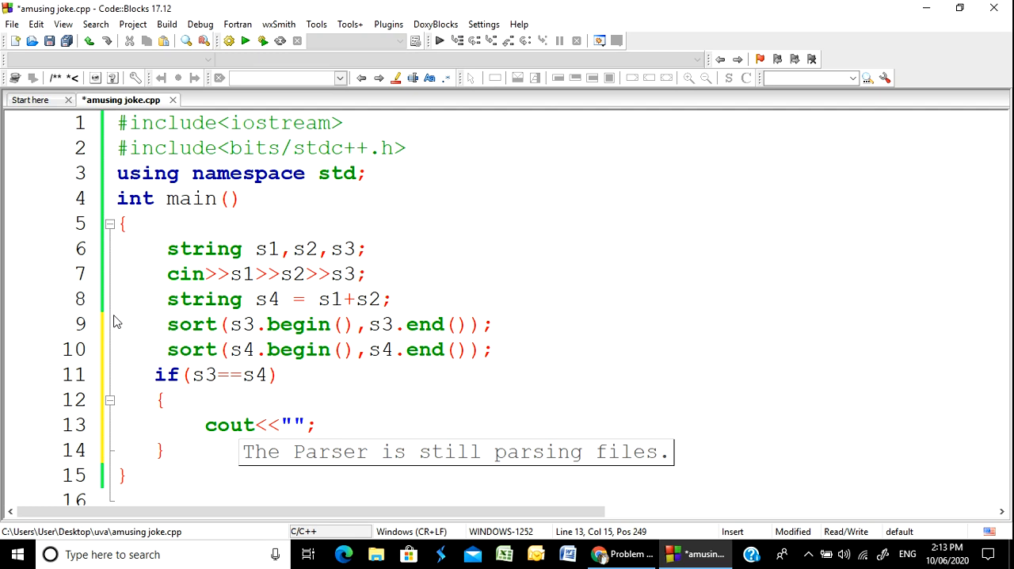
type("YE")
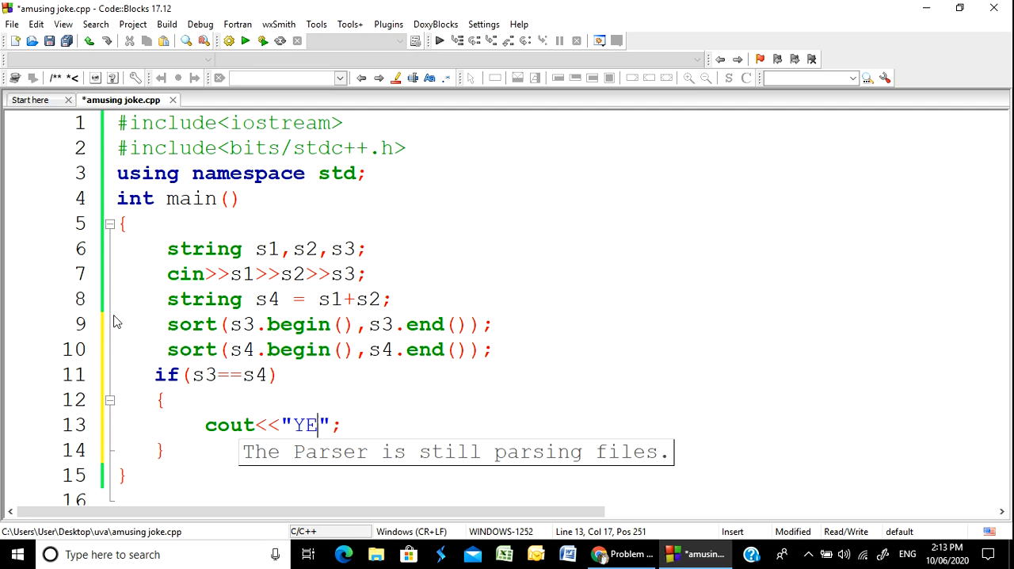
type("S")
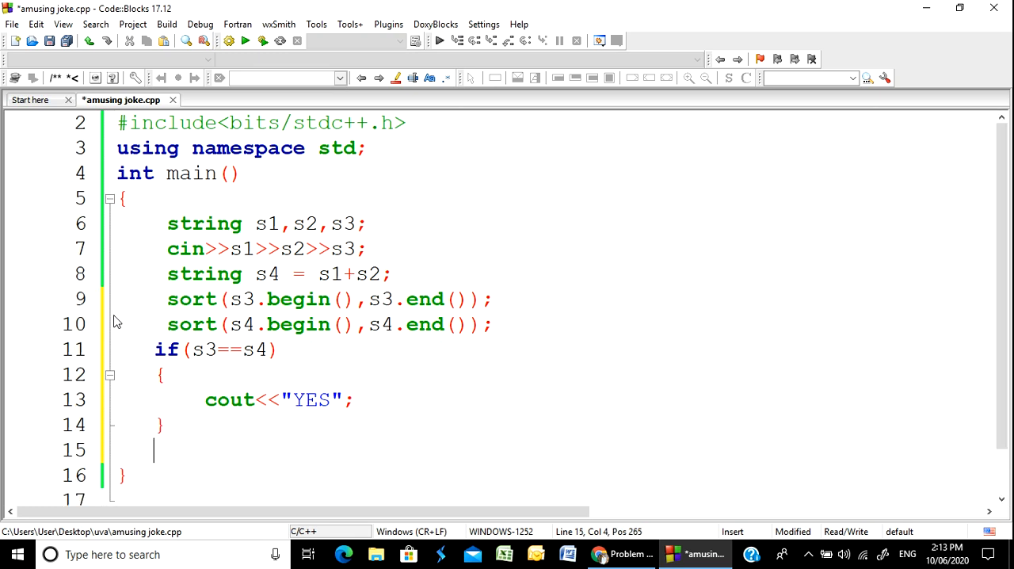
Add the else block with cout<<"N0"; and build the updated program.
type("else")
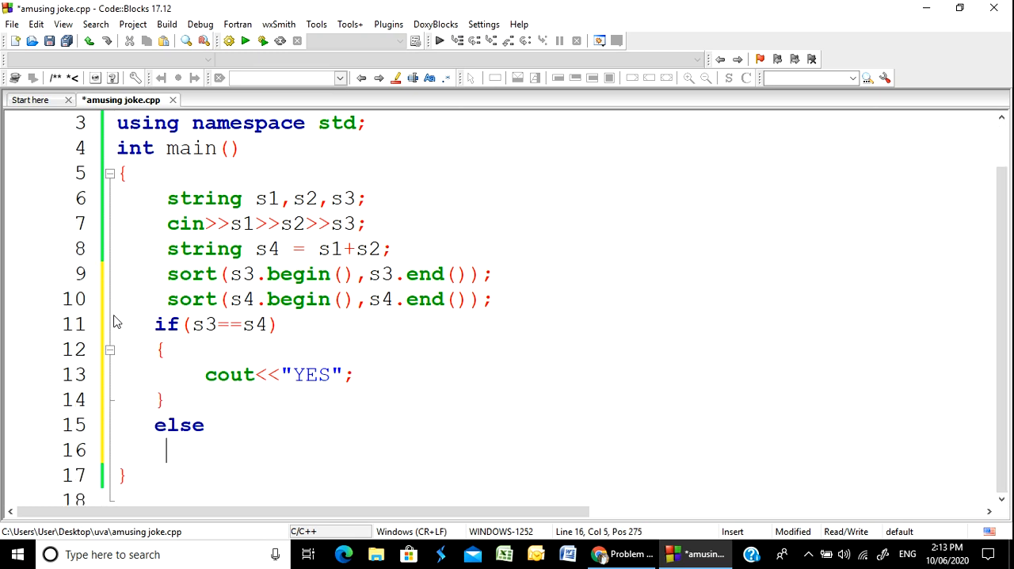
type("{")
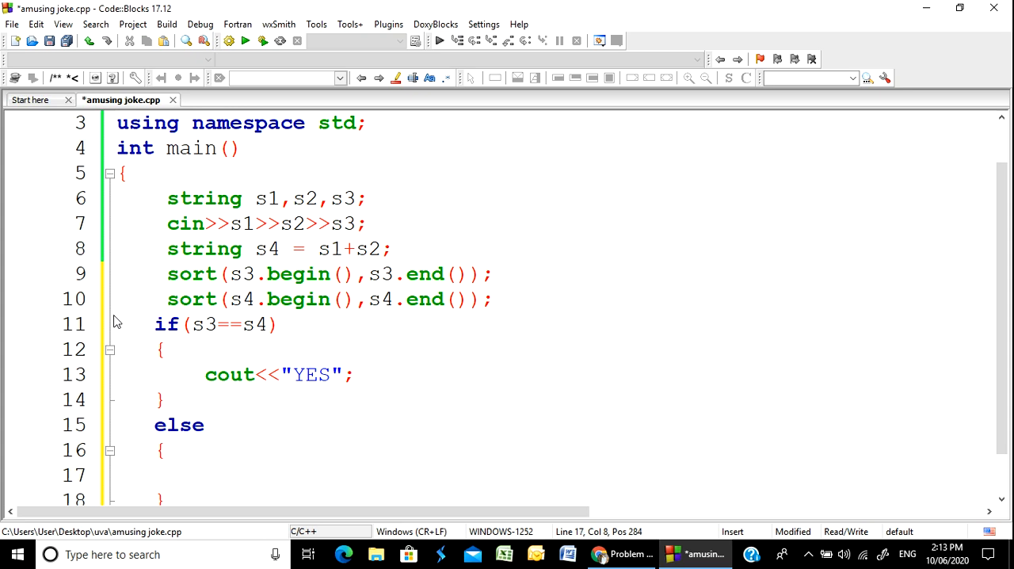
type("co")
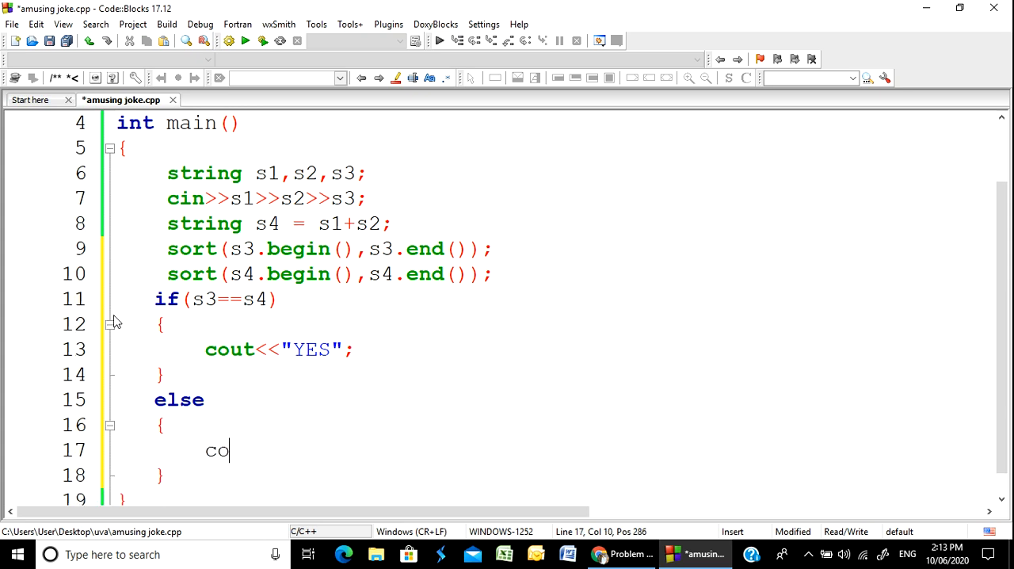
type("ut<<")
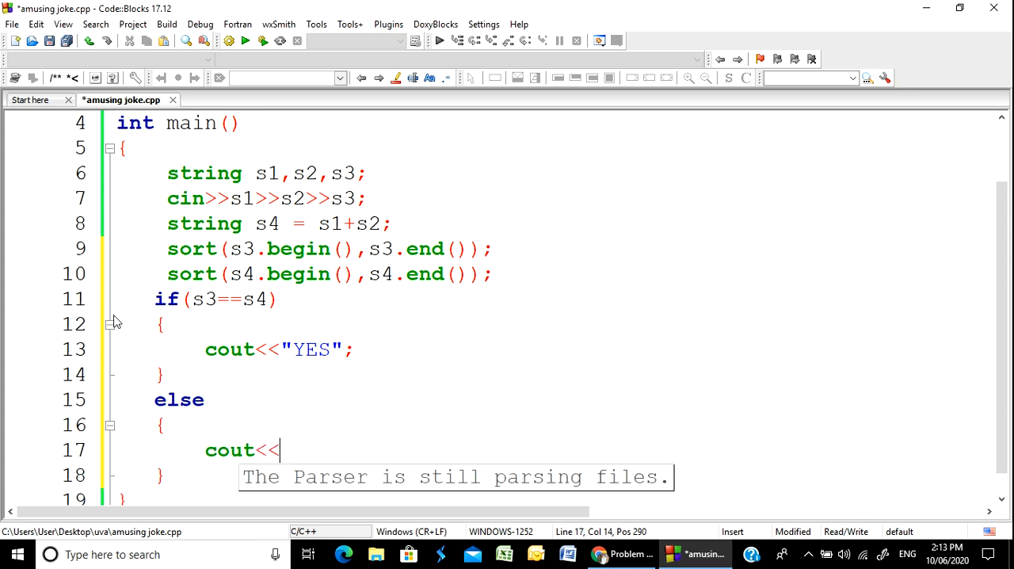
type("\"\"")
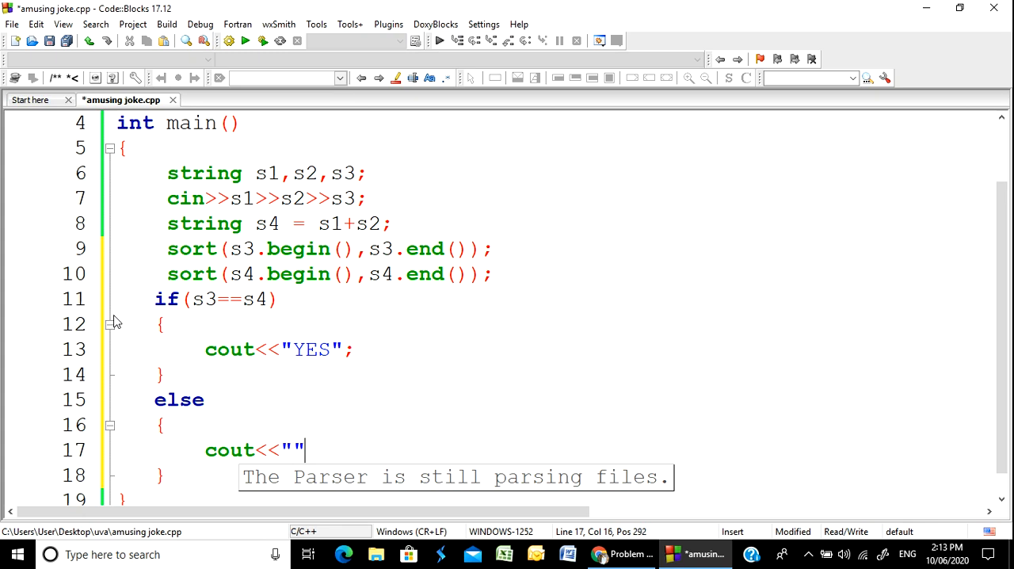
type(";")
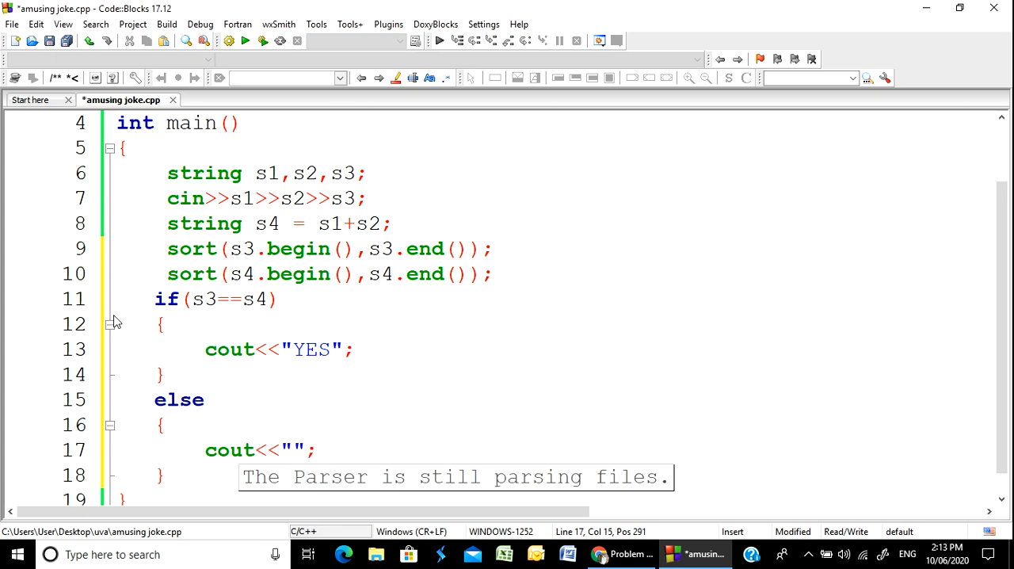
type("NO")
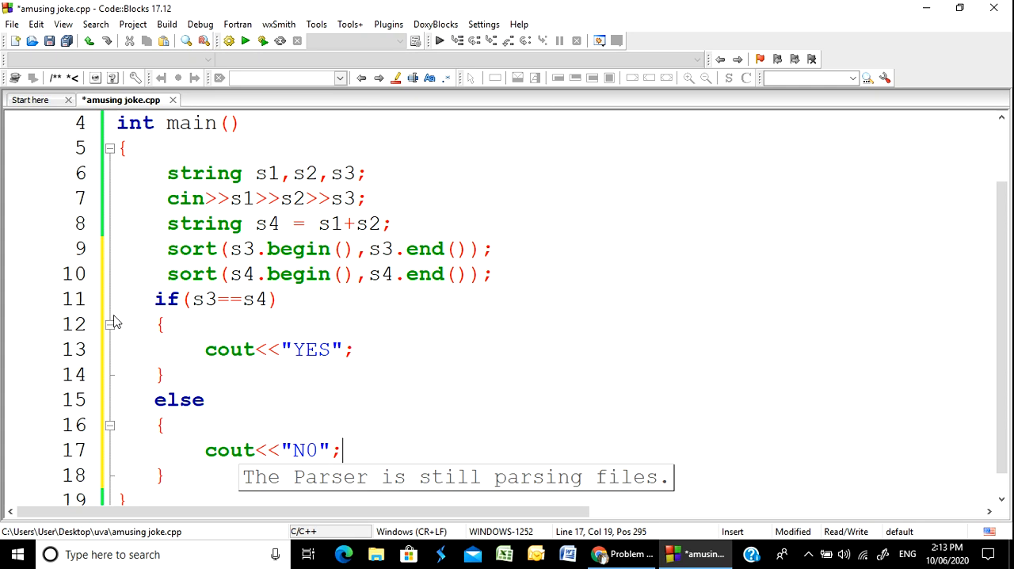
left_click(279, 41)
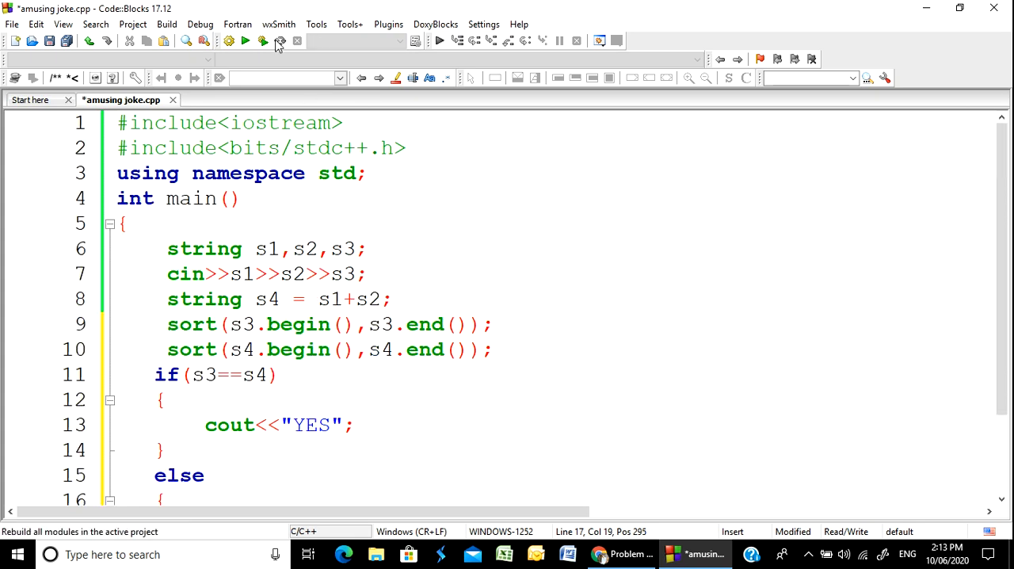
Run the program, copy the Codeforces example input, and return to the problem page.
left_click(246, 41)
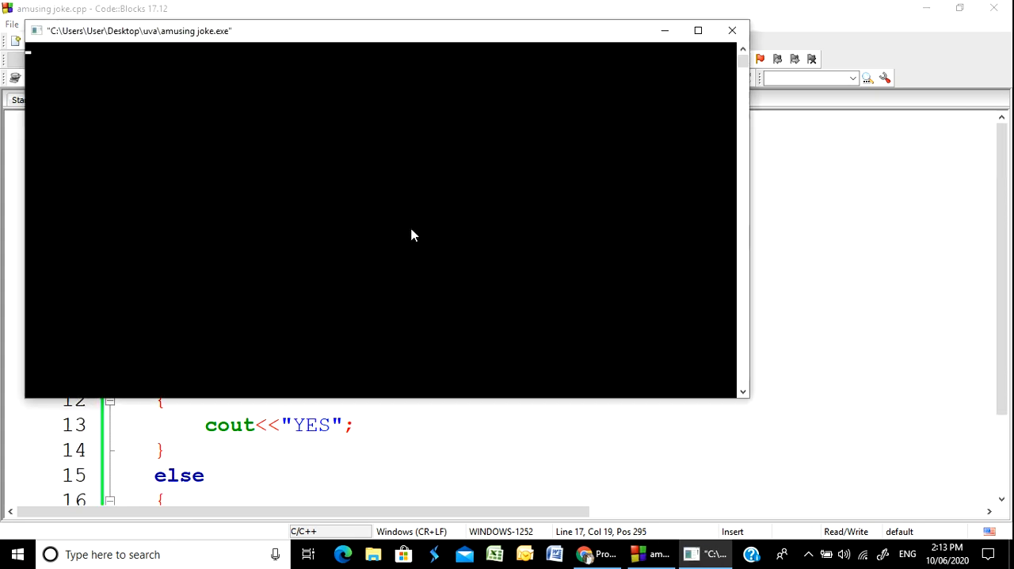
left_click(596, 554)
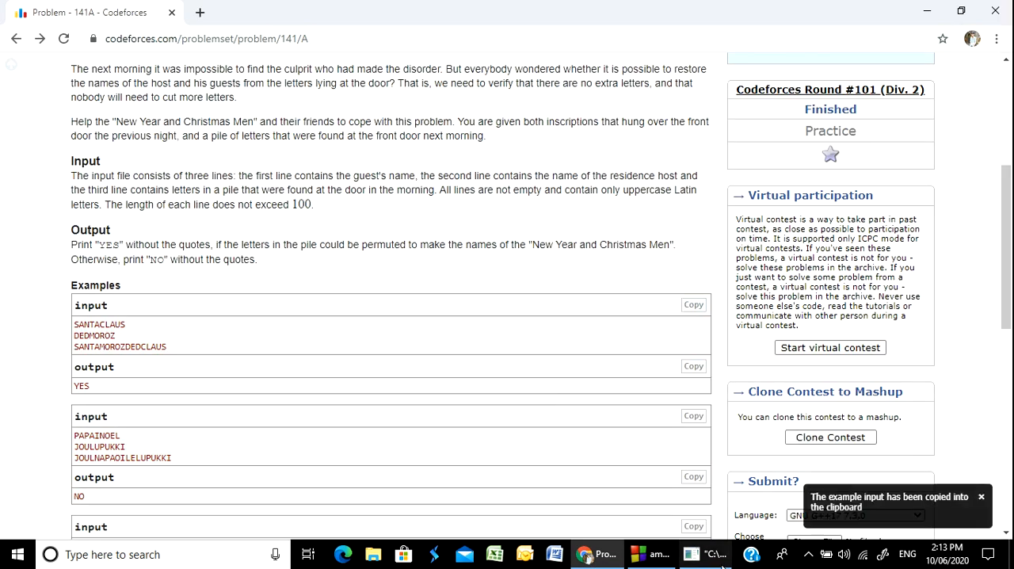
left_click(704, 554)
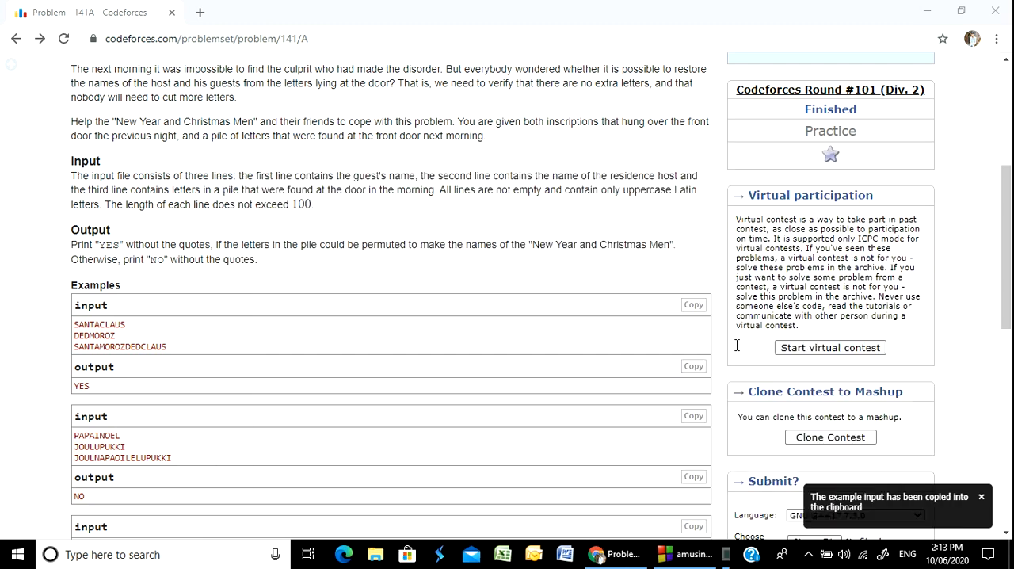
left_click(695, 554)
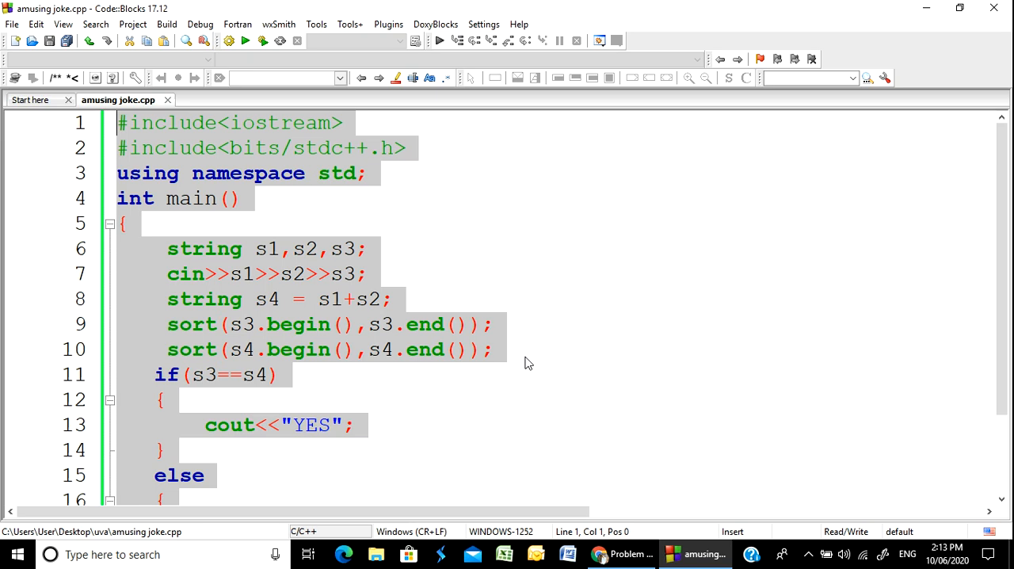
left_click(621, 554)
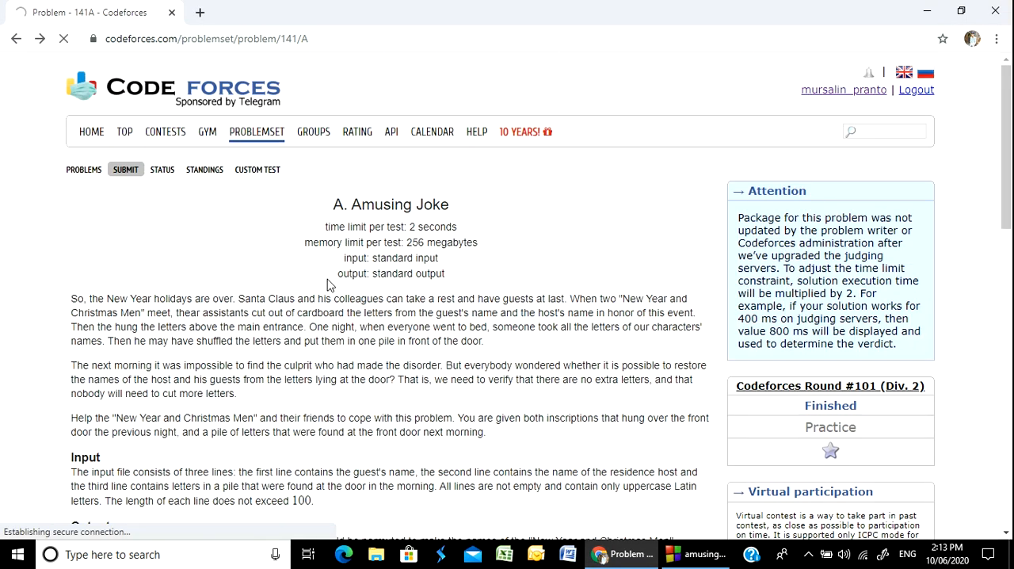
Paste the solution into the 141A submission form and submit it.
left_click(125, 167)
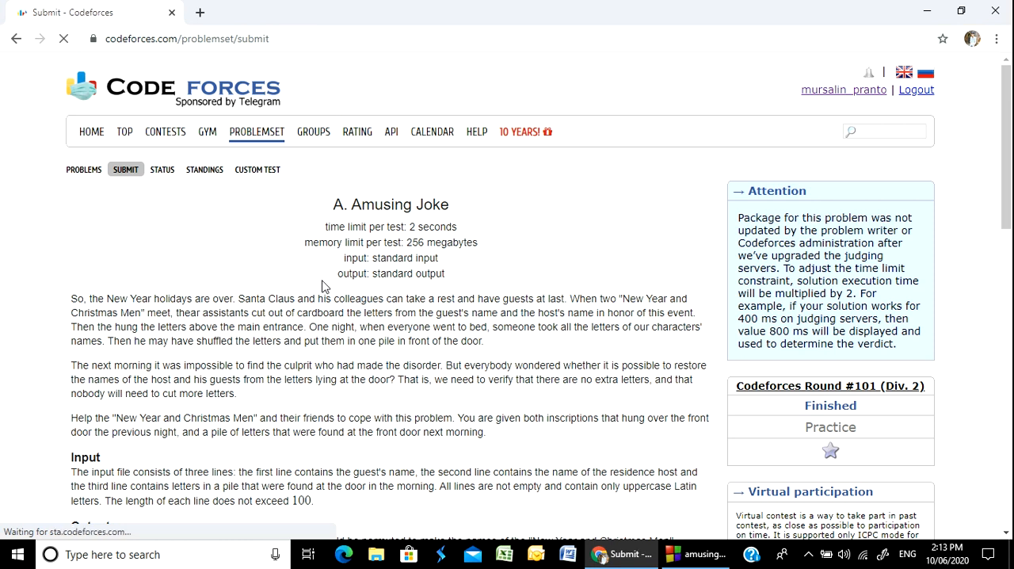
left_click(125, 168)
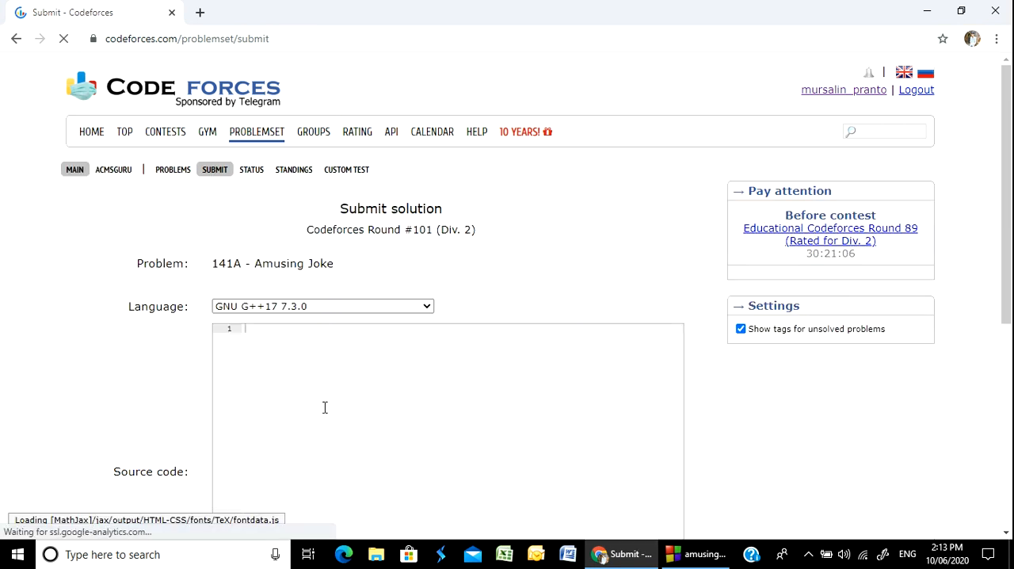
scroll("down", 3)
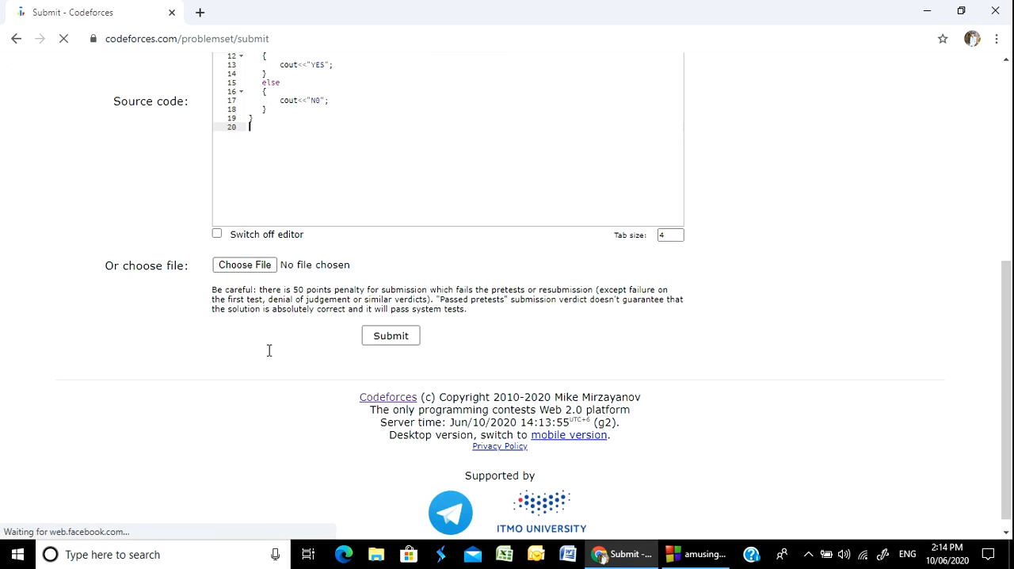
scroll("up", 3)
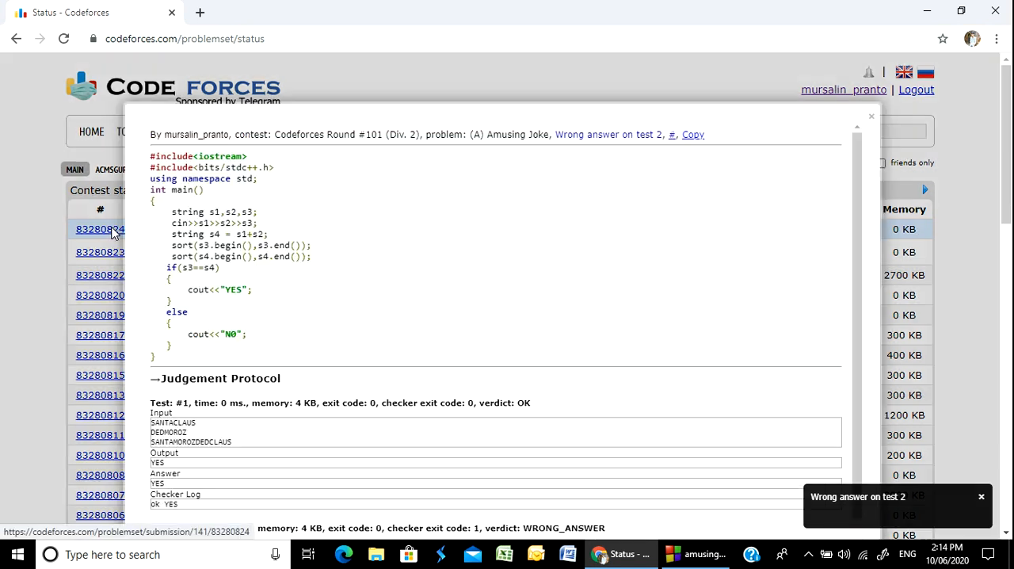
Review the Judgement Protocol showing expected NO but found N0 on test 2, then close it.
scroll("down", 3)
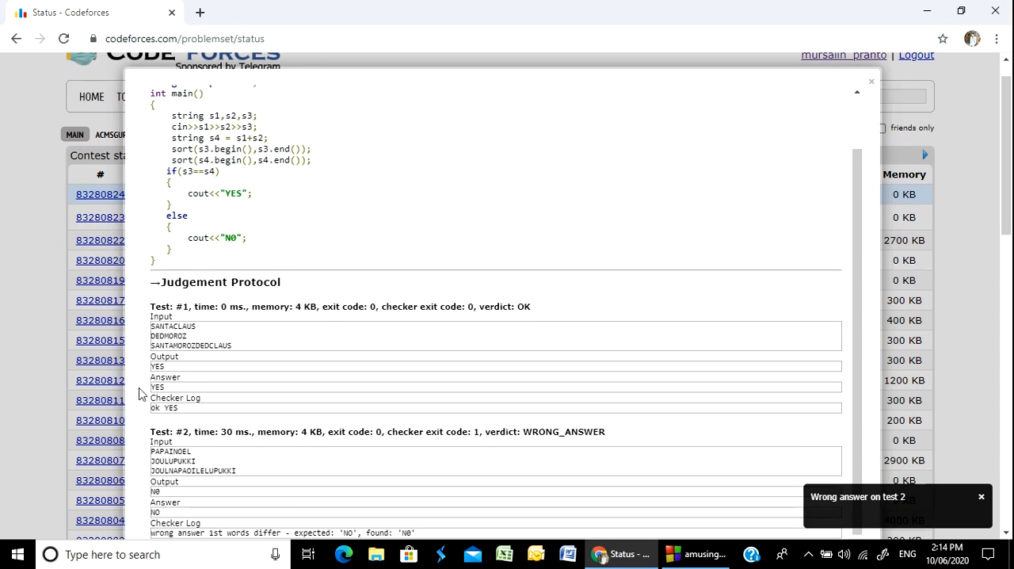
scroll("down", 3)
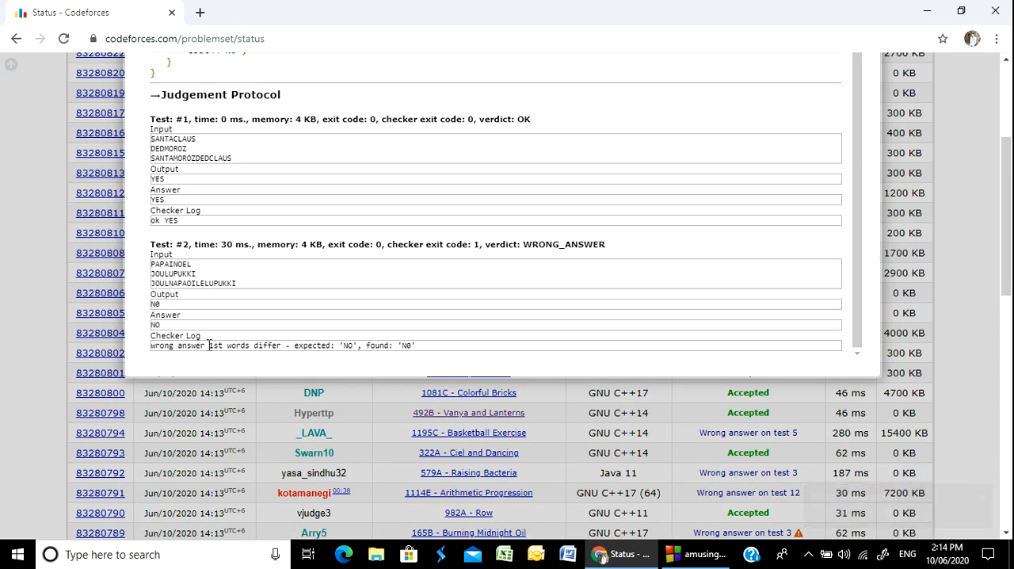
mouse_move(190, 350)
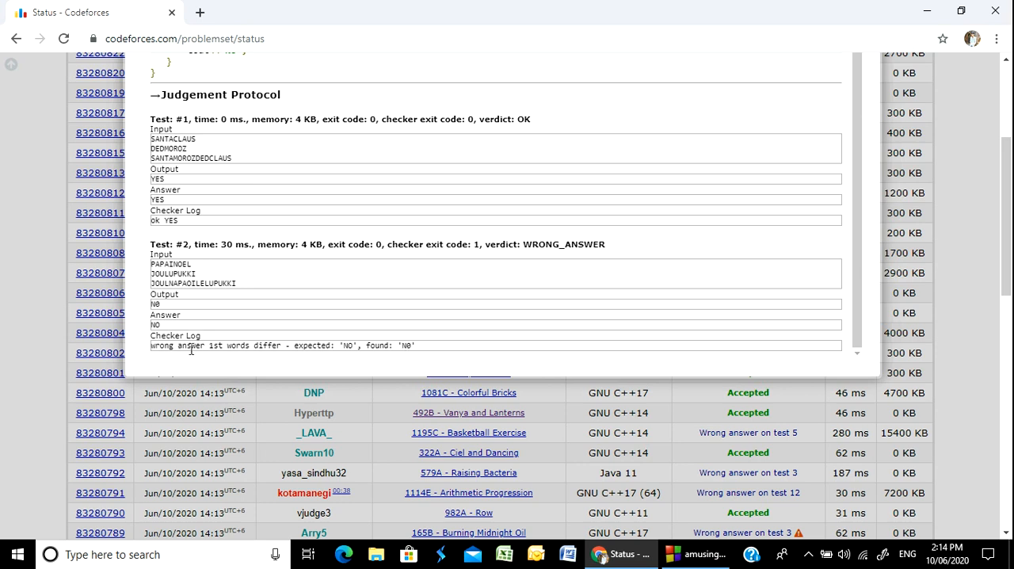
mouse_move(166, 311)
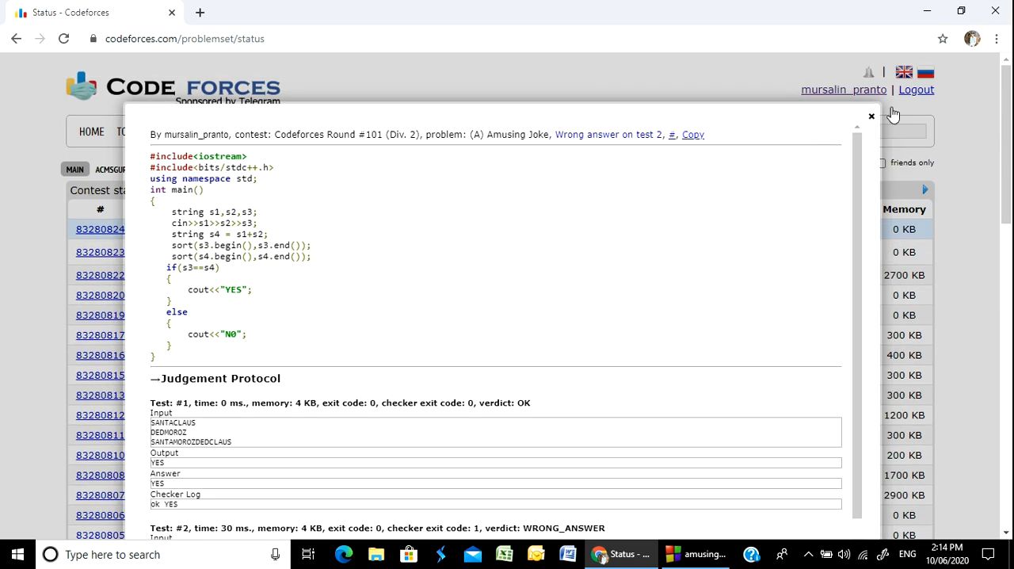
left_click(871, 117)
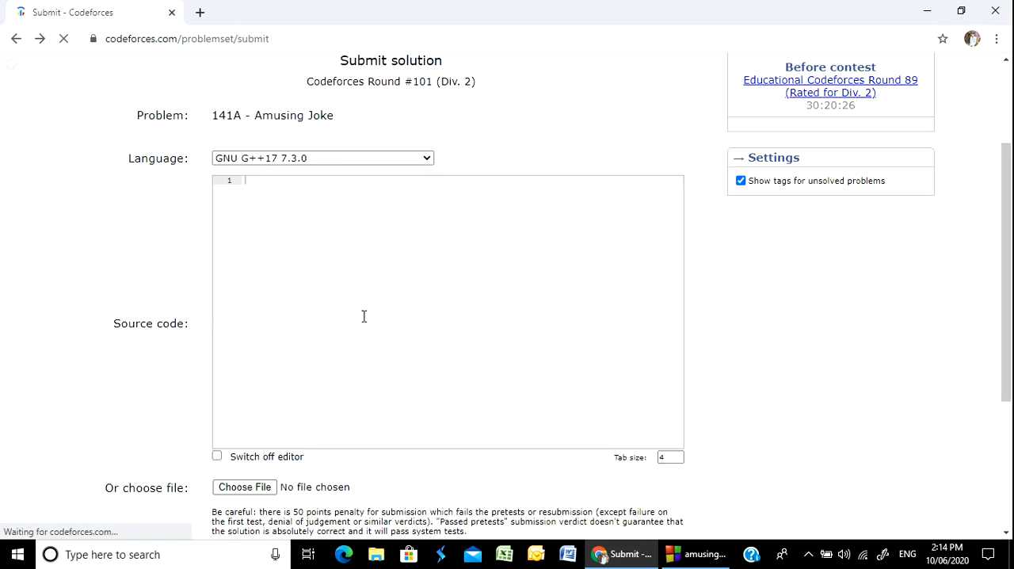
Re-paste the code, change "N0" to "NO", and submit the corrected solution.
left_click(364, 317)
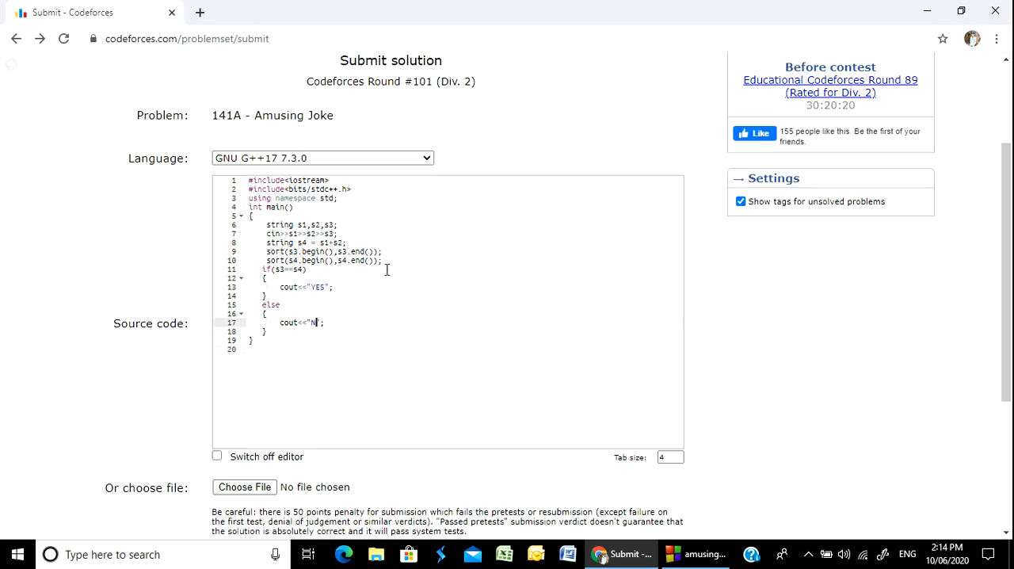
type("o")
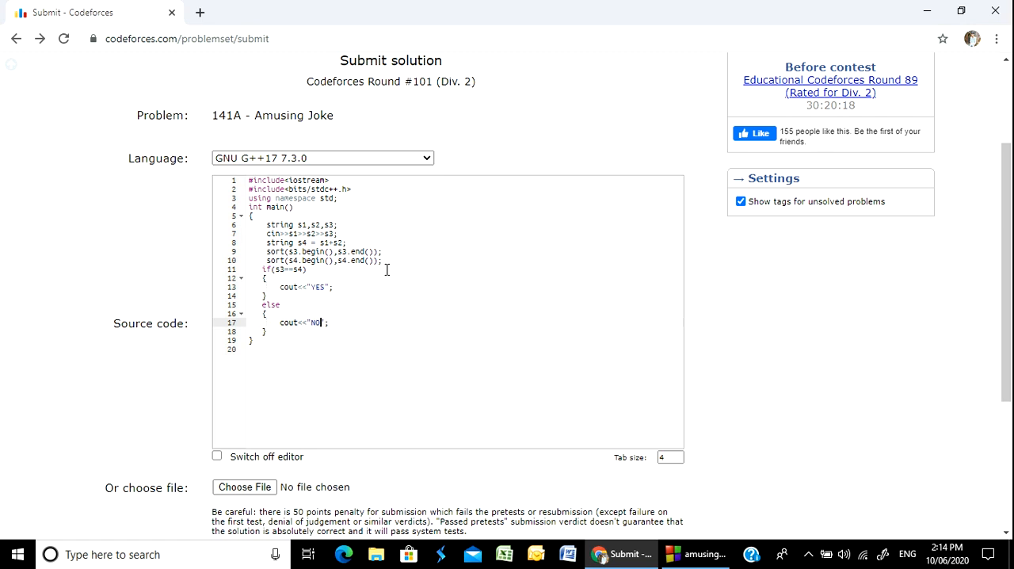
scroll("down", 3)
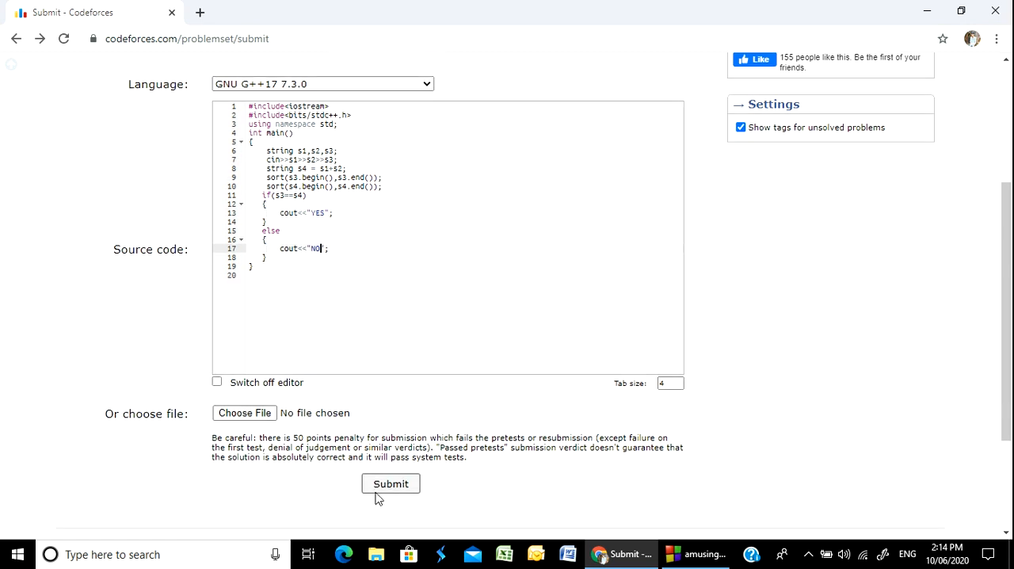
left_click(390, 483)
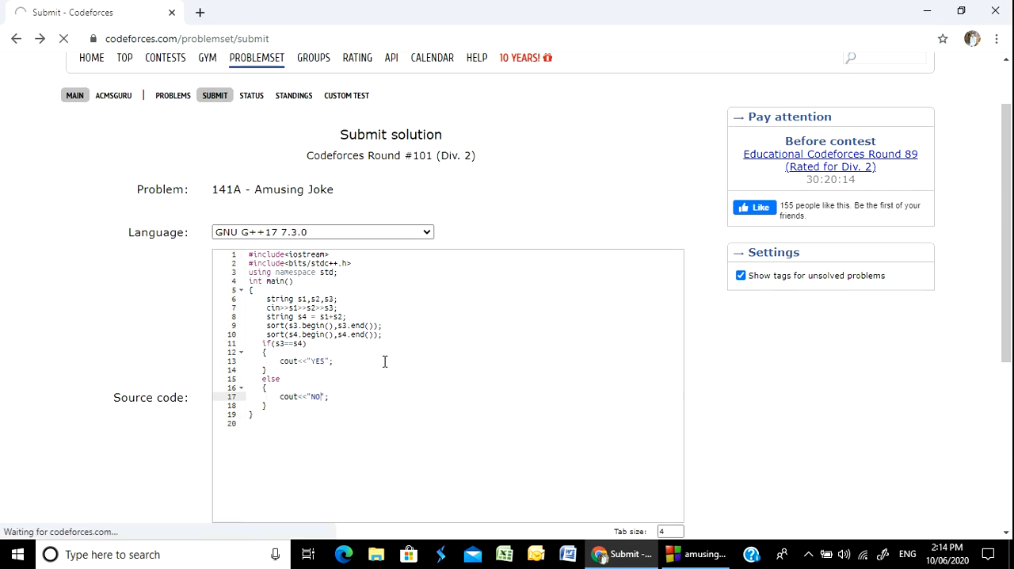